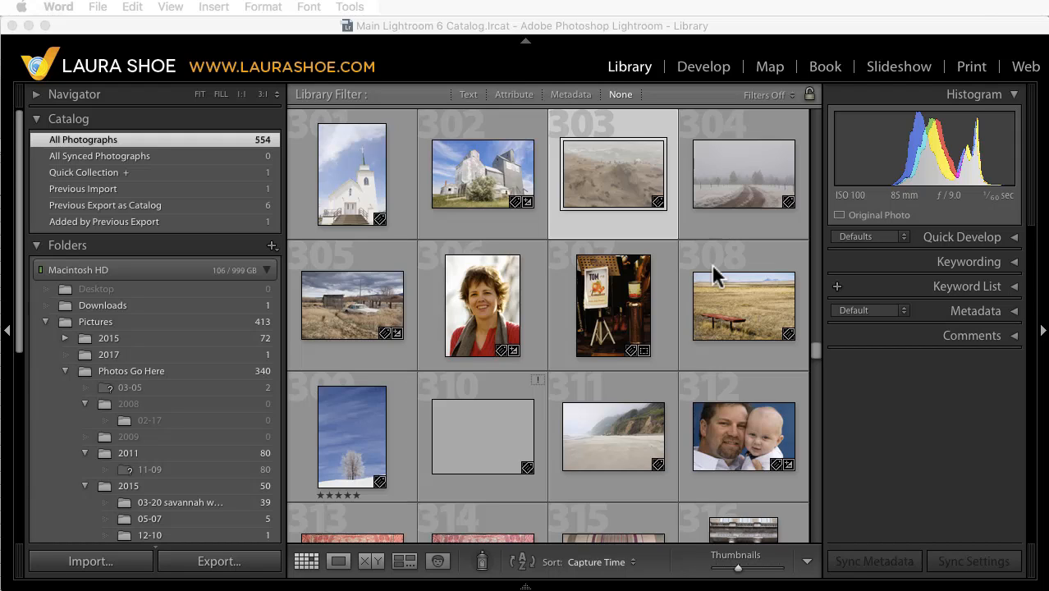
mouse_move(285, 420)
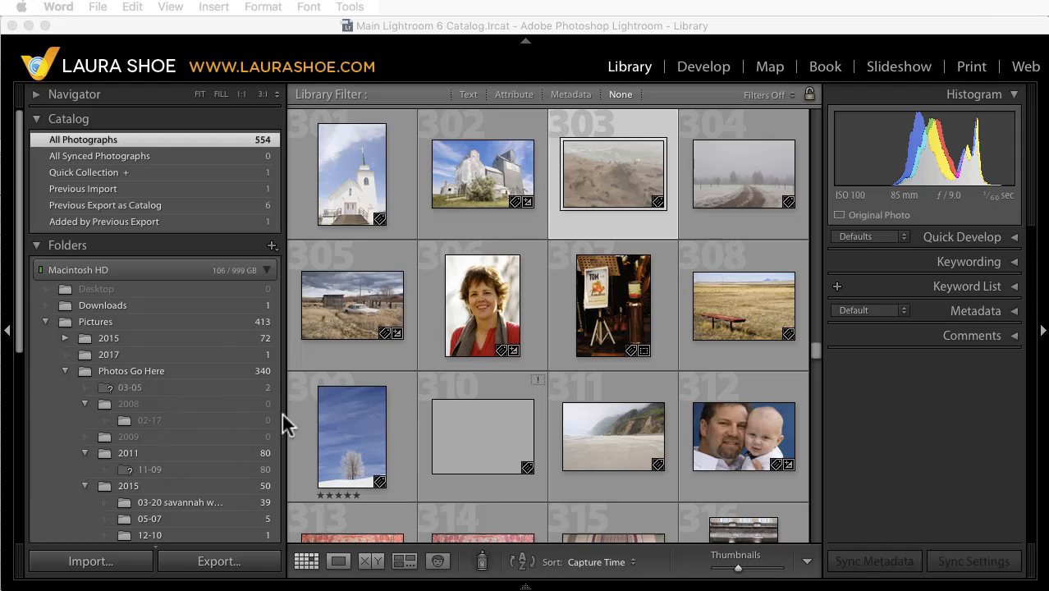
mouse_move(385, 366)
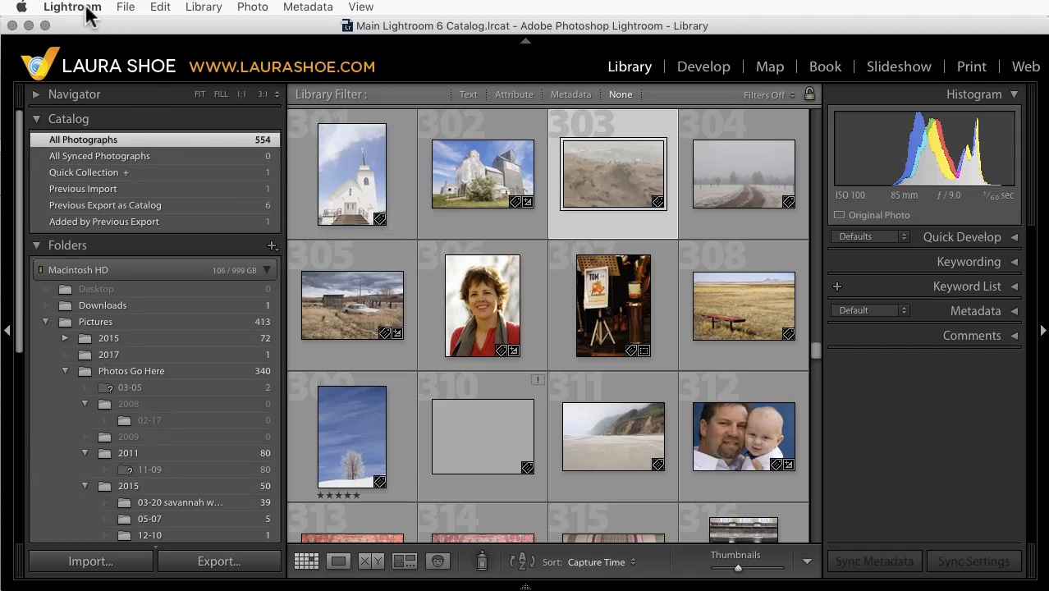
- Check the catalog's location, then quit Lightroom so the Back Up Catalog prompt appears
click(72, 7)
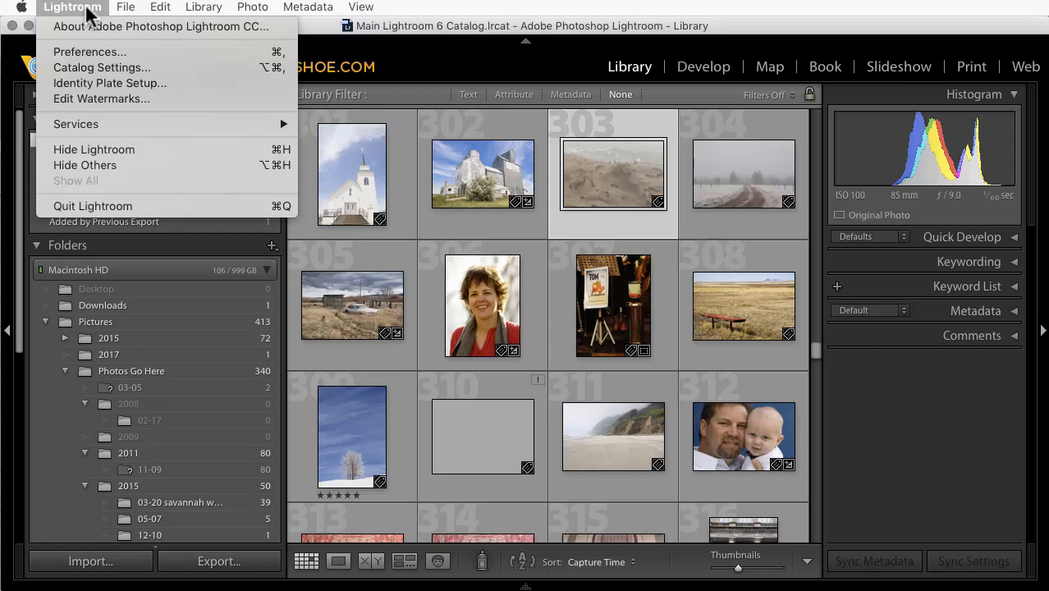
mouse_move(90, 82)
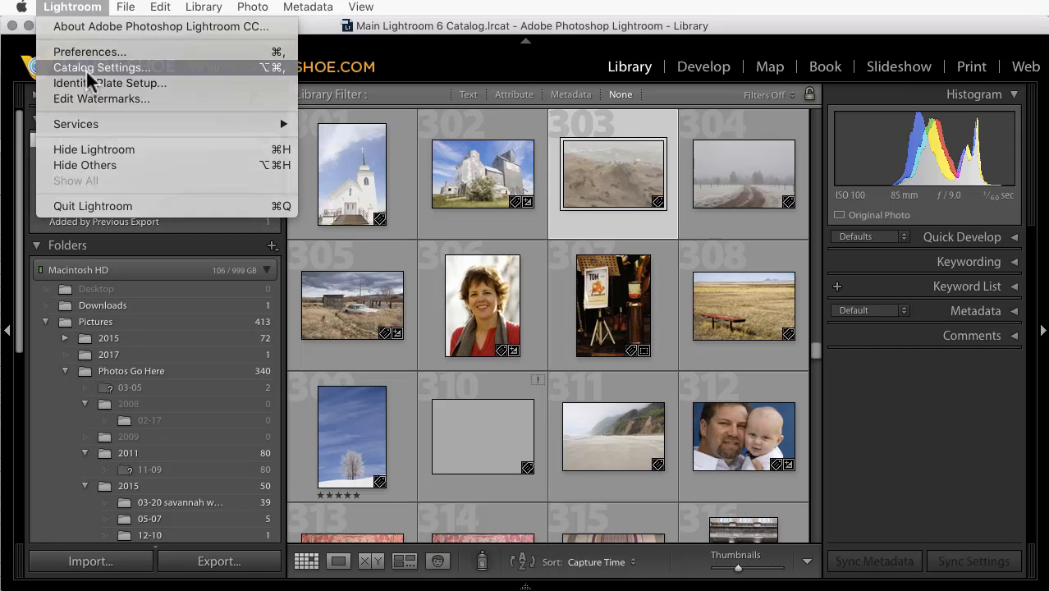
click(100, 67)
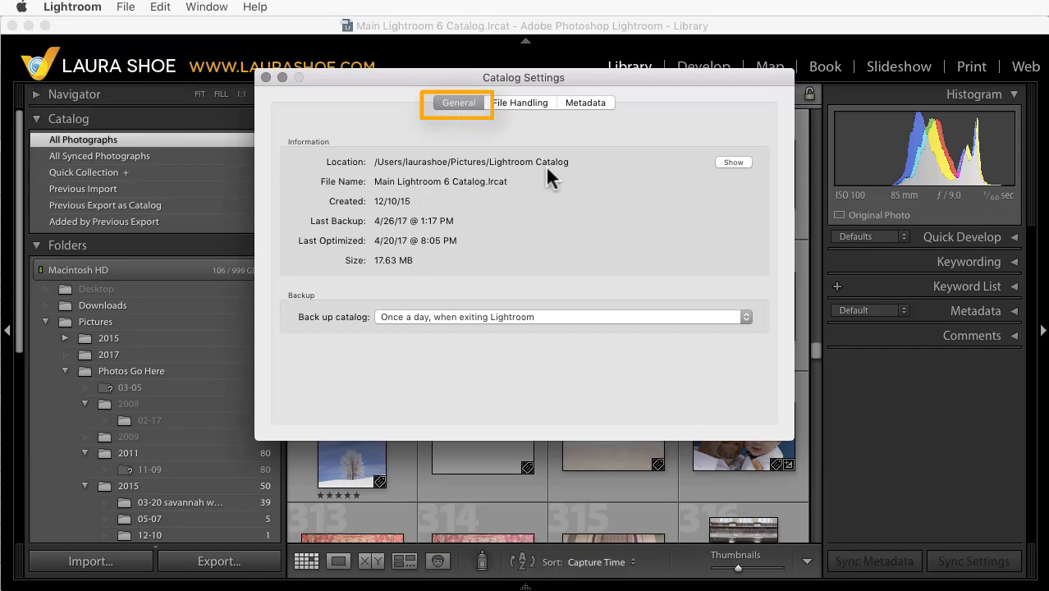
mouse_move(392, 197)
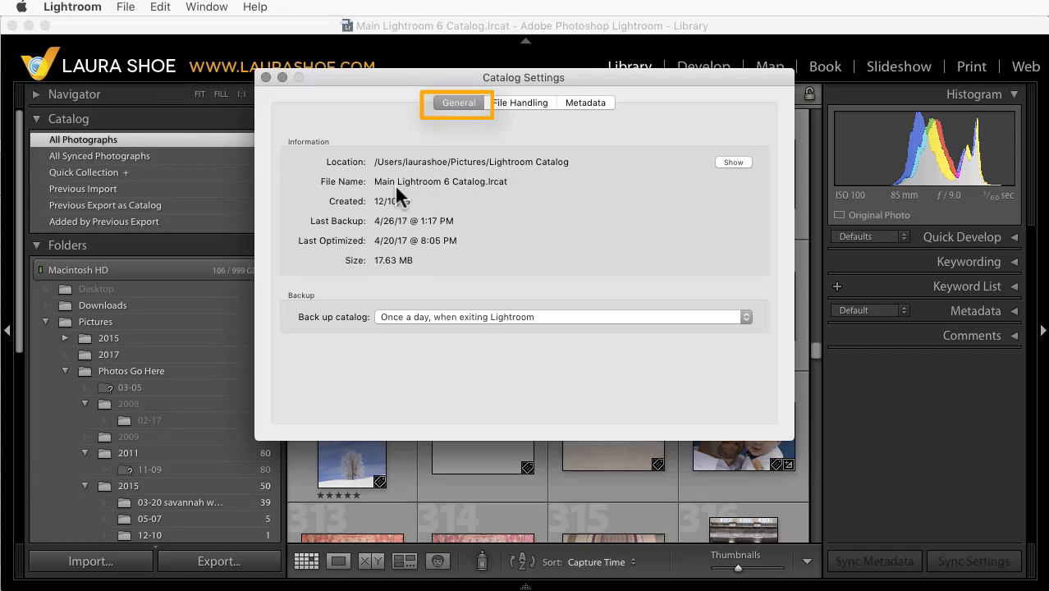
mouse_move(499, 201)
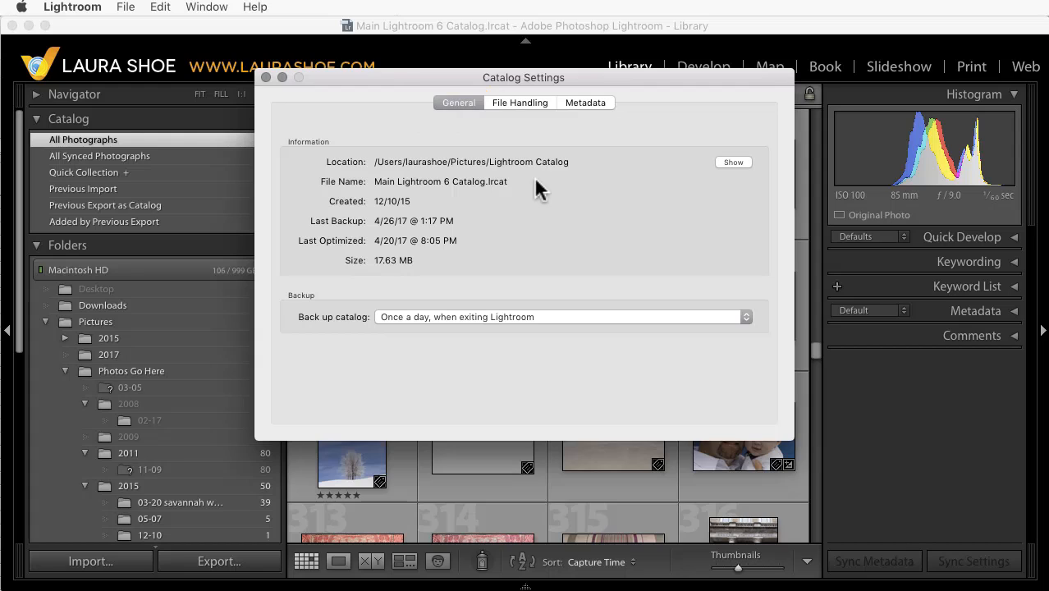
mouse_move(500, 212)
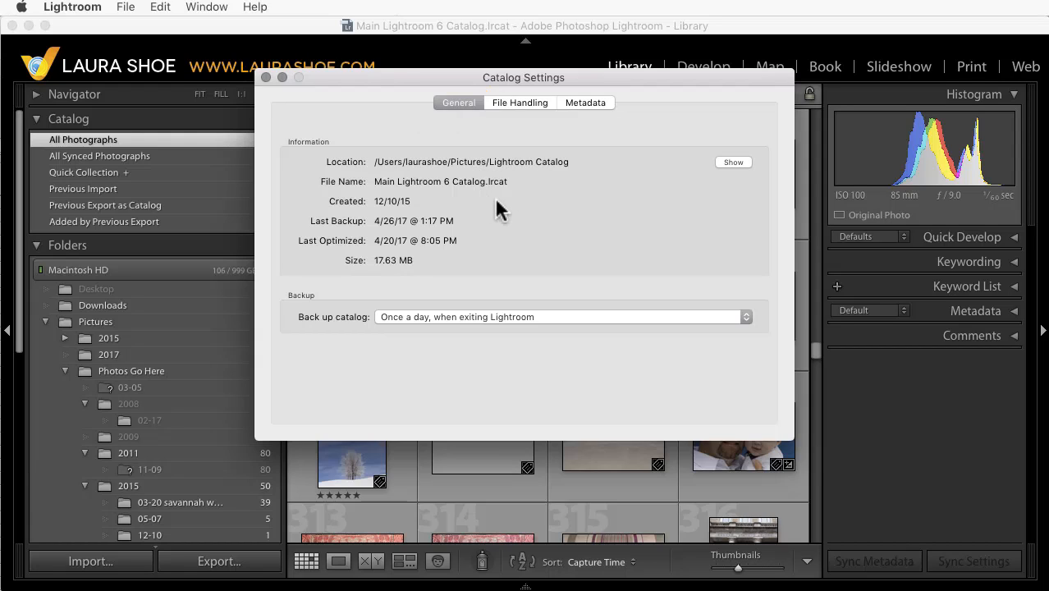
mouse_move(494, 210)
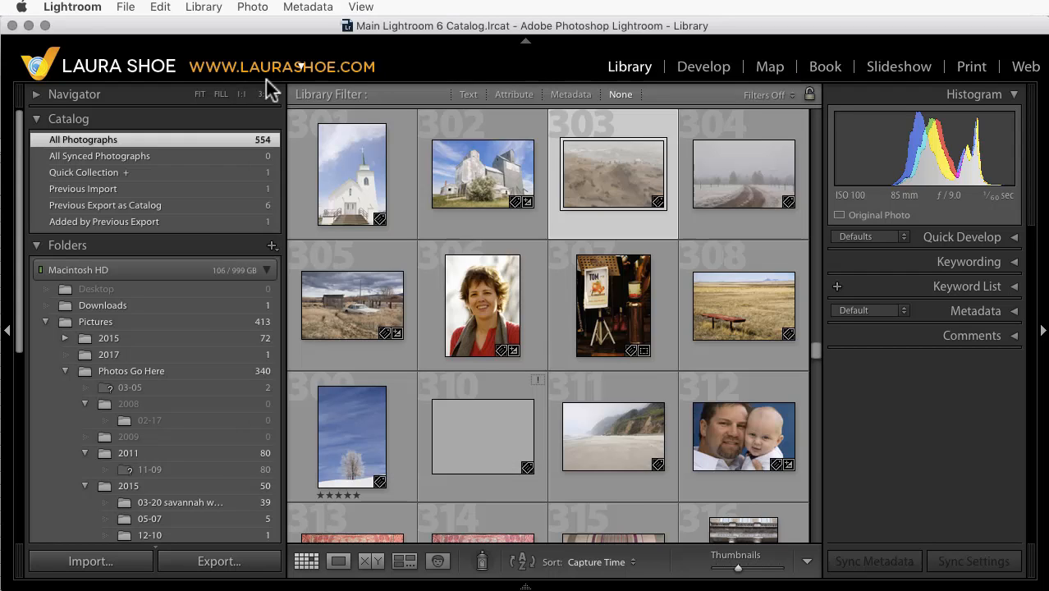
click(72, 6)
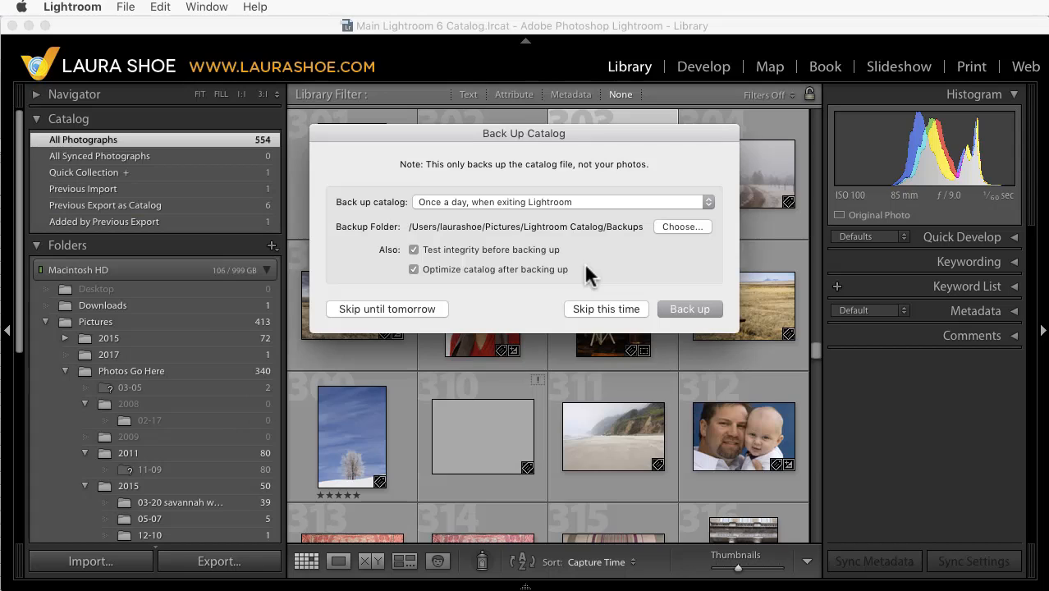
mouse_move(632, 269)
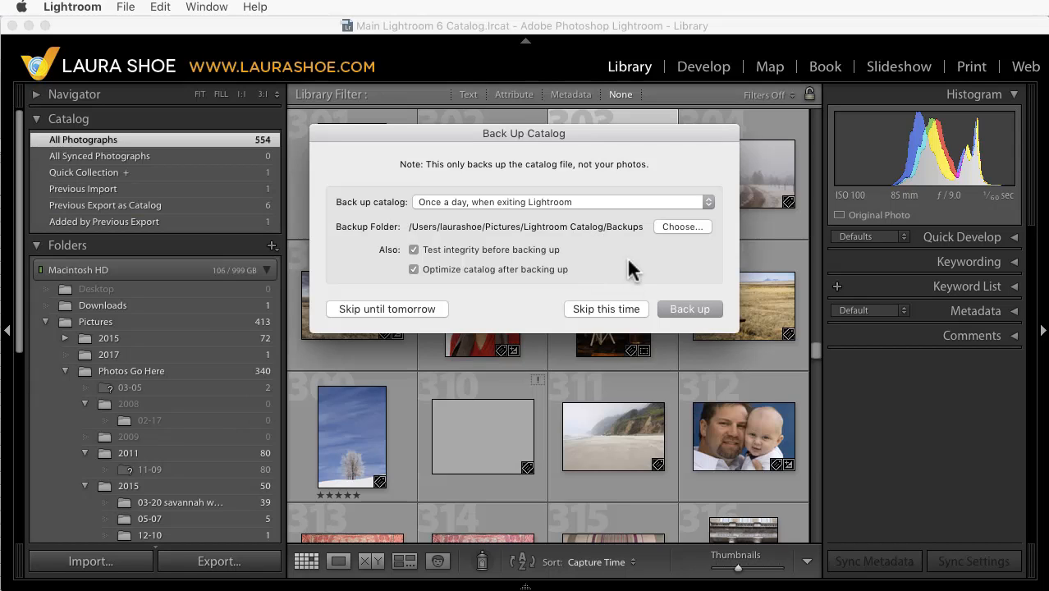
mouse_move(611, 261)
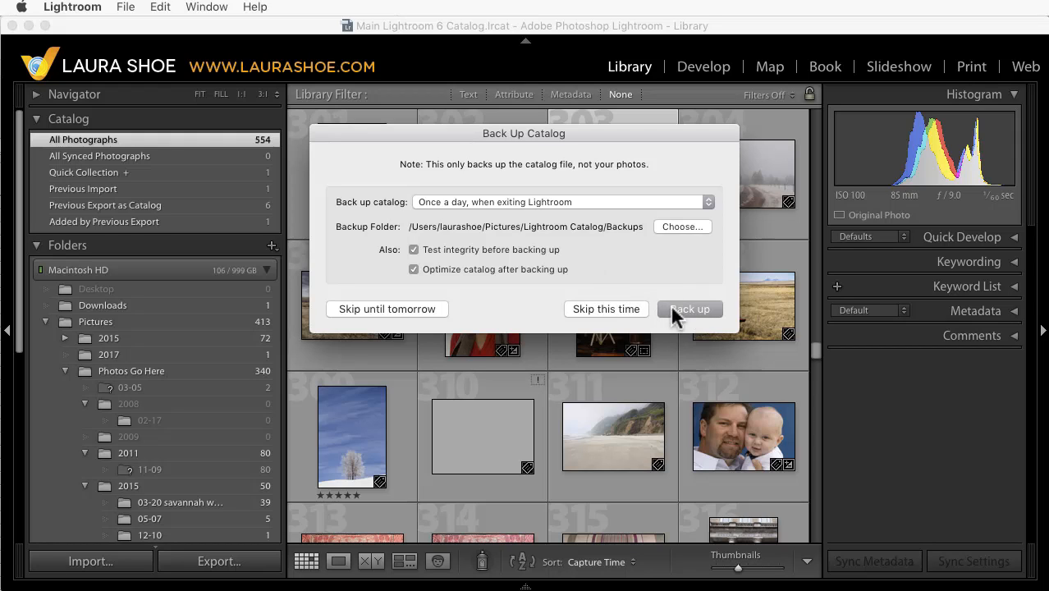
mouse_move(693, 328)
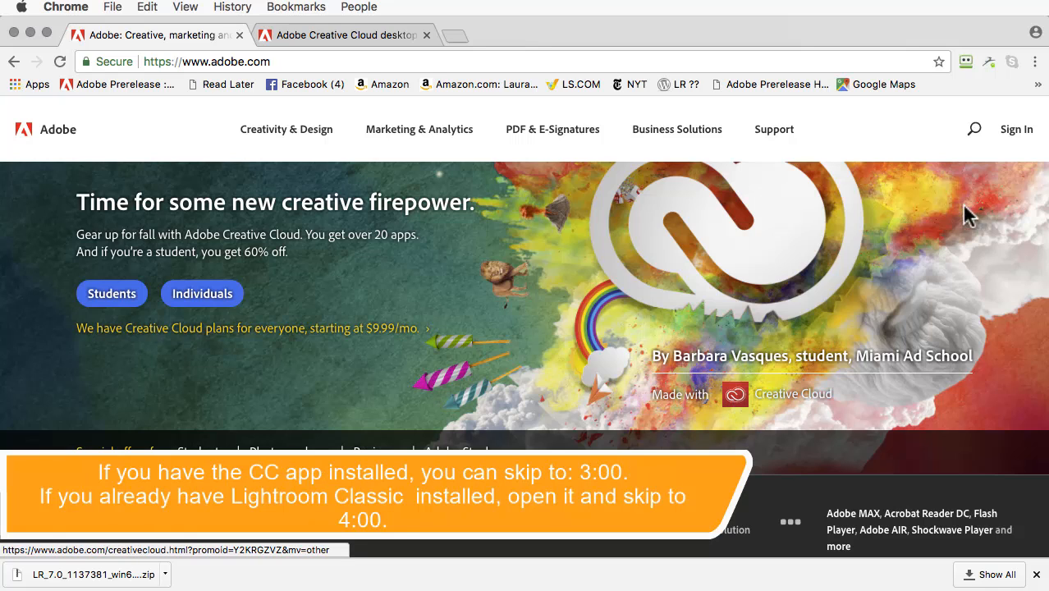
mouse_move(1016, 128)
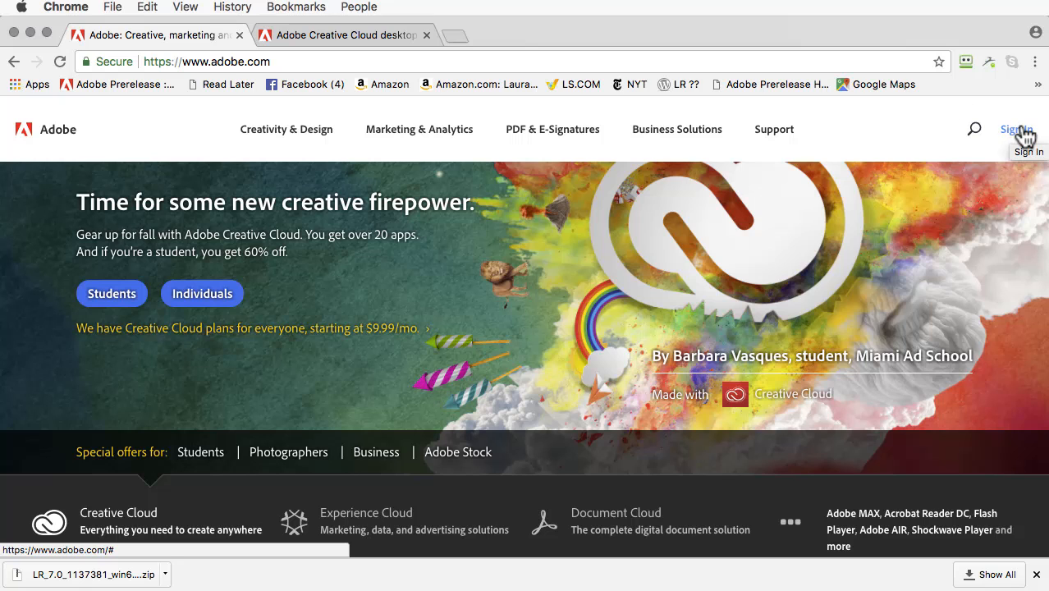
- Sign in to the Adobe ID account and go to the downloadable desktop apps list
click(1012, 128)
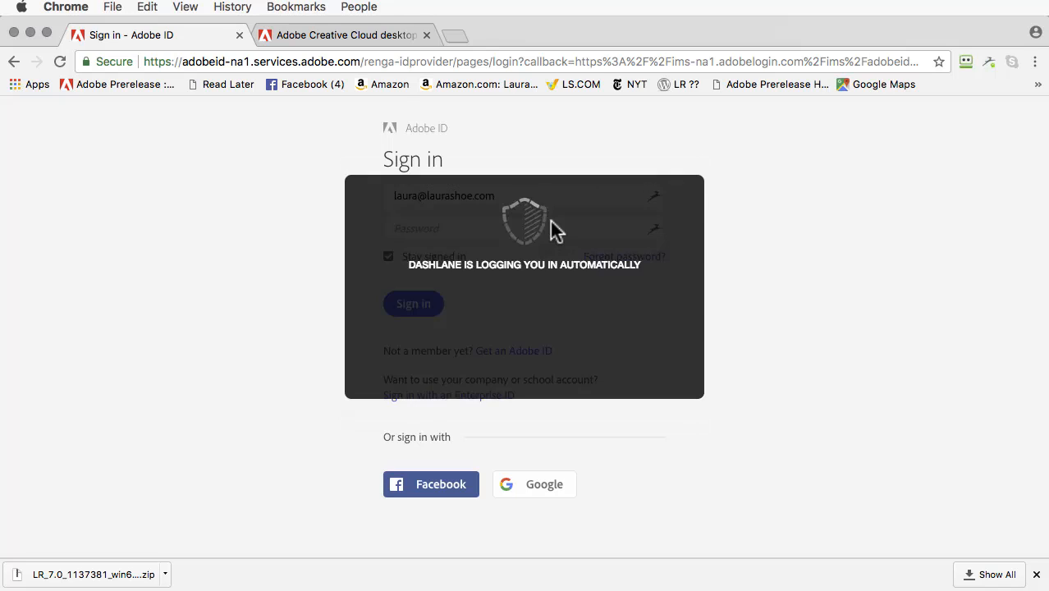
click(414, 303)
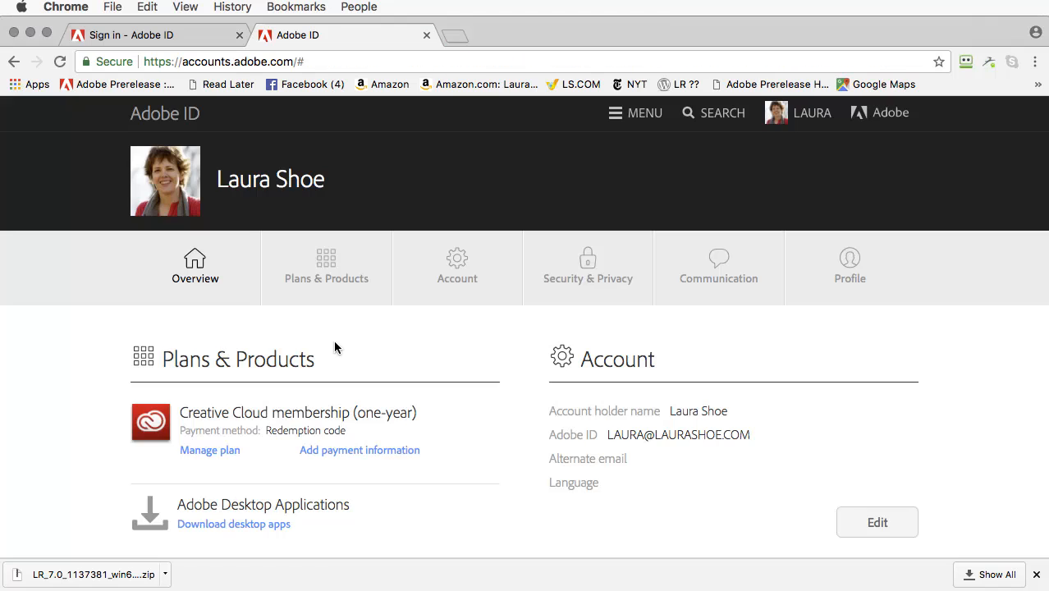
mouse_move(243, 532)
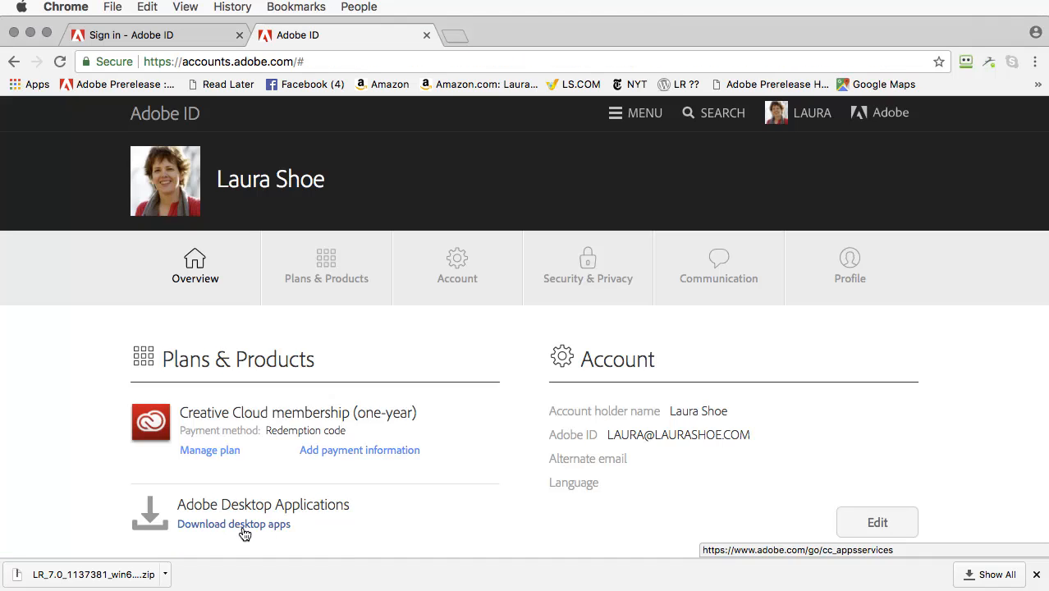
click(233, 523)
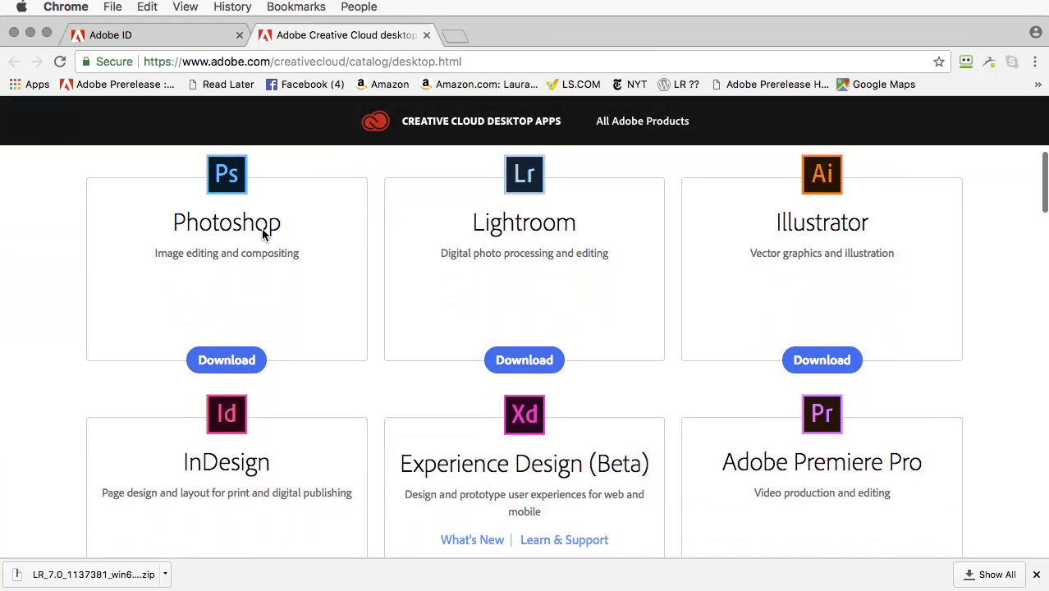
- Start downloading the Creative Cloud desktop app from the apps list
scroll(down, 3)
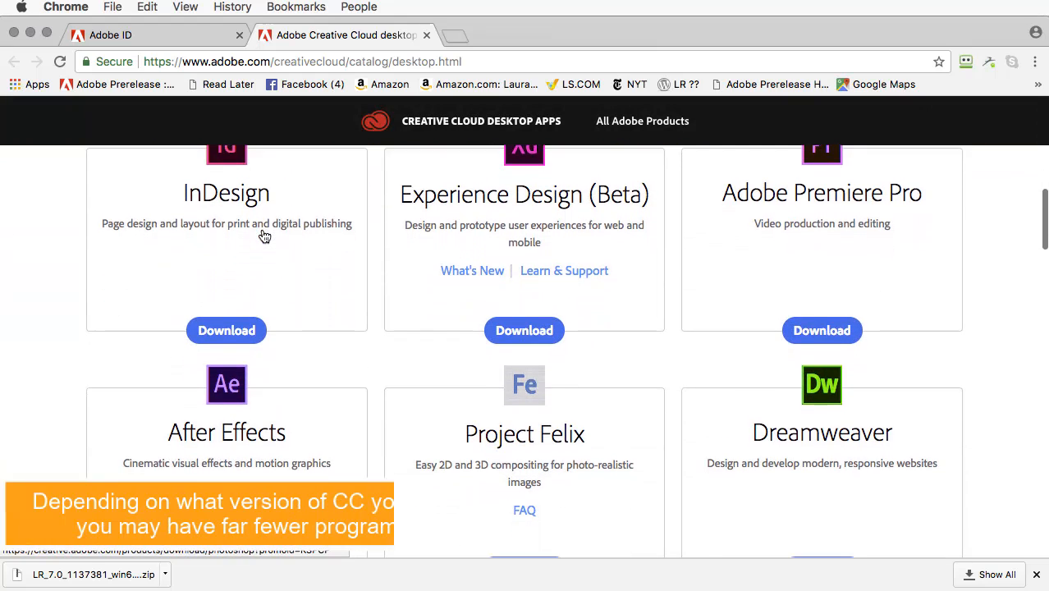
scroll(down, 3)
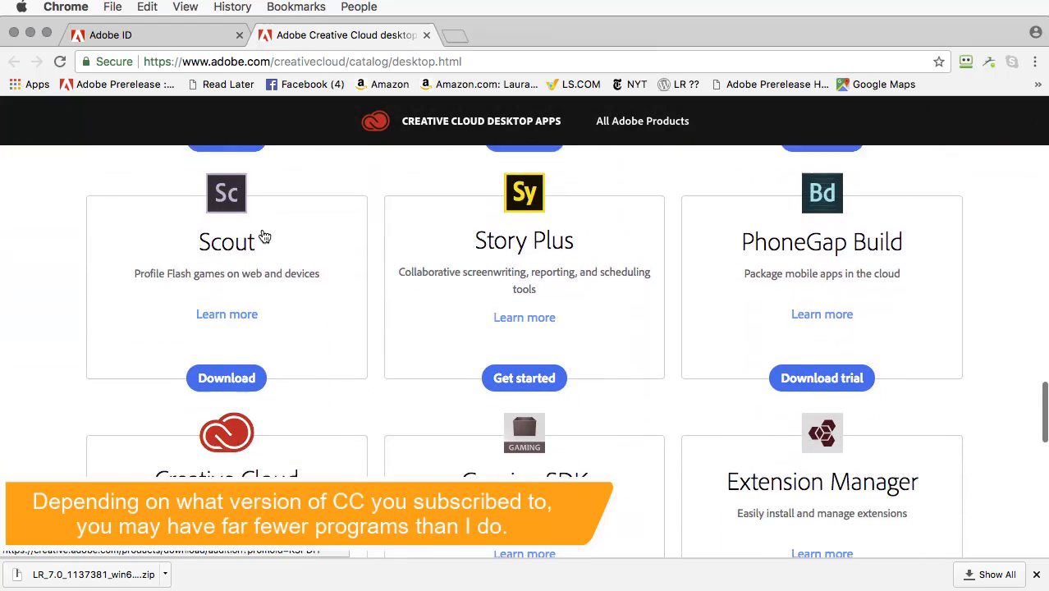
scroll(down, 3)
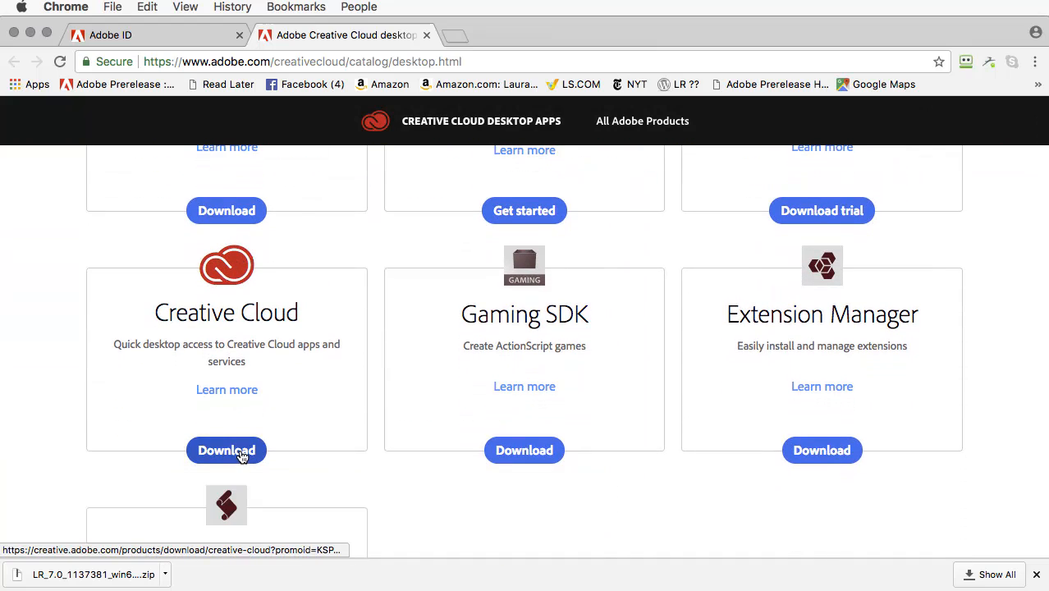
click(227, 450)
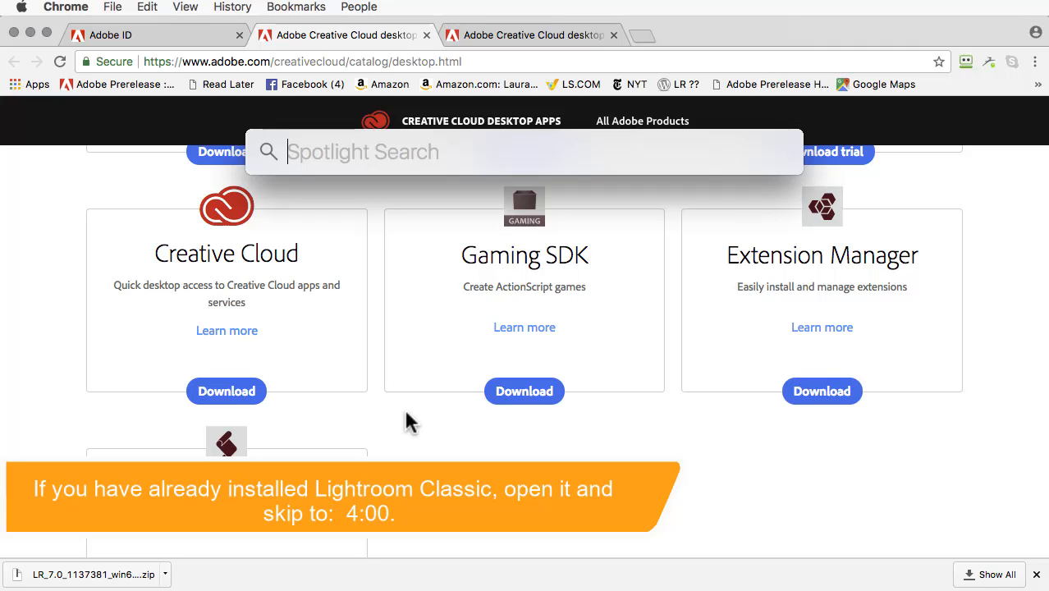
- Launch the Creative Cloud desktop app through a Spotlight search for 'creative Cloud'
text(creative Cloud)
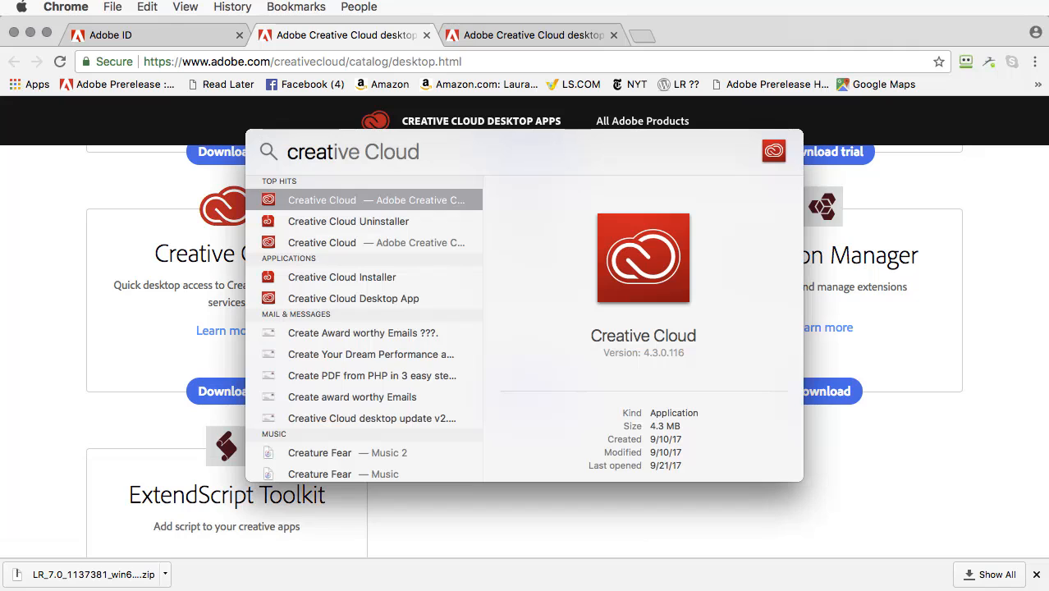
key(Escape)
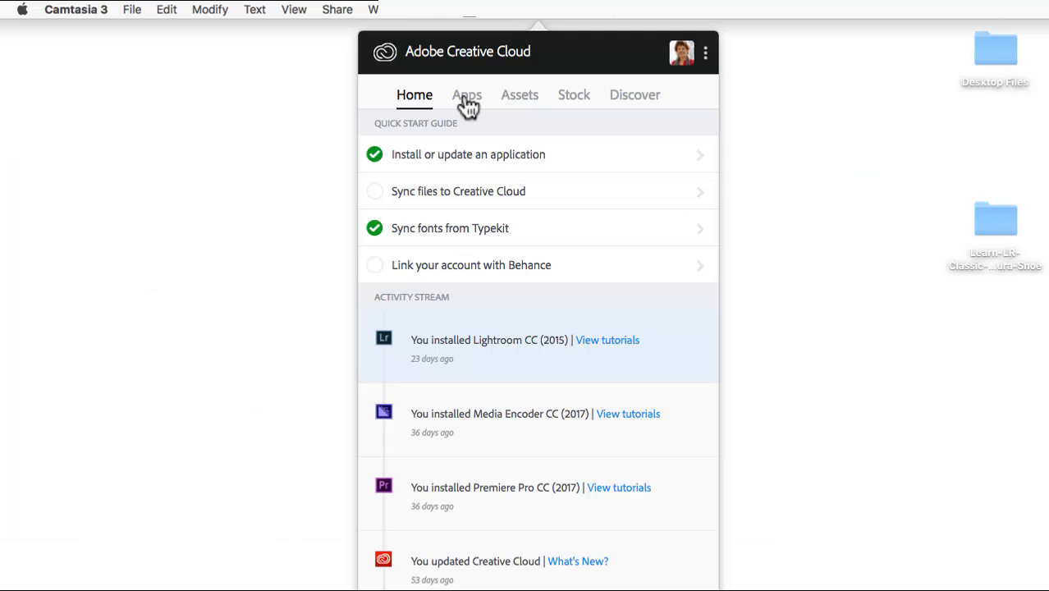
mouse_move(473, 125)
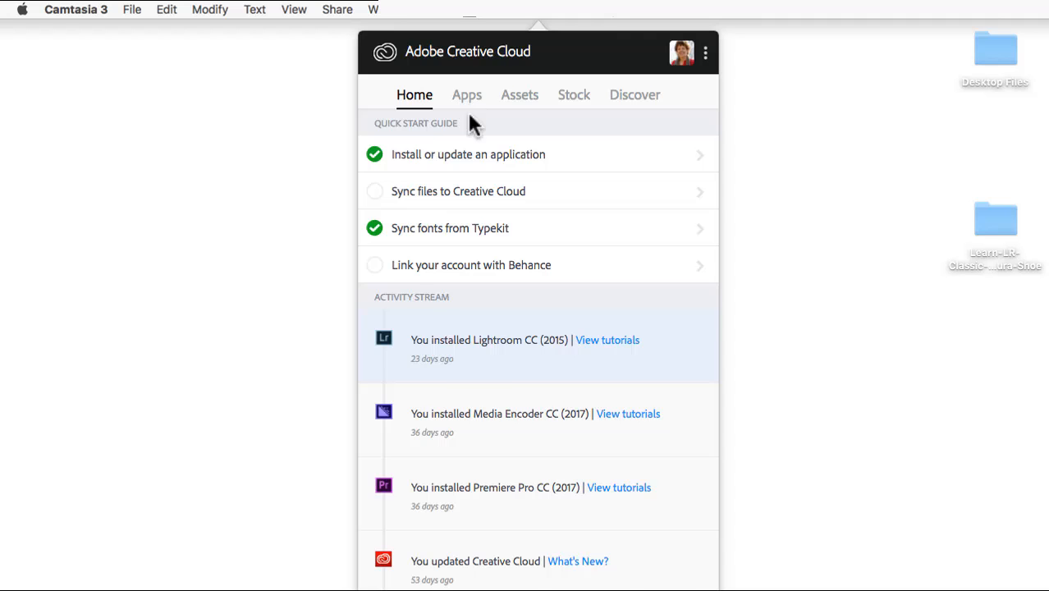
- Expand Lightroom Classic CC in the Apps list to show Lightroom CC (2015) beneath it
click(467, 93)
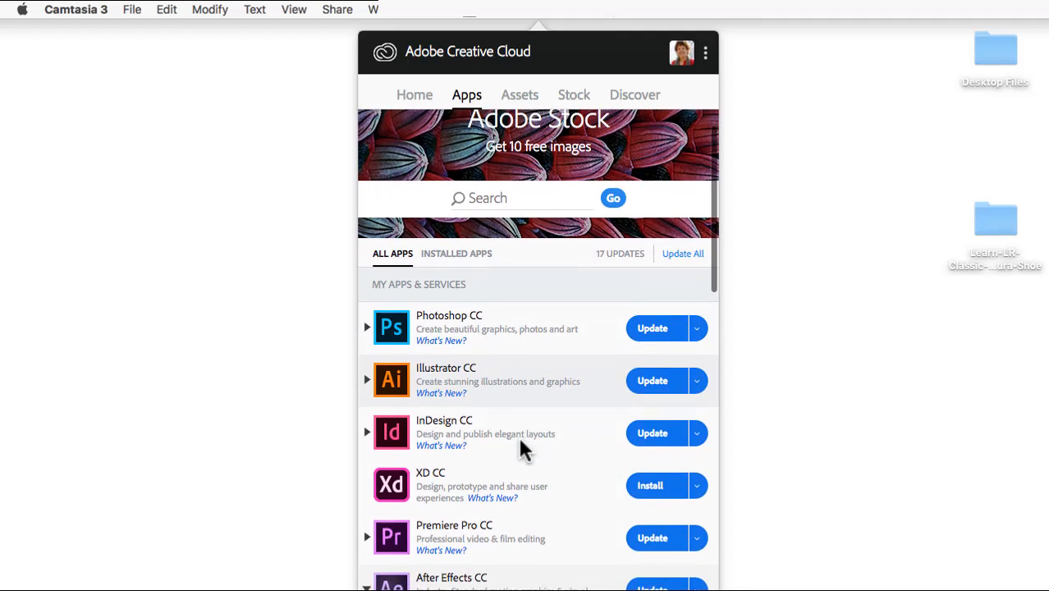
scroll(down, 3)
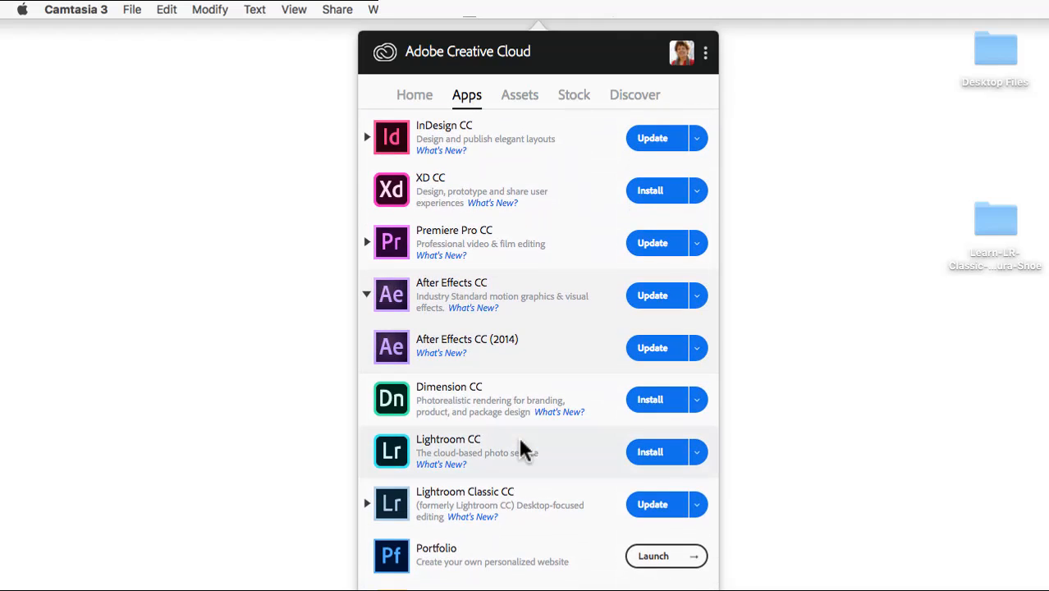
scroll(down, 3)
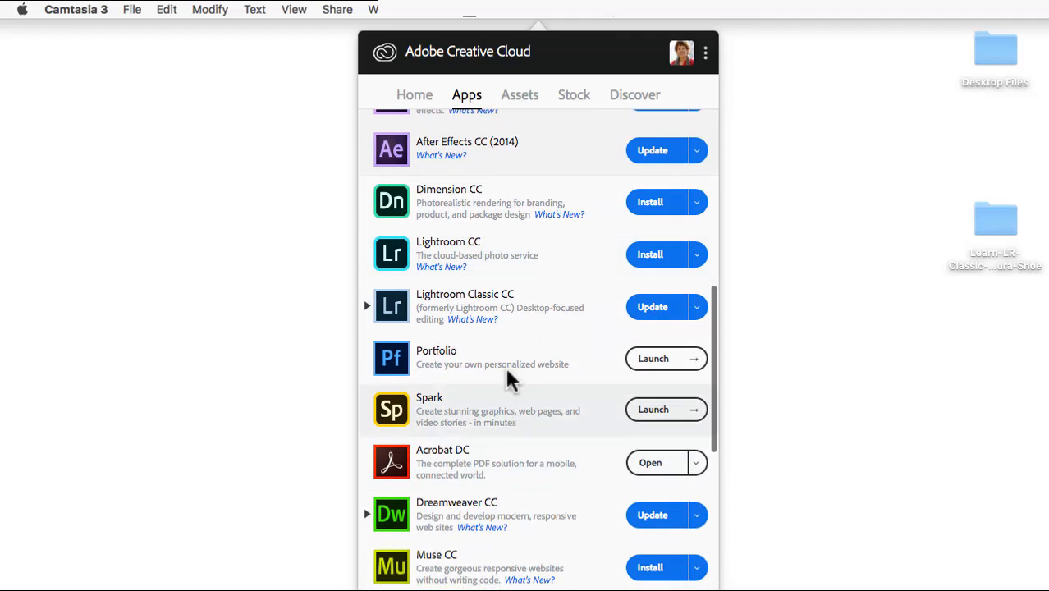
mouse_move(517, 310)
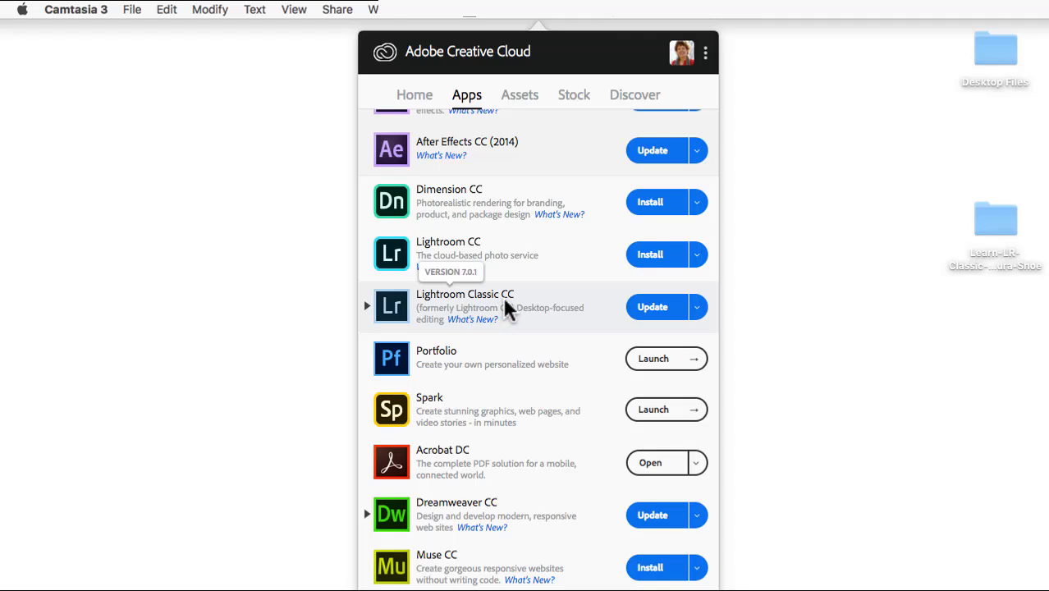
mouse_move(391, 307)
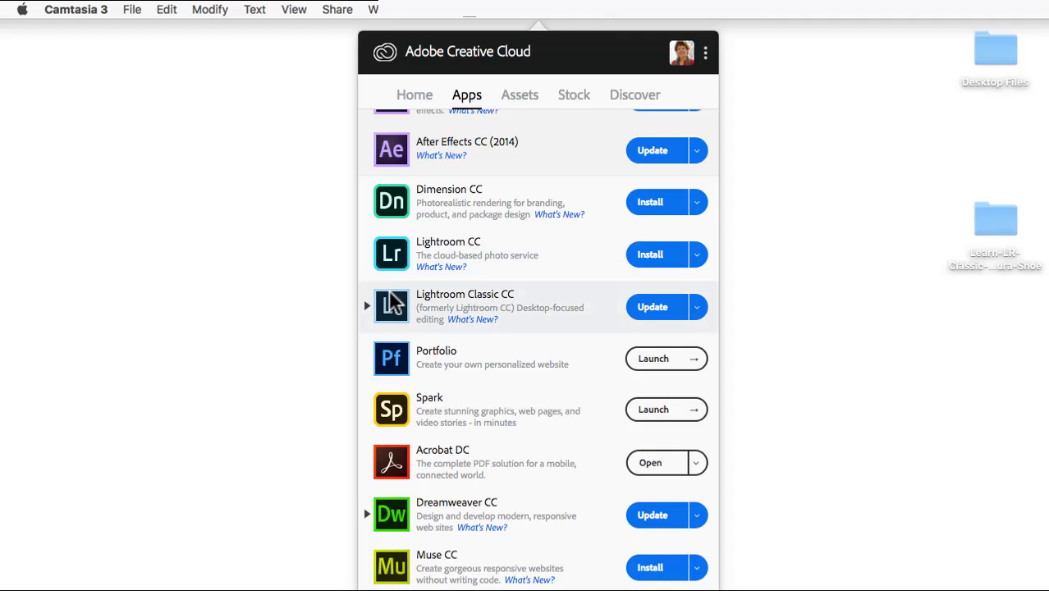
click(367, 307)
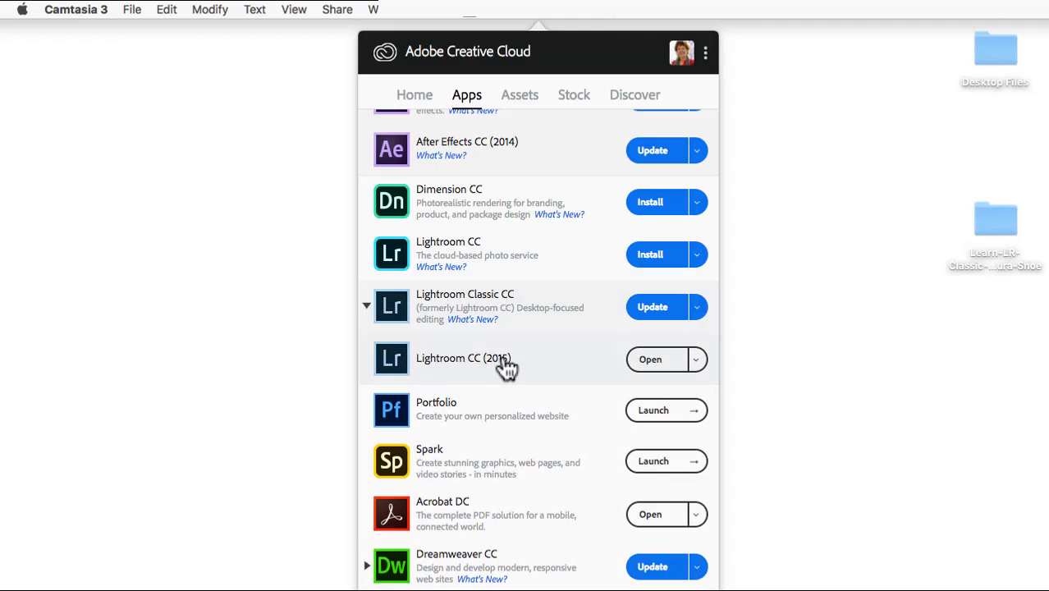
mouse_move(441, 312)
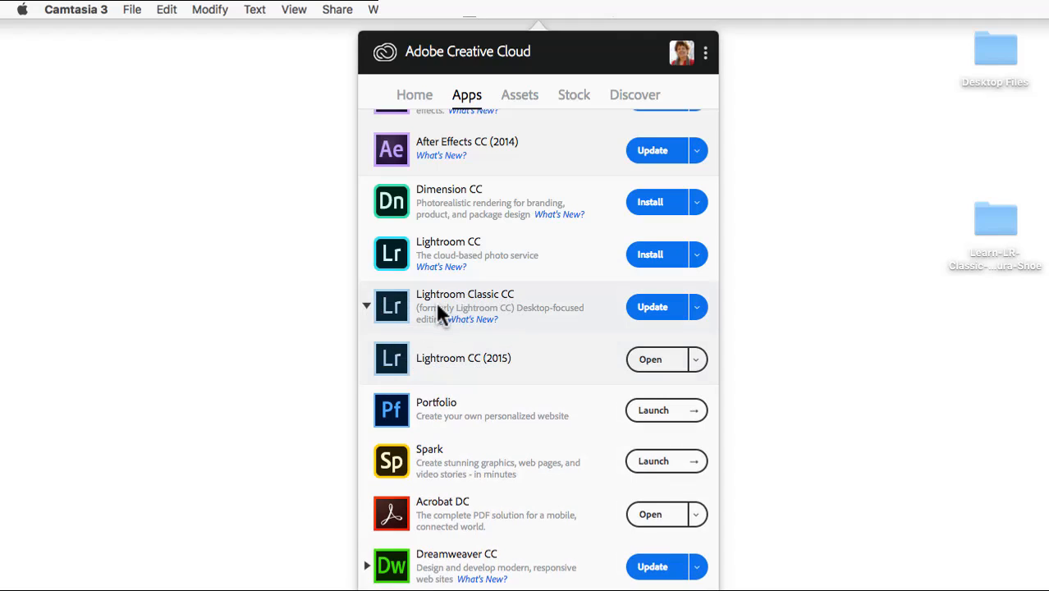
mouse_move(549, 307)
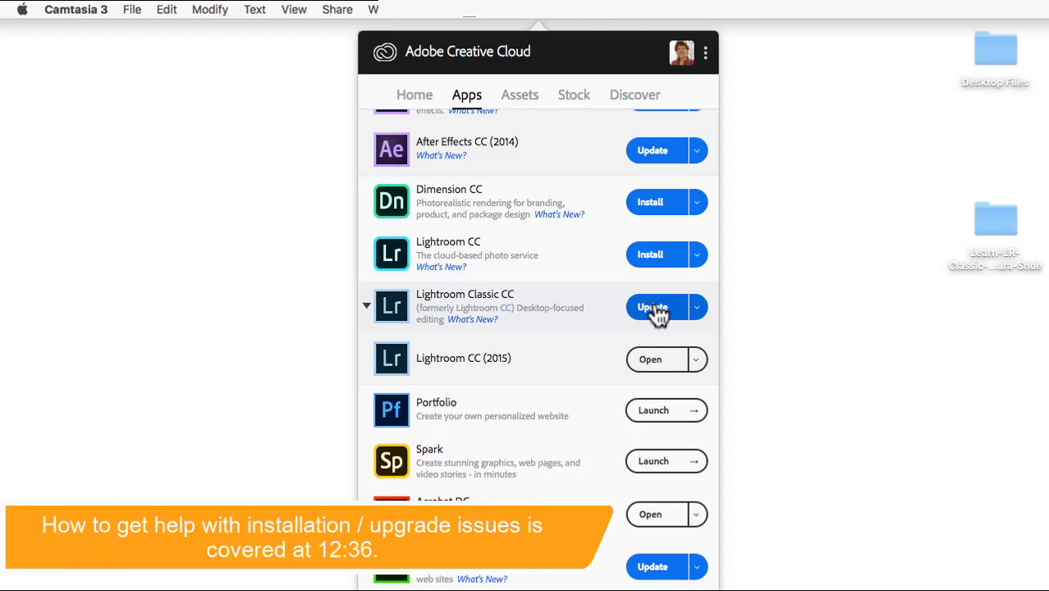
- Update to Lightroom Classic CC with Remove old versions left unchecked
click(653, 307)
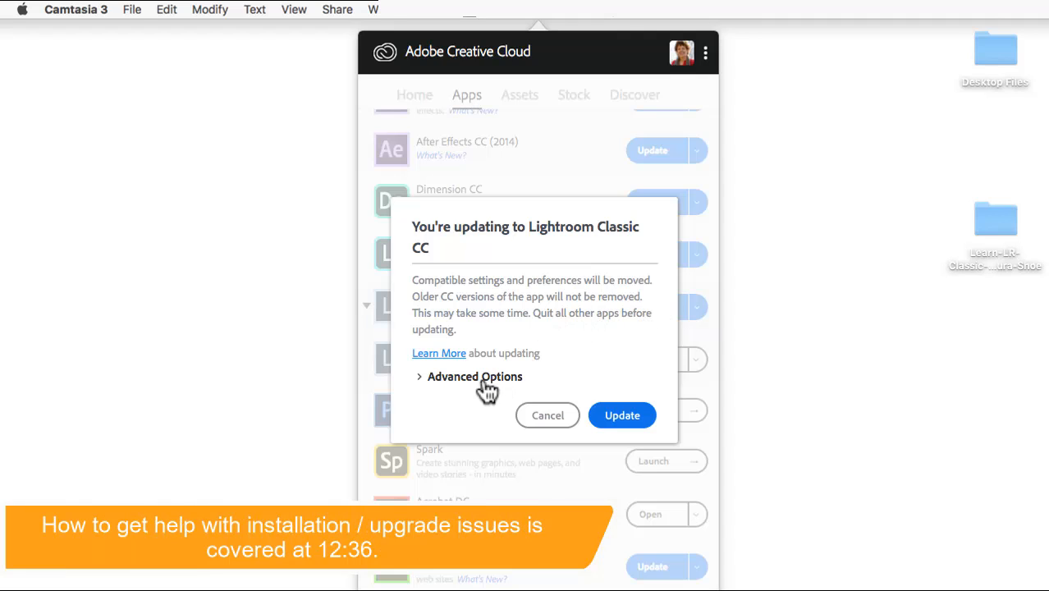
click(474, 376)
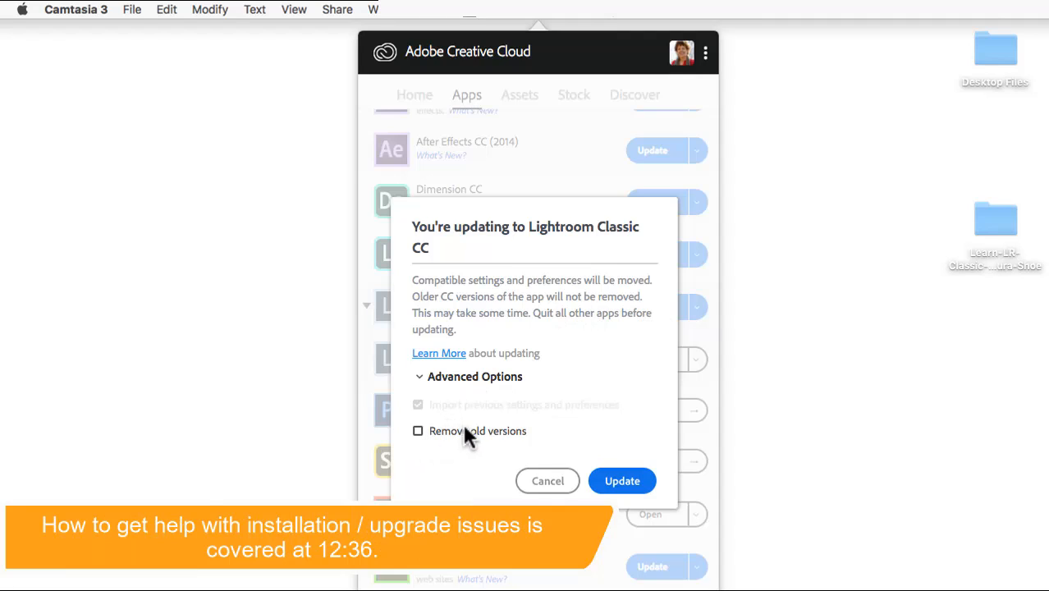
mouse_move(527, 443)
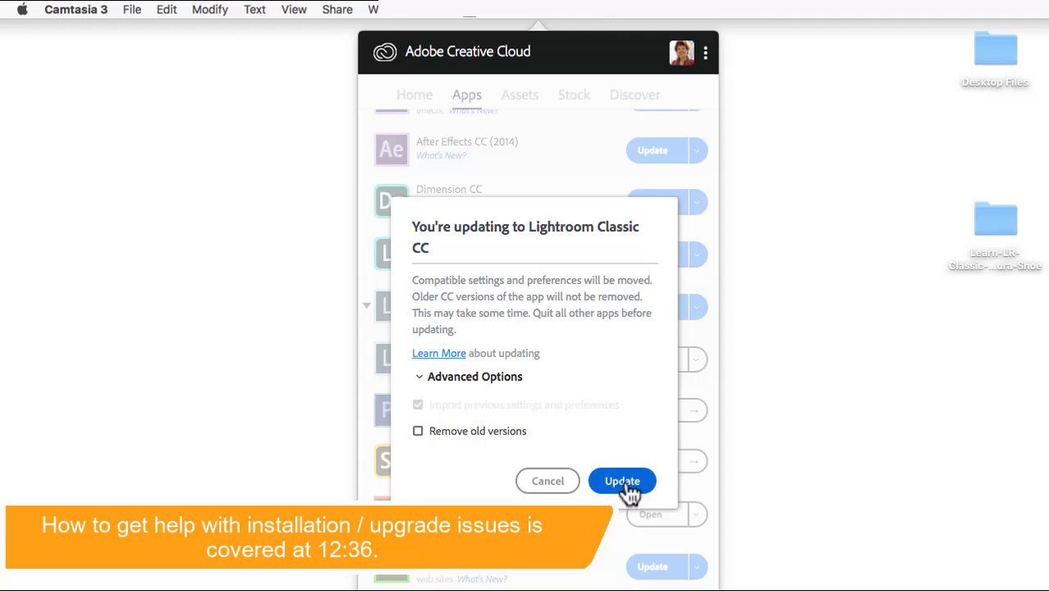
click(622, 479)
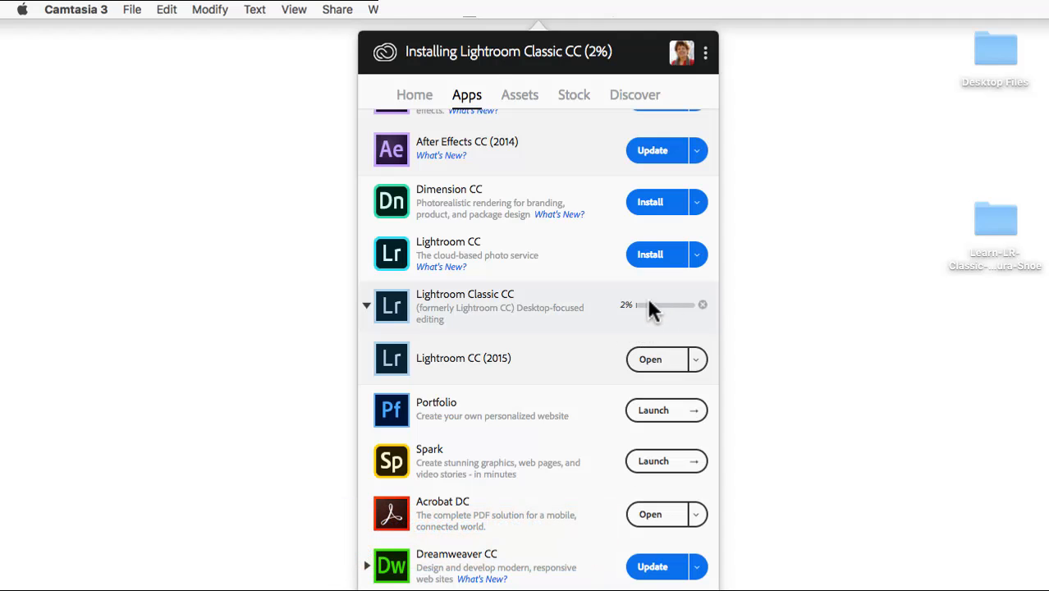
mouse_move(631, 296)
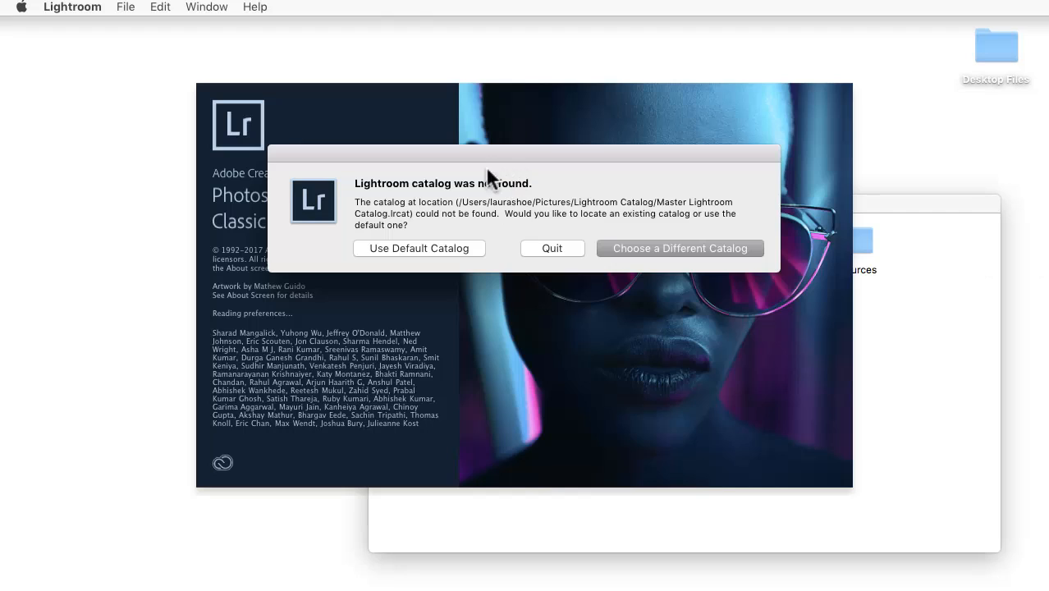
mouse_move(535, 182)
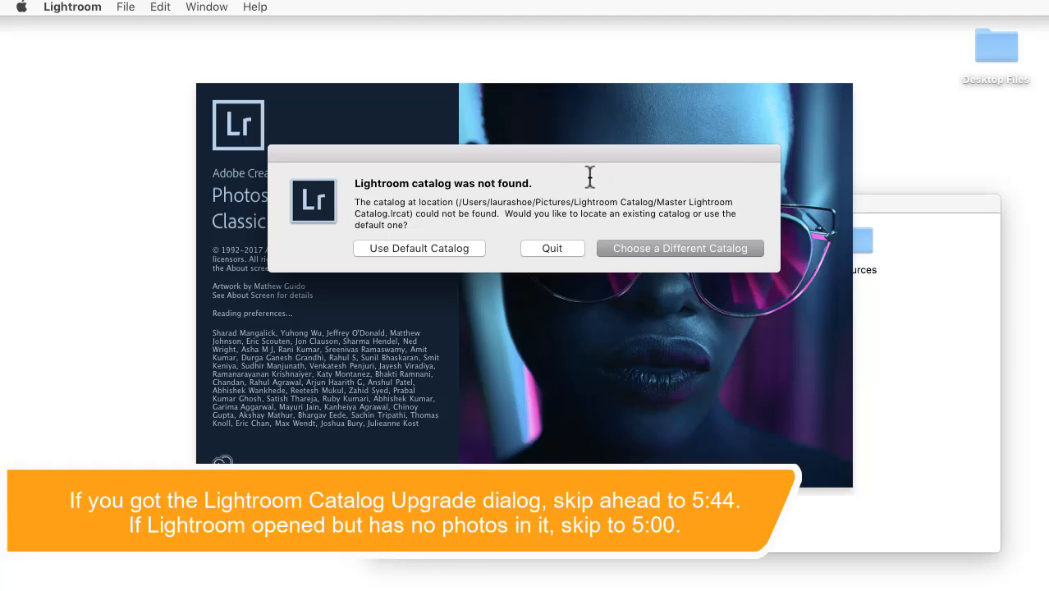
mouse_move(538, 183)
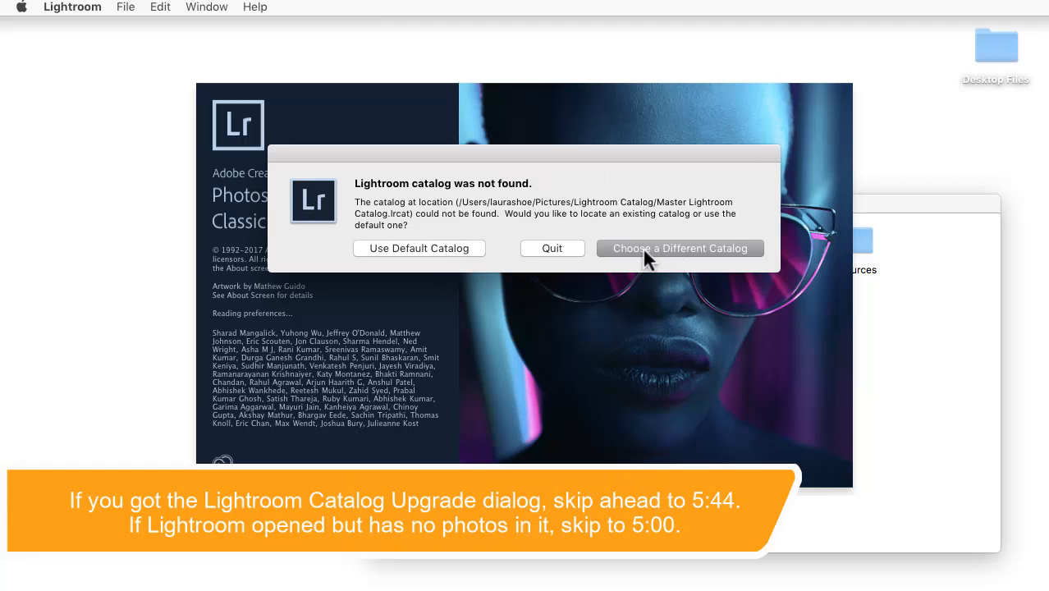
- Choose a different catalog and browse to the Lightroom Catalog folder in Pictures
click(679, 248)
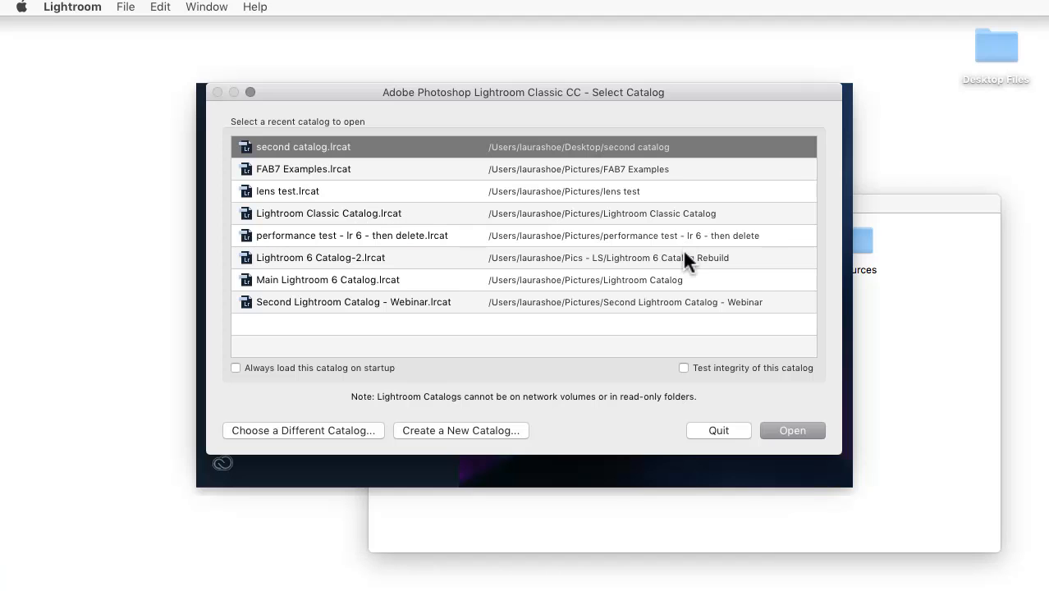
mouse_move(451, 141)
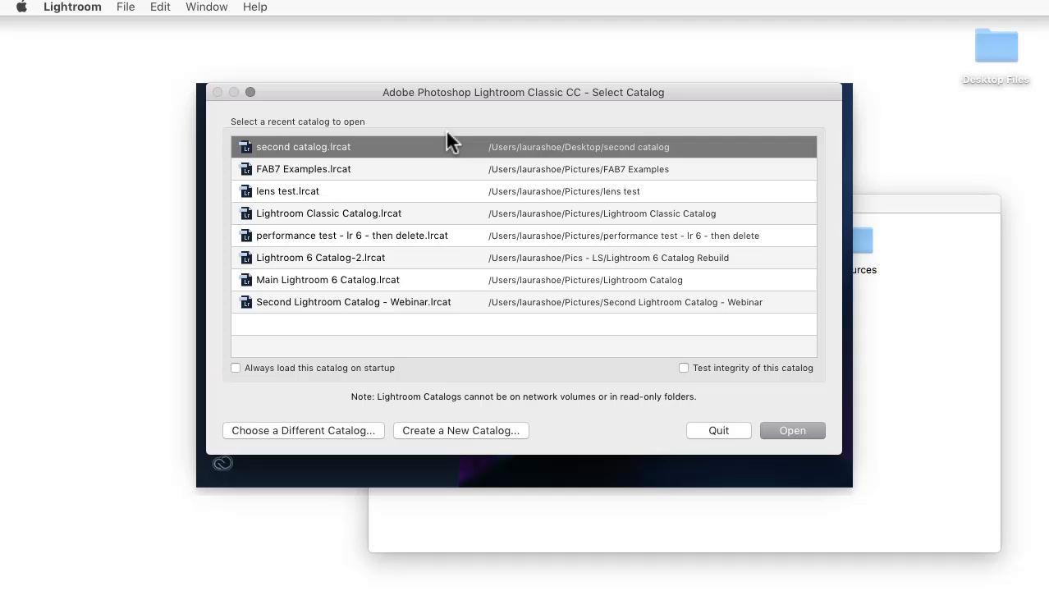
mouse_move(458, 246)
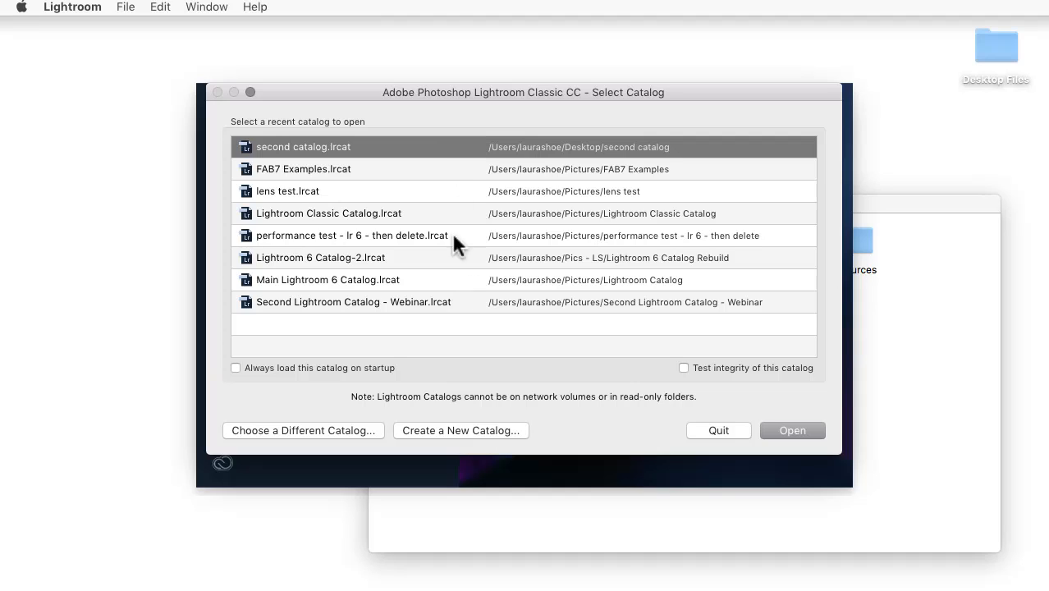
mouse_move(548, 161)
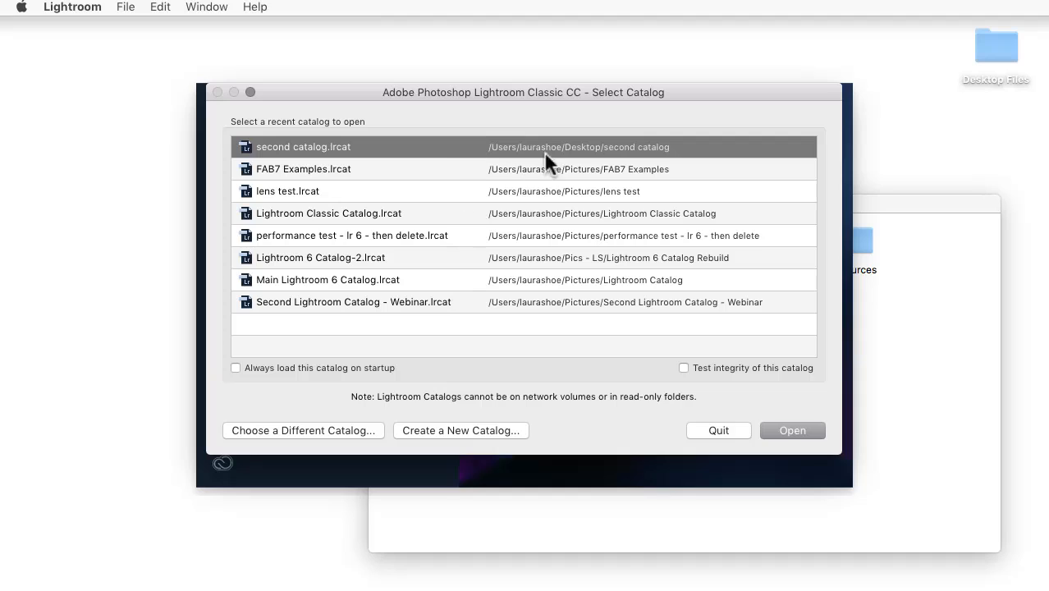
mouse_move(791, 430)
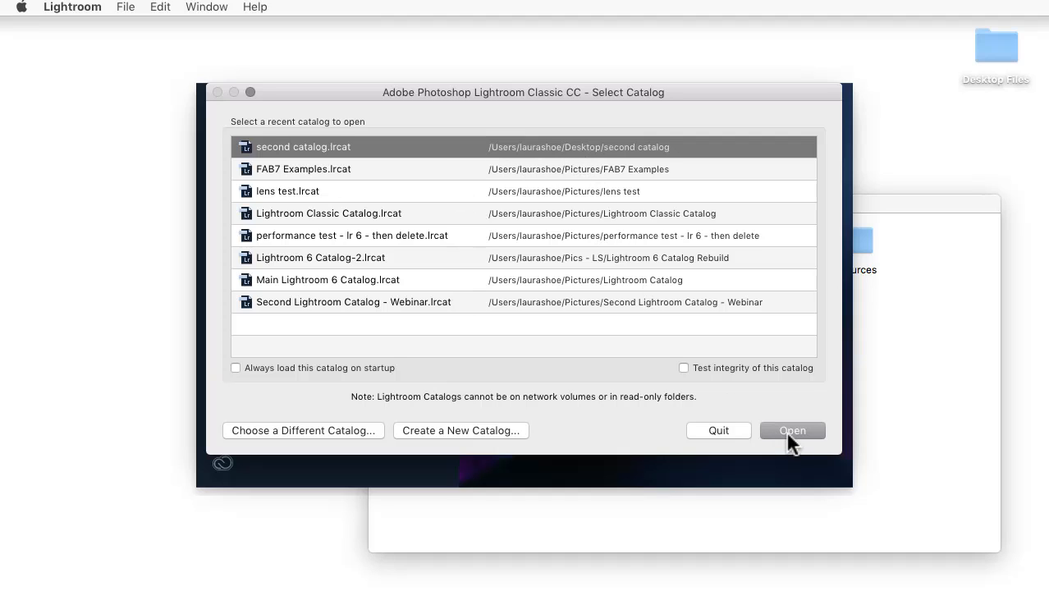
mouse_move(285, 440)
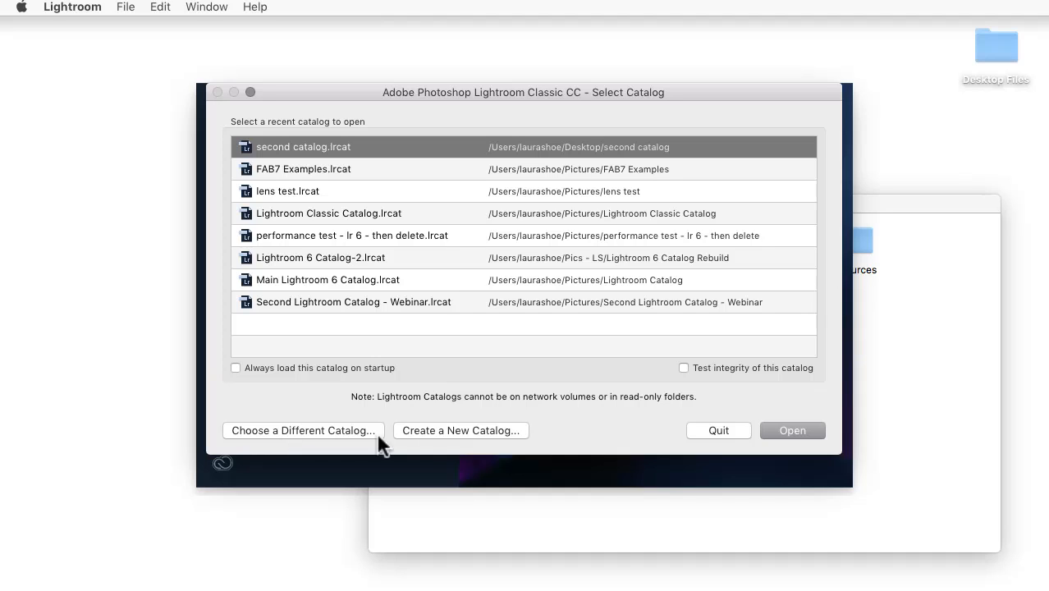
mouse_move(310, 443)
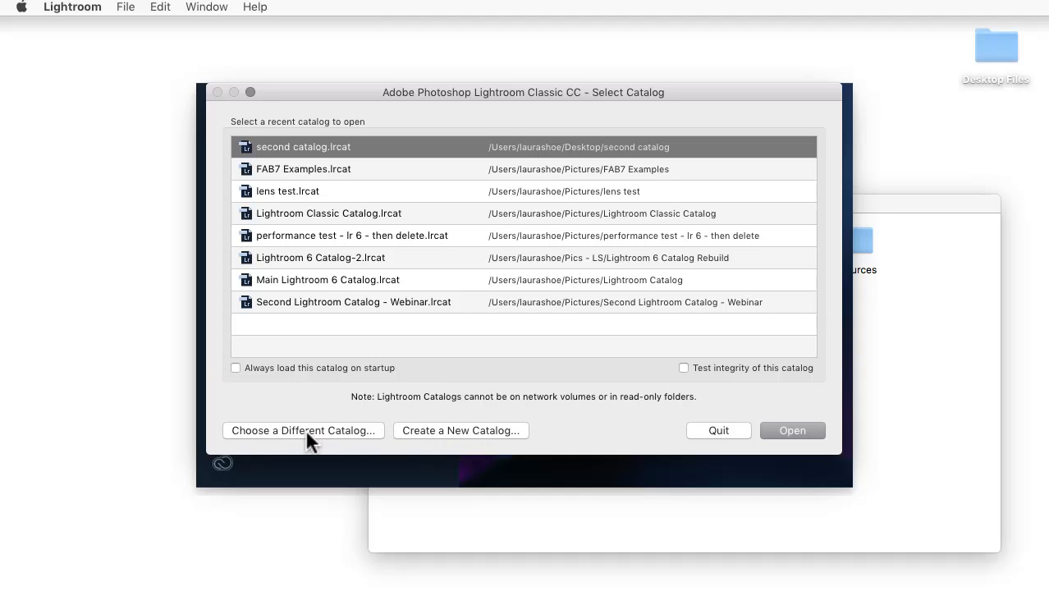
click(302, 429)
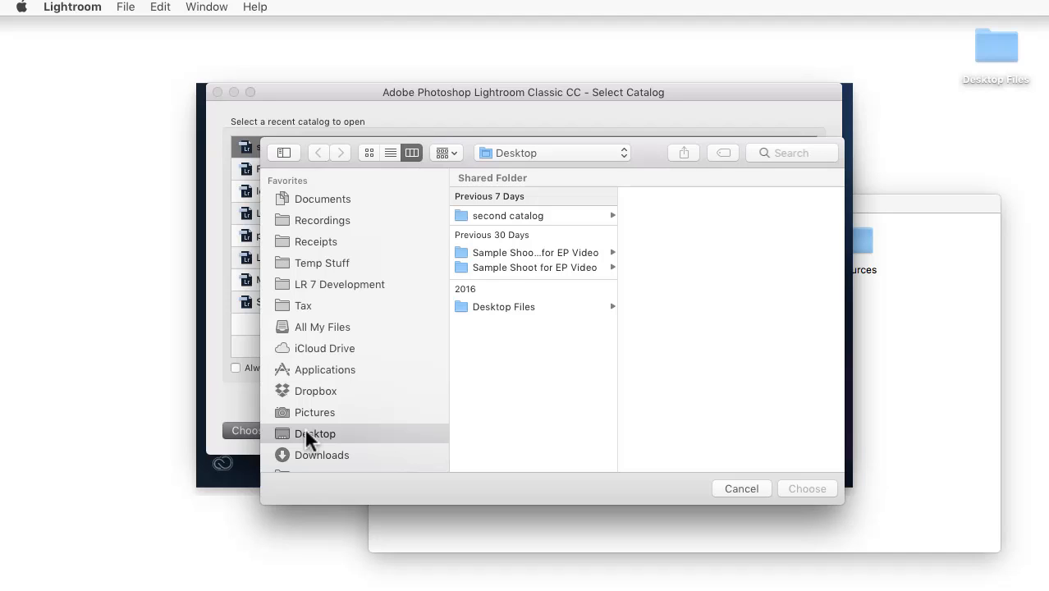
click(315, 412)
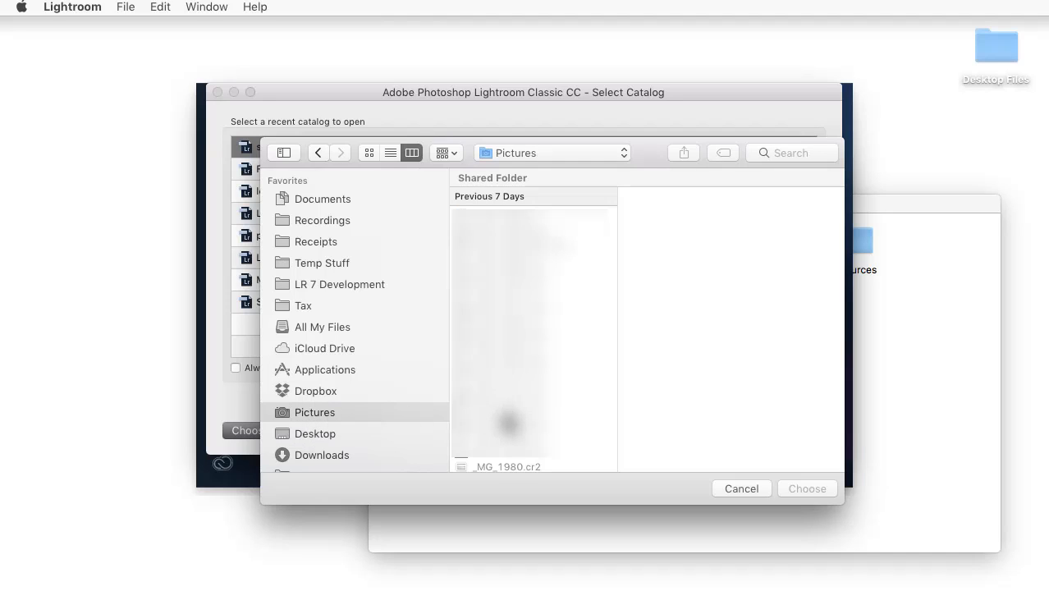
click(516, 464)
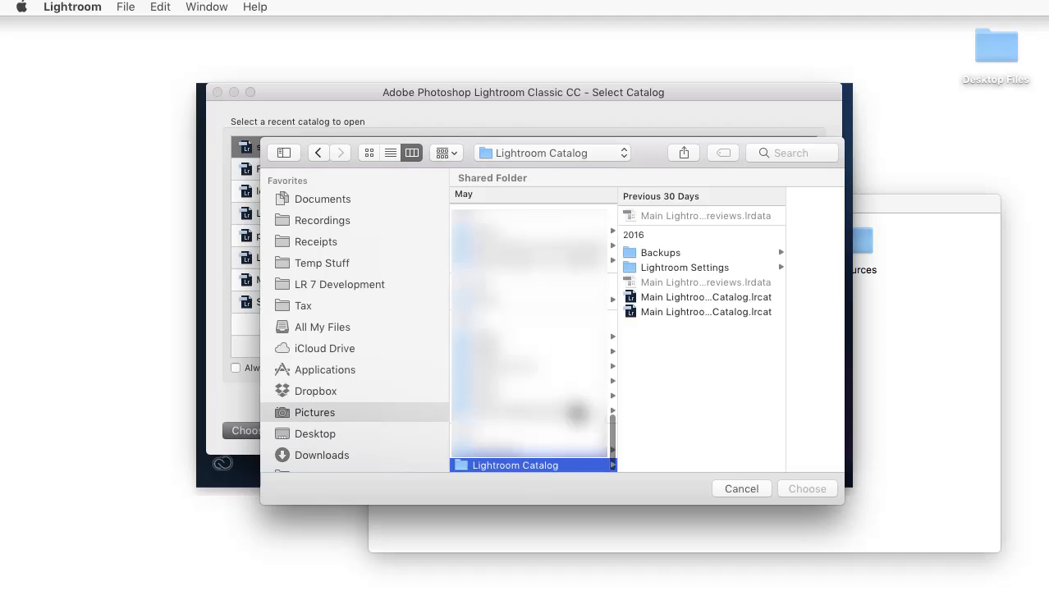
- Select Main Lightroom 6 Catalog.lrcat and open it, reaching the catalog upgrade prompt
click(706, 312)
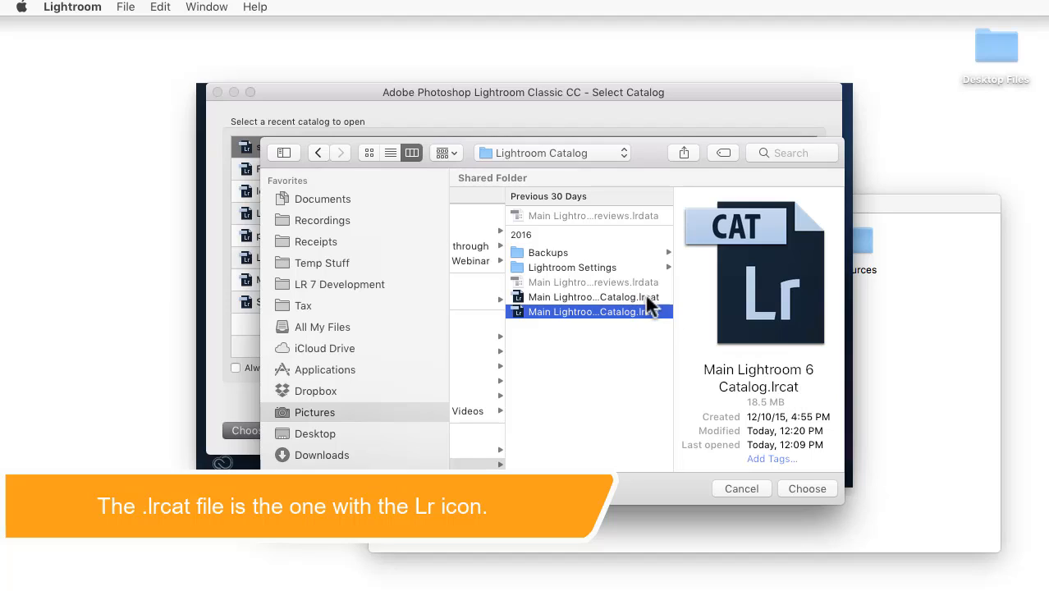
mouse_move(811, 499)
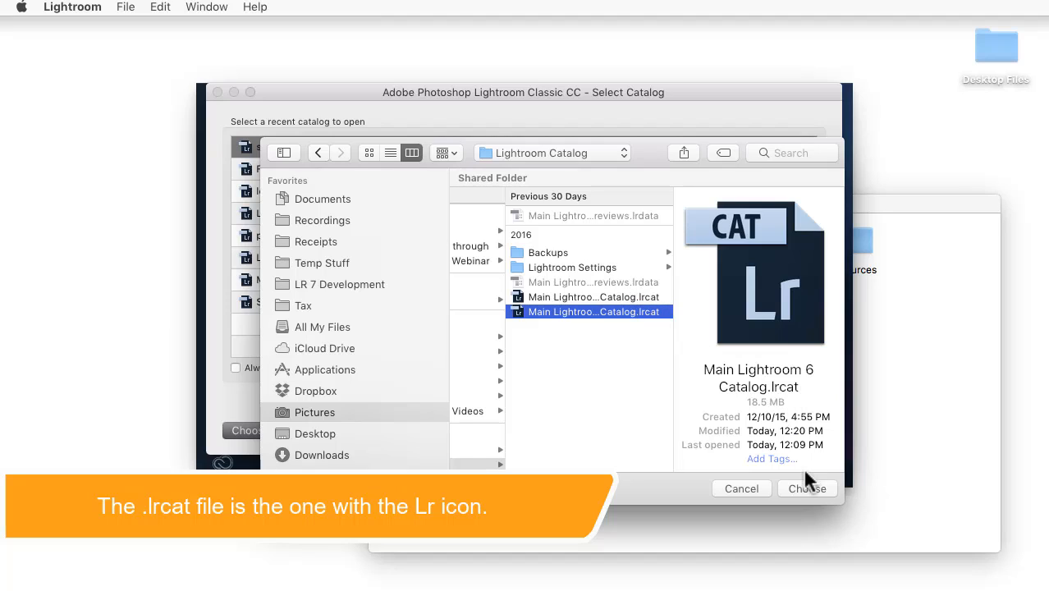
click(808, 489)
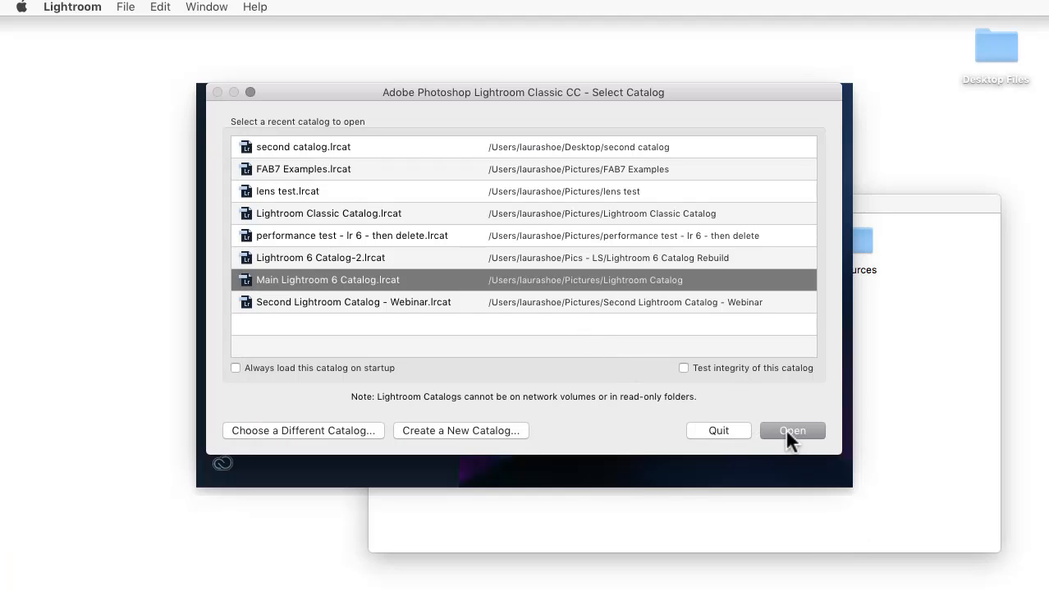
click(791, 430)
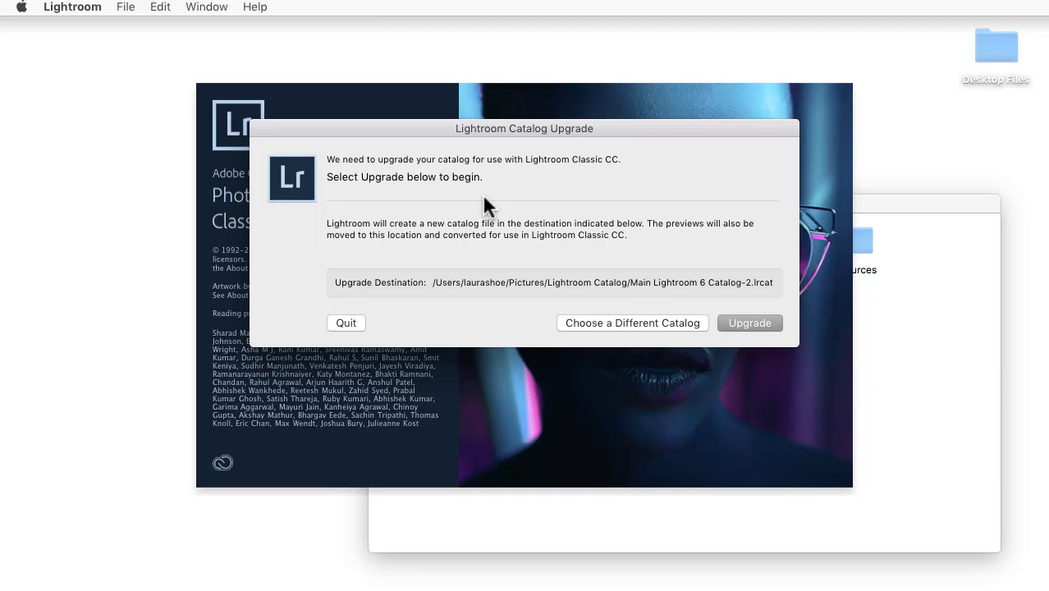
mouse_move(587, 135)
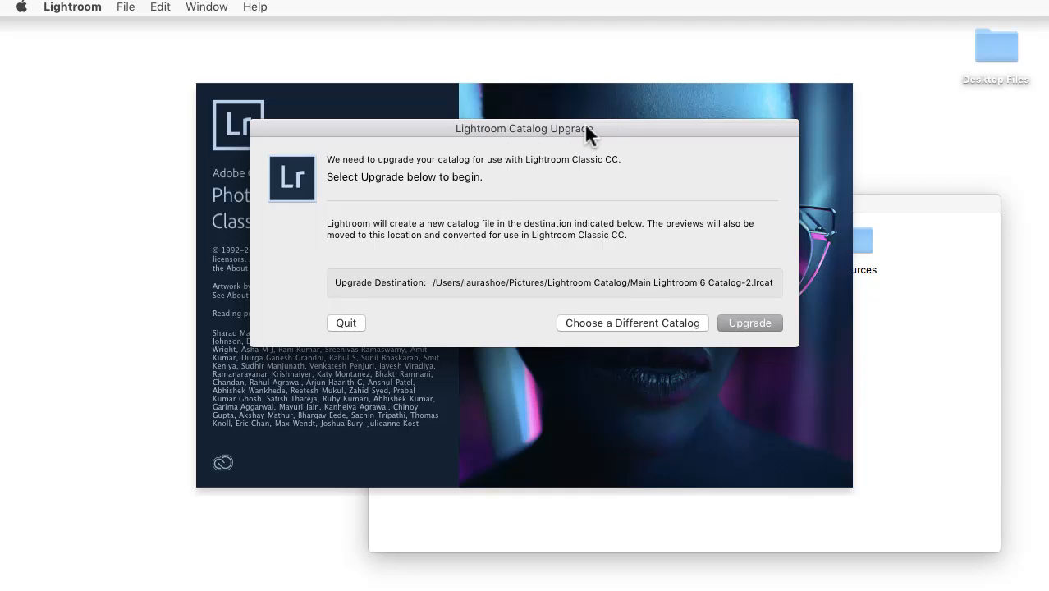
mouse_move(562, 172)
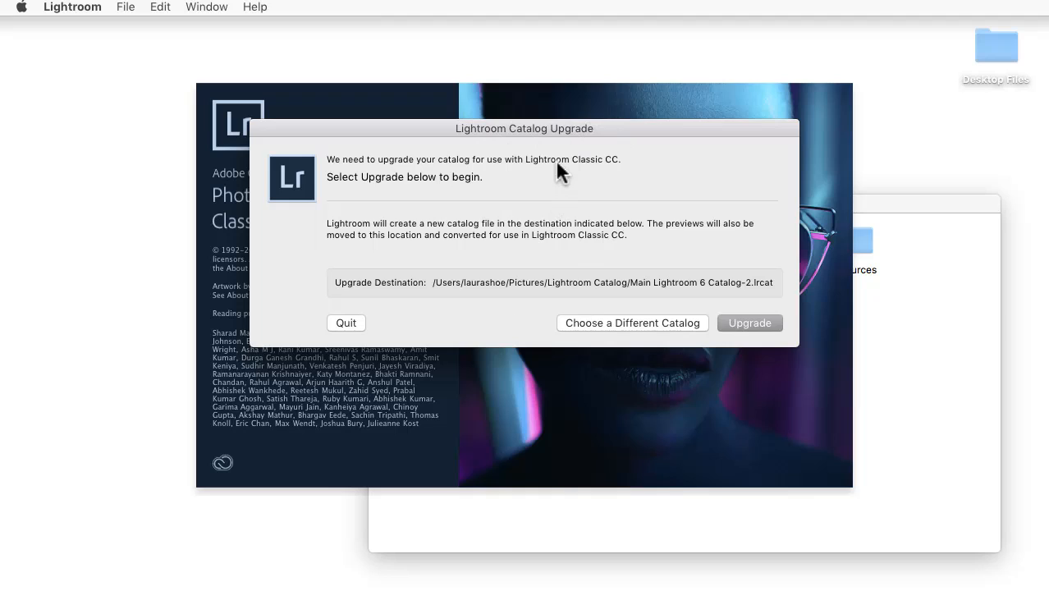
mouse_move(625, 229)
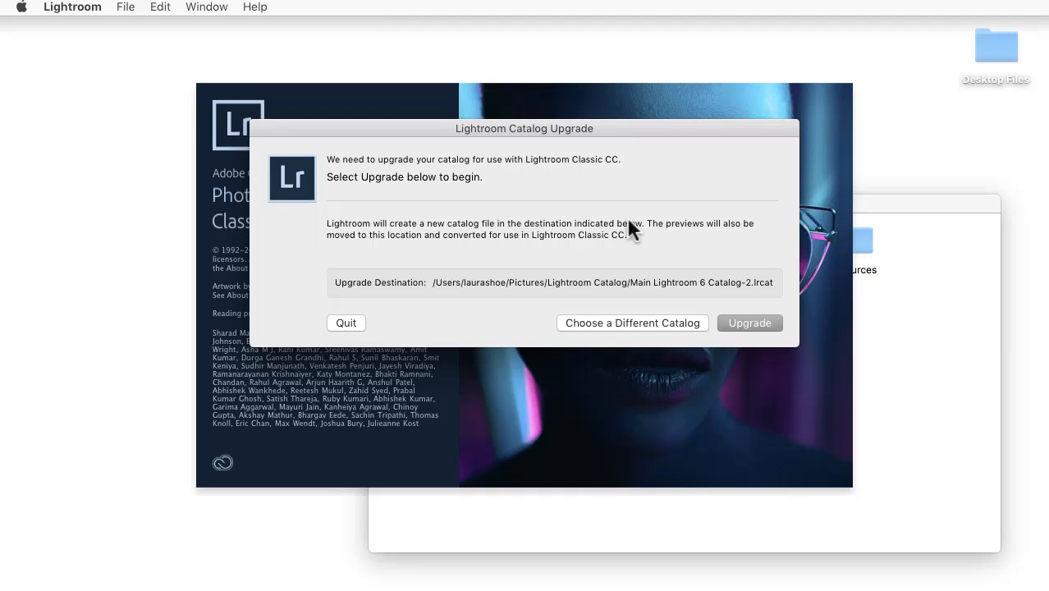
click(749, 322)
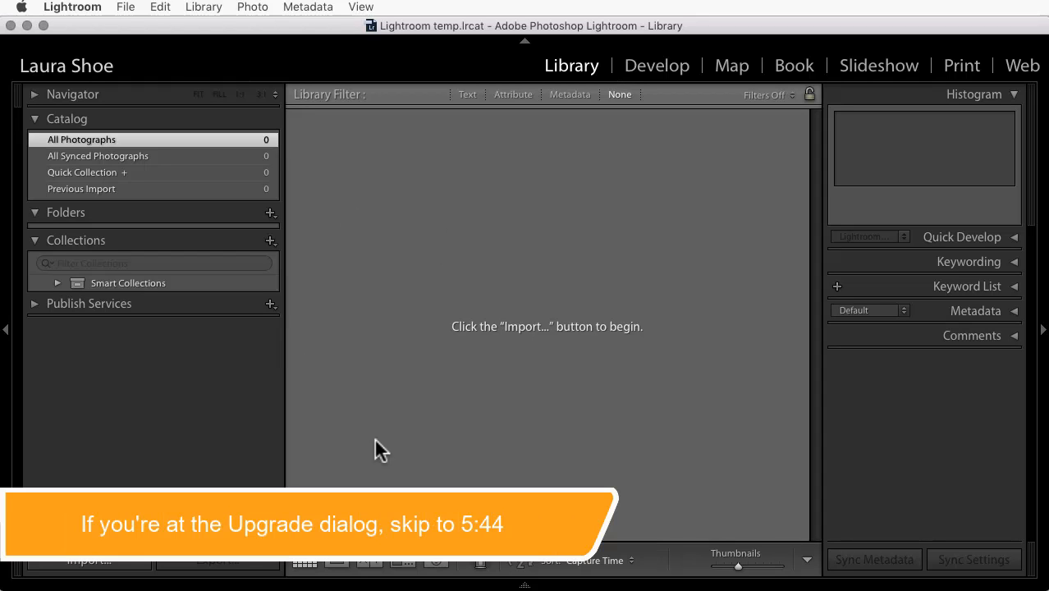
mouse_move(423, 180)
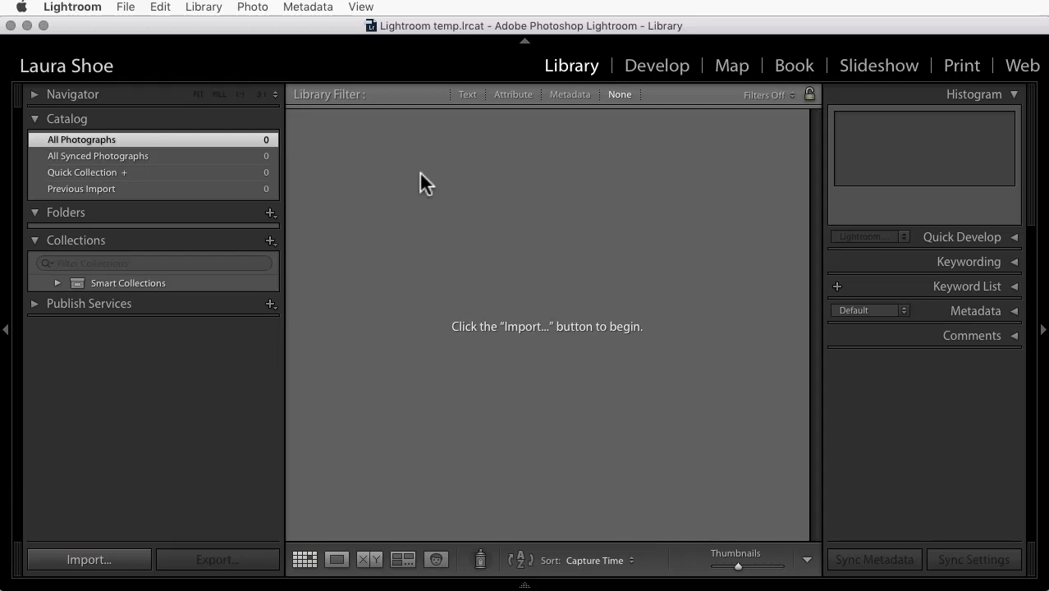
mouse_move(132, 10)
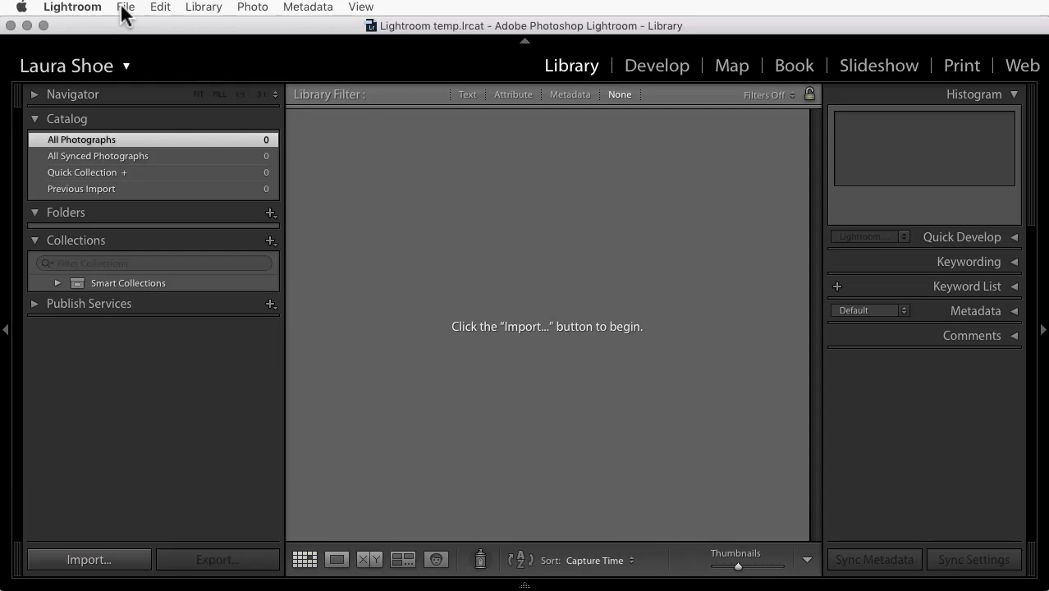
- Via File > Open Catalog, open Main Lightroom 6 Catalog.lrcat from Pictures > Lightroom Catalog
click(133, 6)
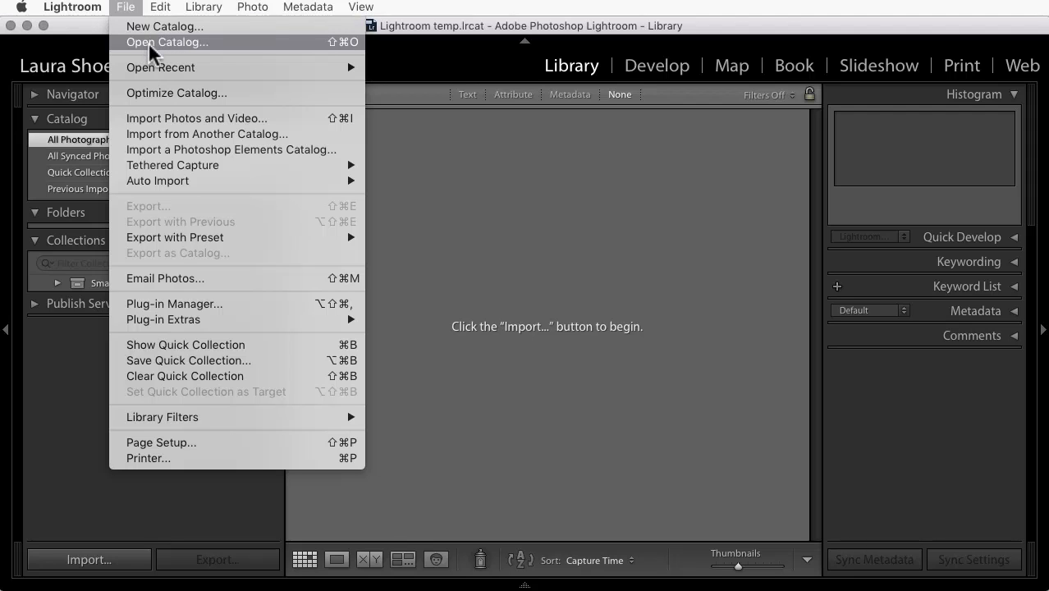
click(165, 42)
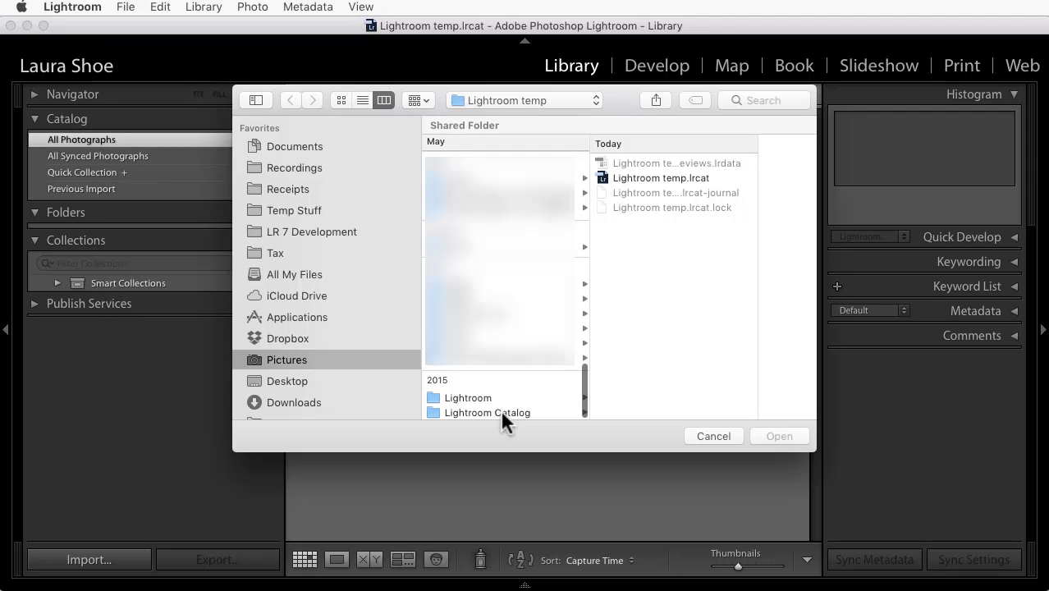
click(486, 412)
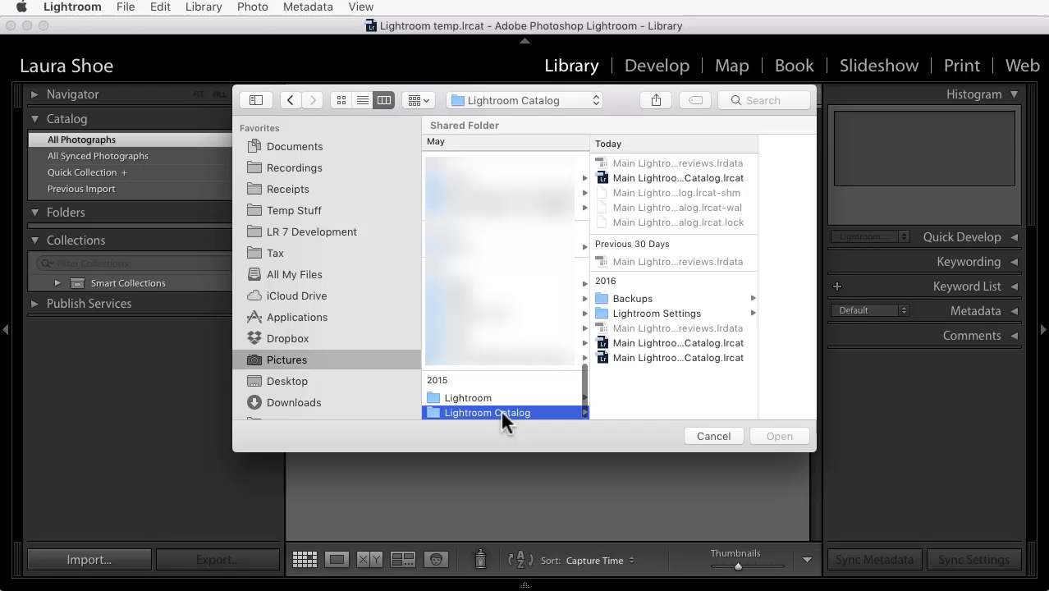
click(565, 343)
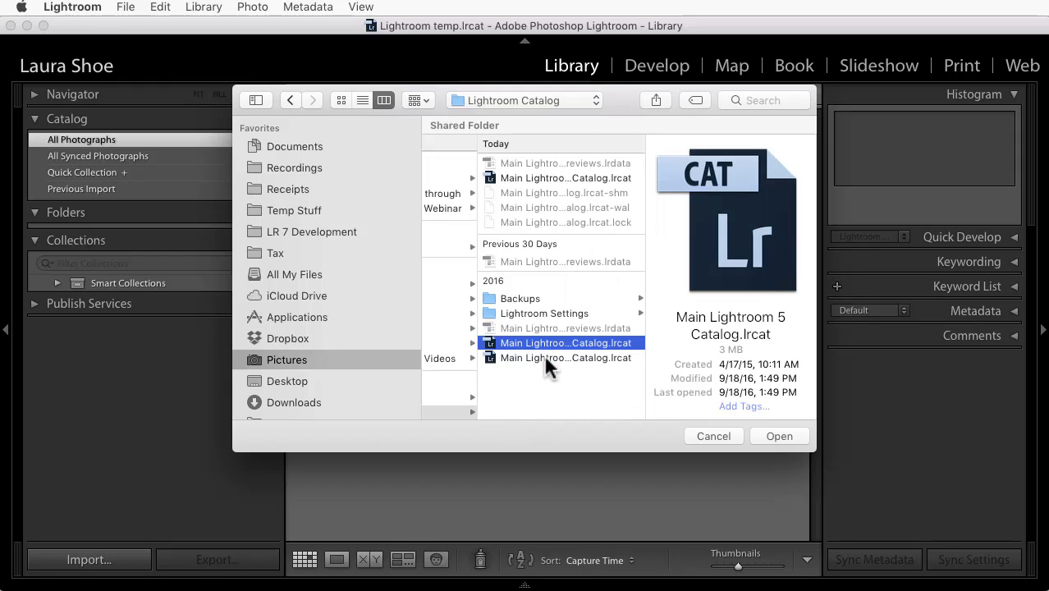
click(564, 357)
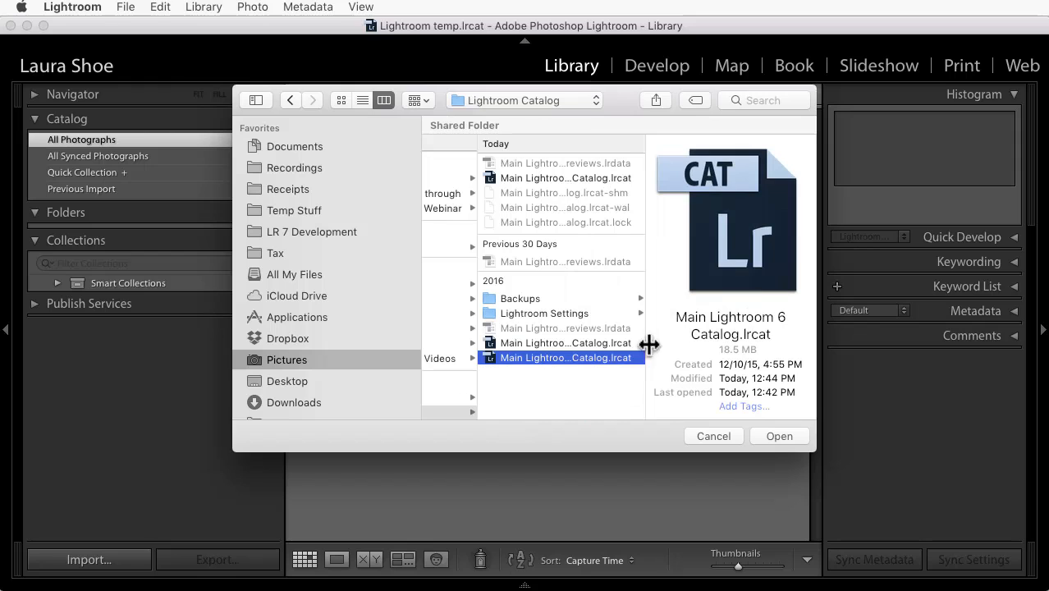
mouse_move(785, 453)
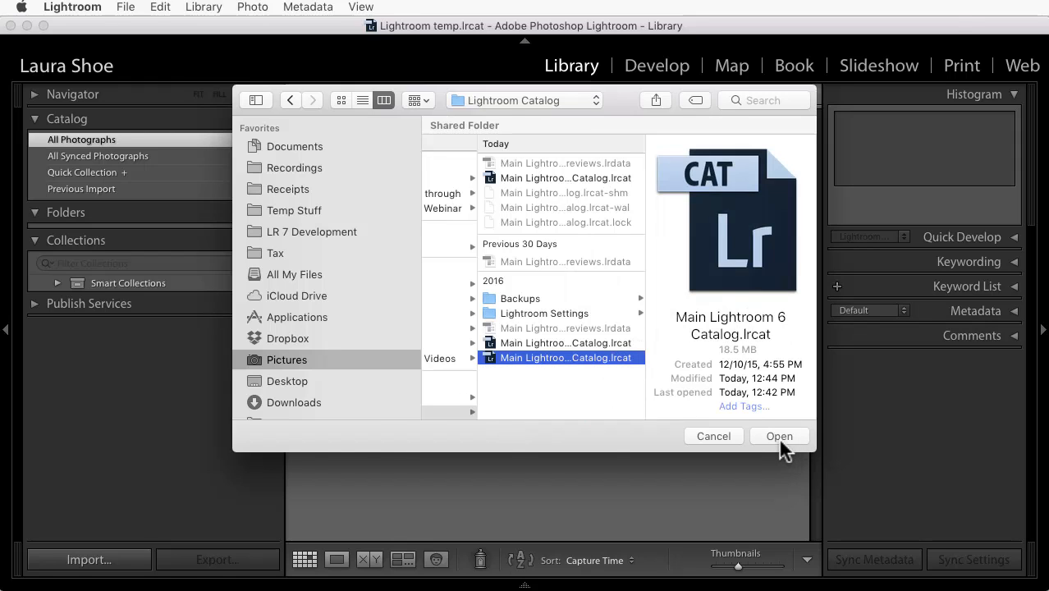
click(778, 436)
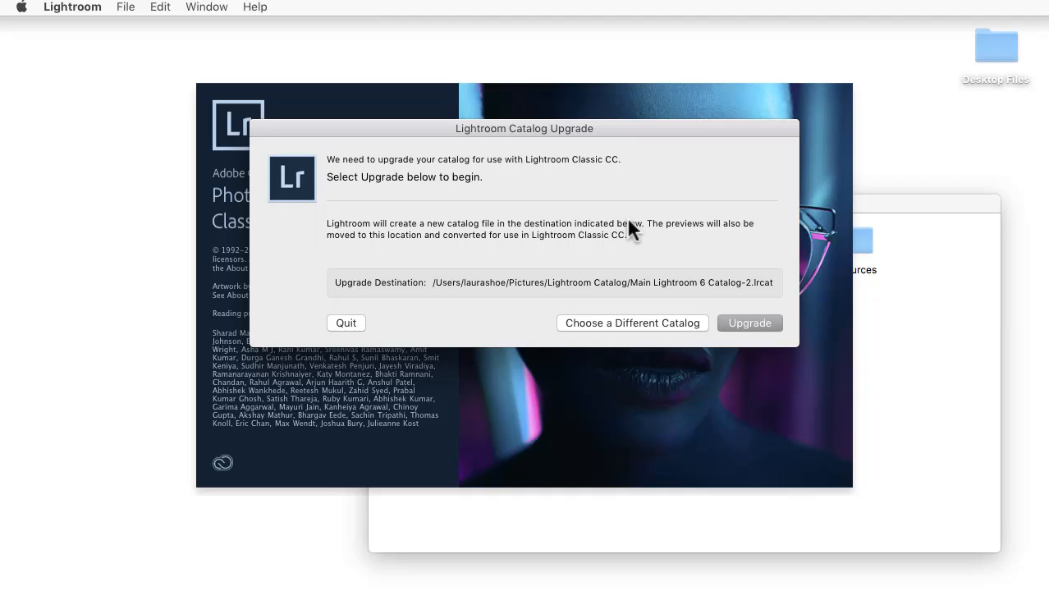
mouse_move(394, 303)
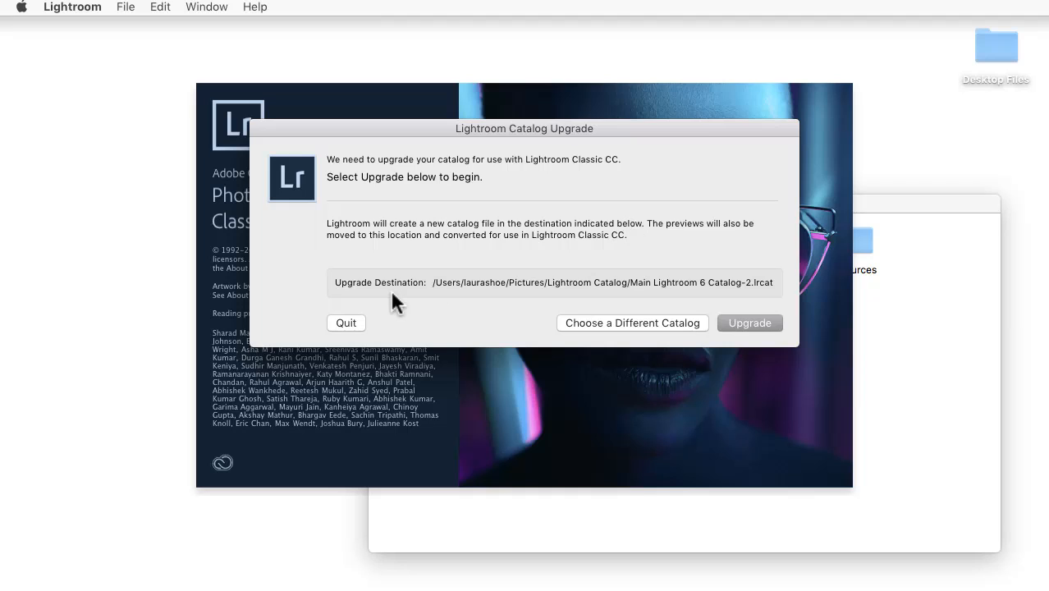
mouse_move(546, 295)
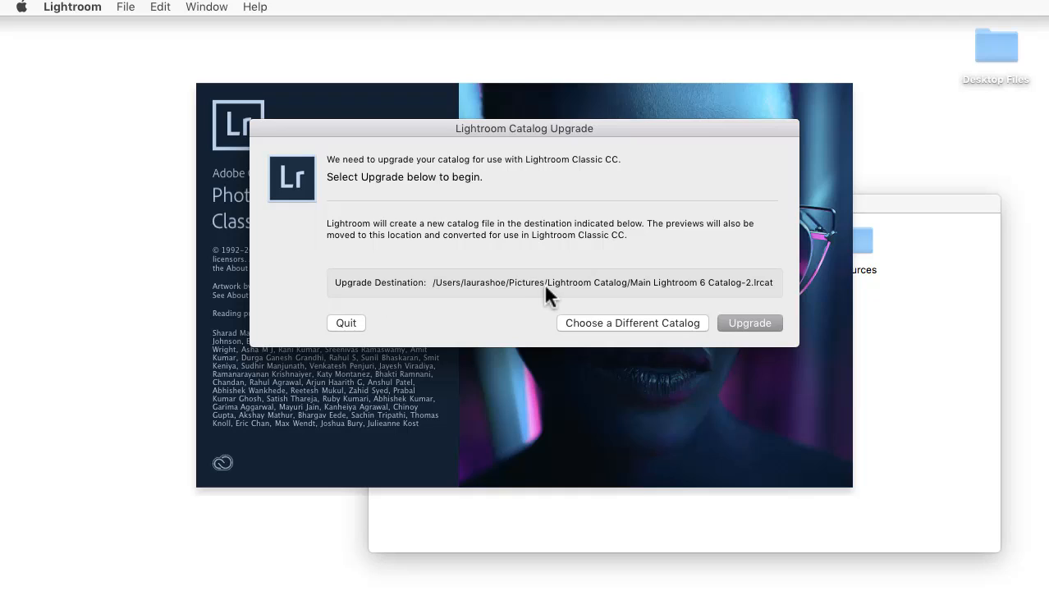
mouse_move(640, 297)
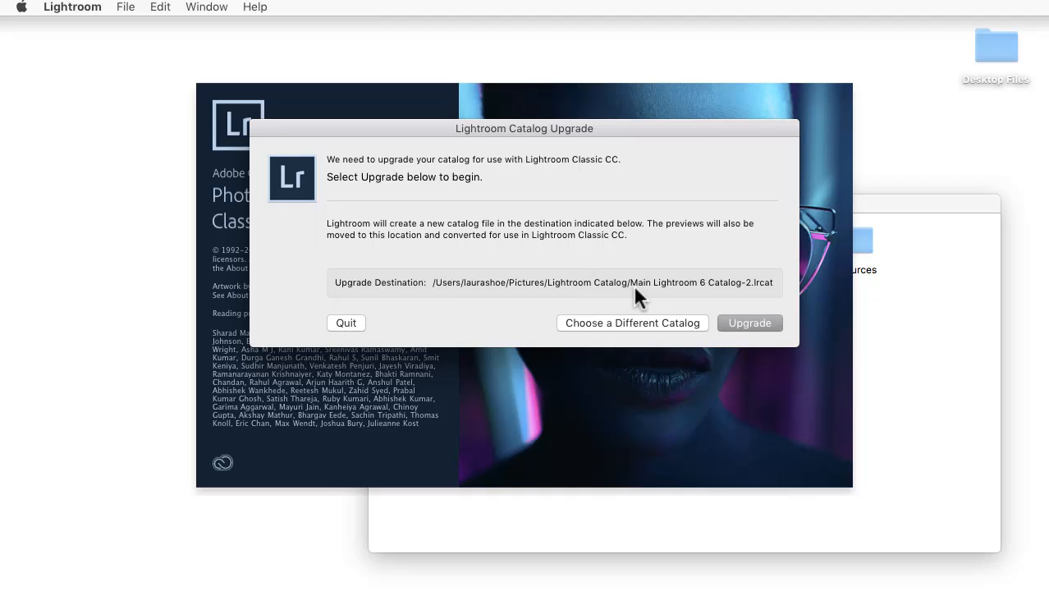
mouse_move(741, 295)
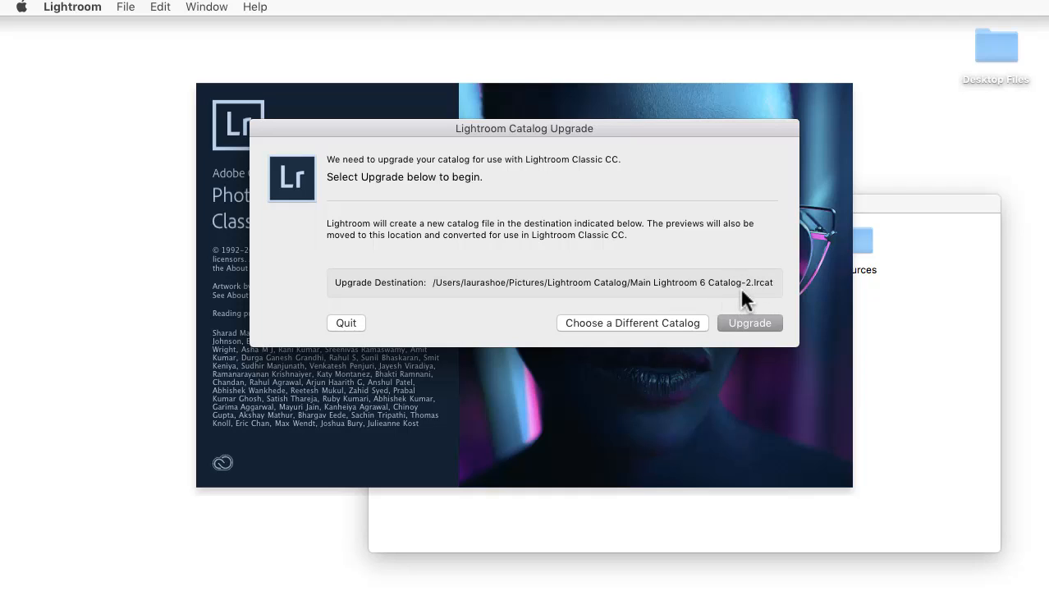
mouse_move(735, 292)
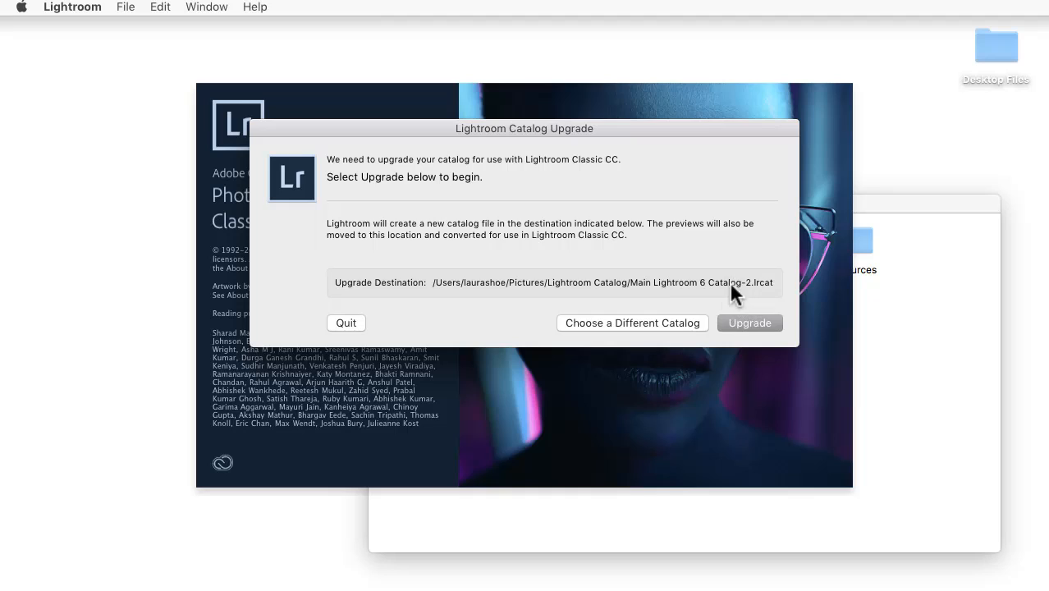
mouse_move(752, 294)
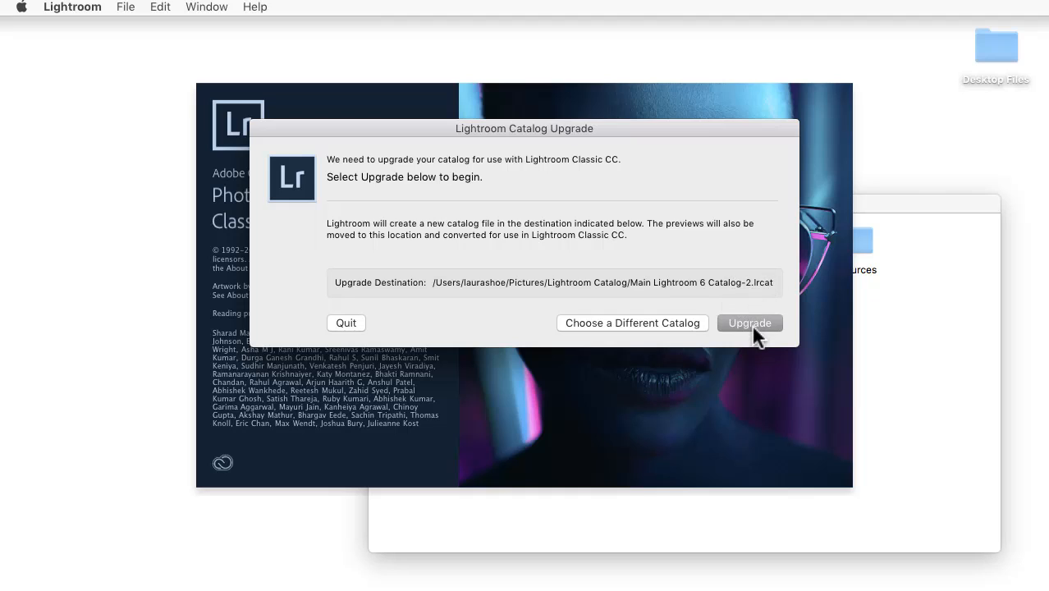
- Upgrade the catalog into the Main Lightroom 6 Catalog-2 destination
click(748, 322)
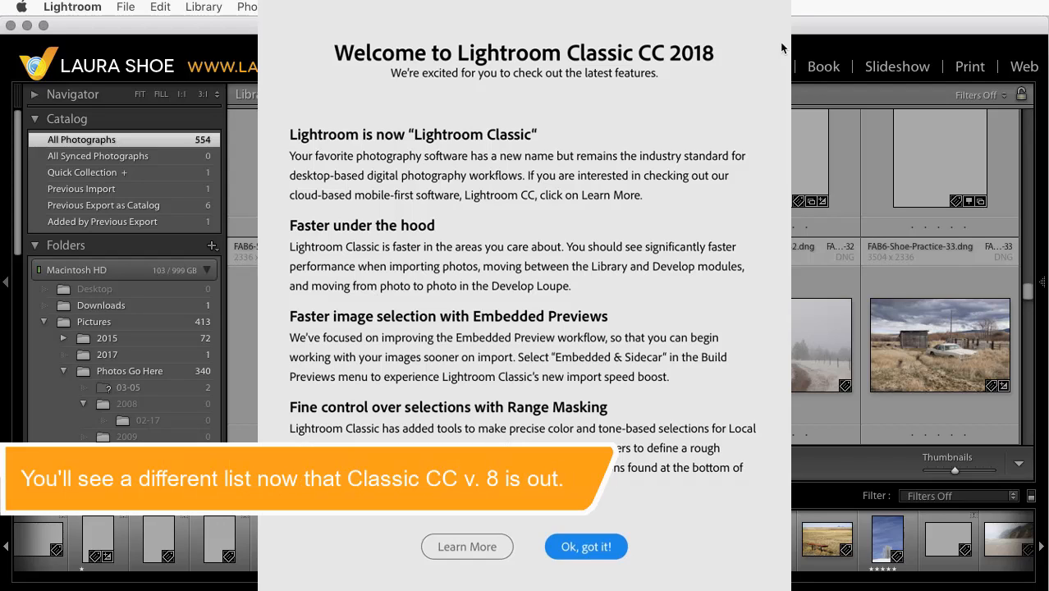
- Dismiss the welcome notes and open FAB6-Shoe-Practice-30.dng in Develop
click(585, 545)
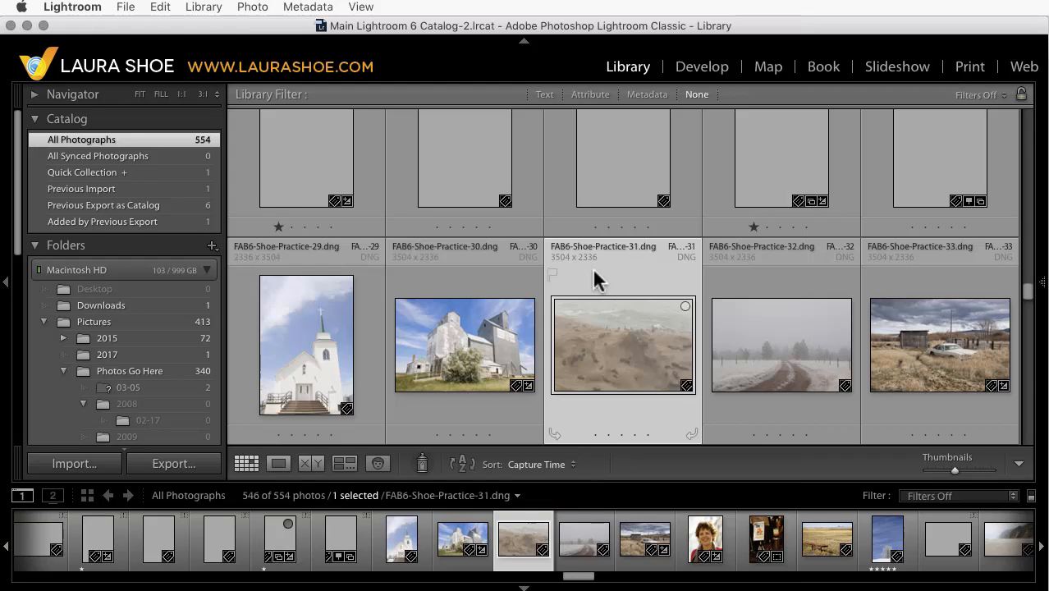
mouse_move(584, 302)
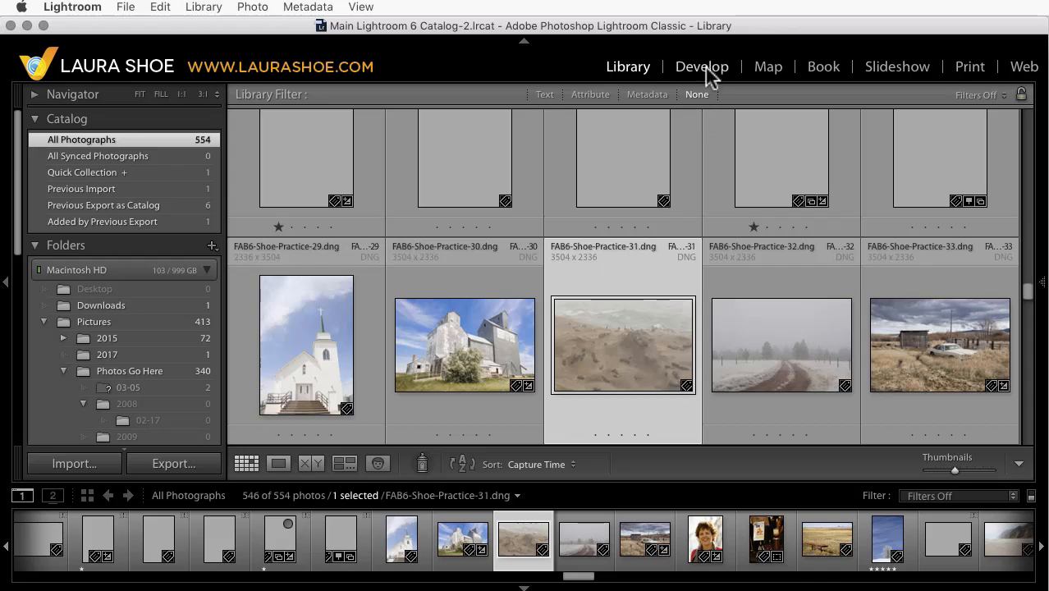
mouse_move(703, 74)
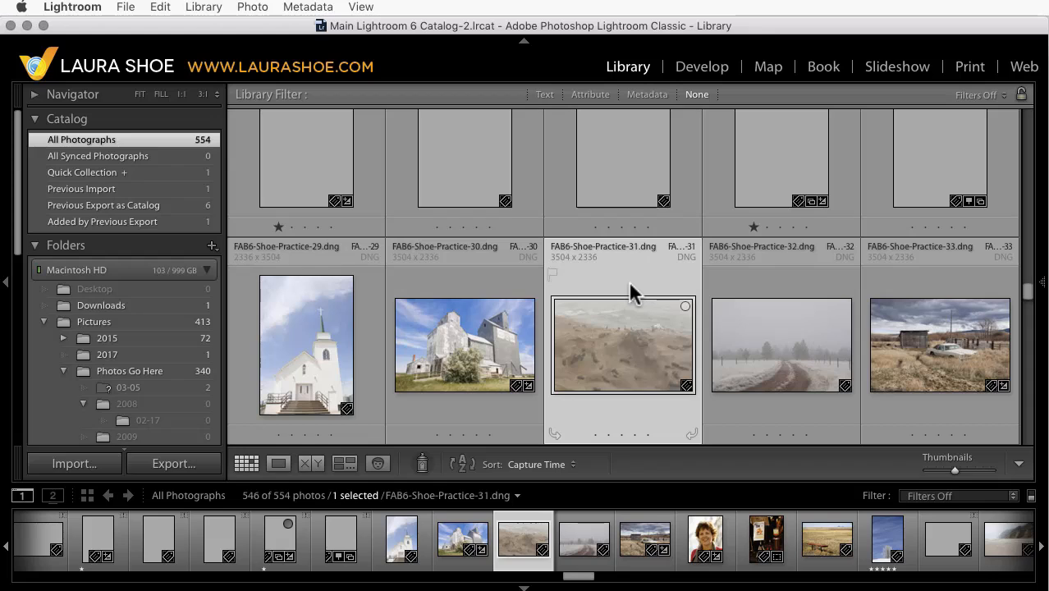
click(465, 345)
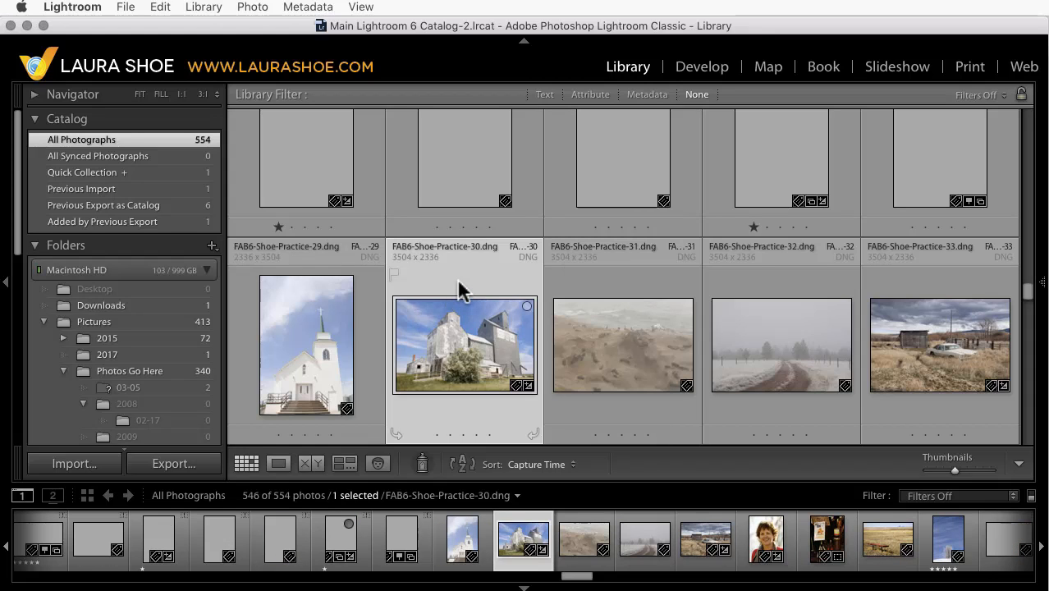
click(702, 66)
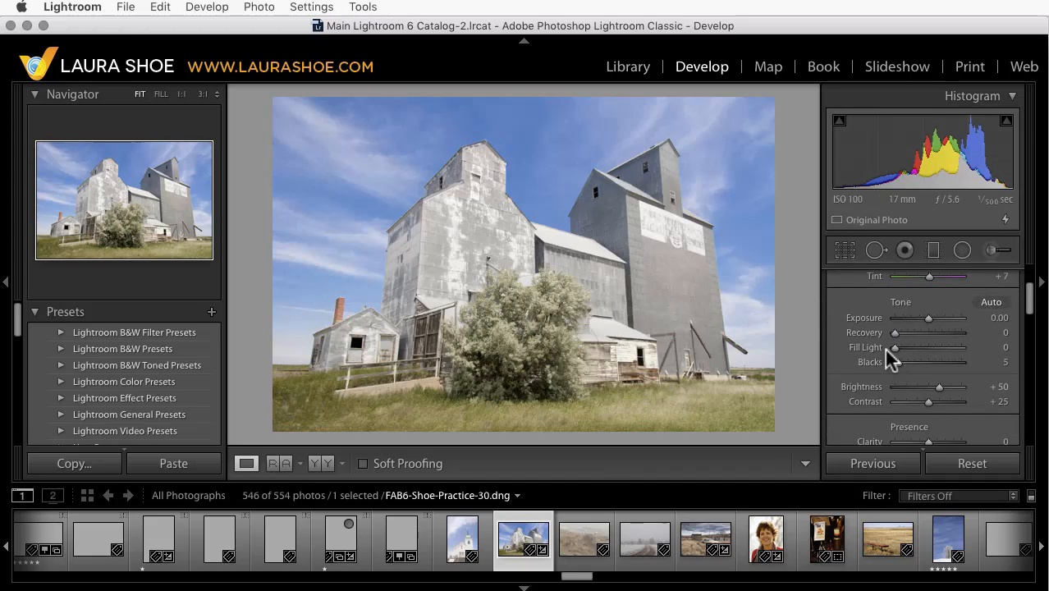
mouse_move(887, 363)
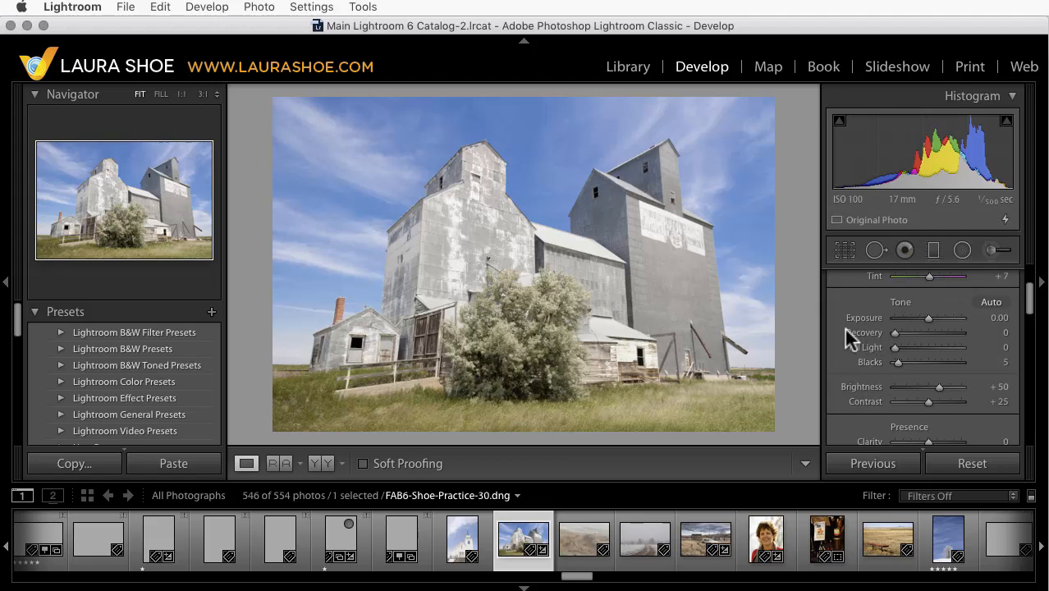
mouse_move(827, 371)
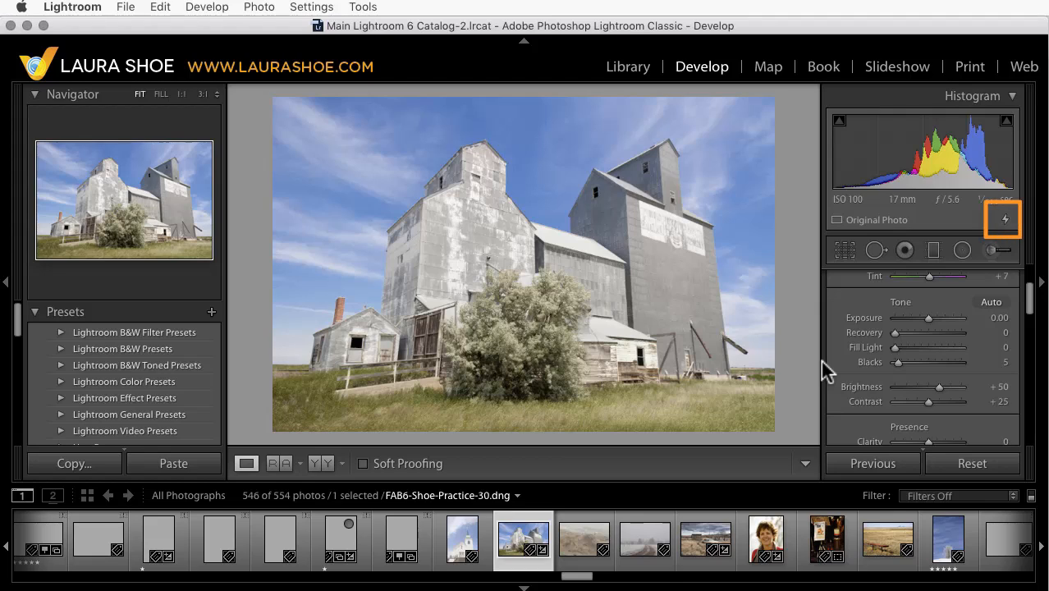
- Use the lightning-bolt icon to update the photo to the current process version
click(1001, 220)
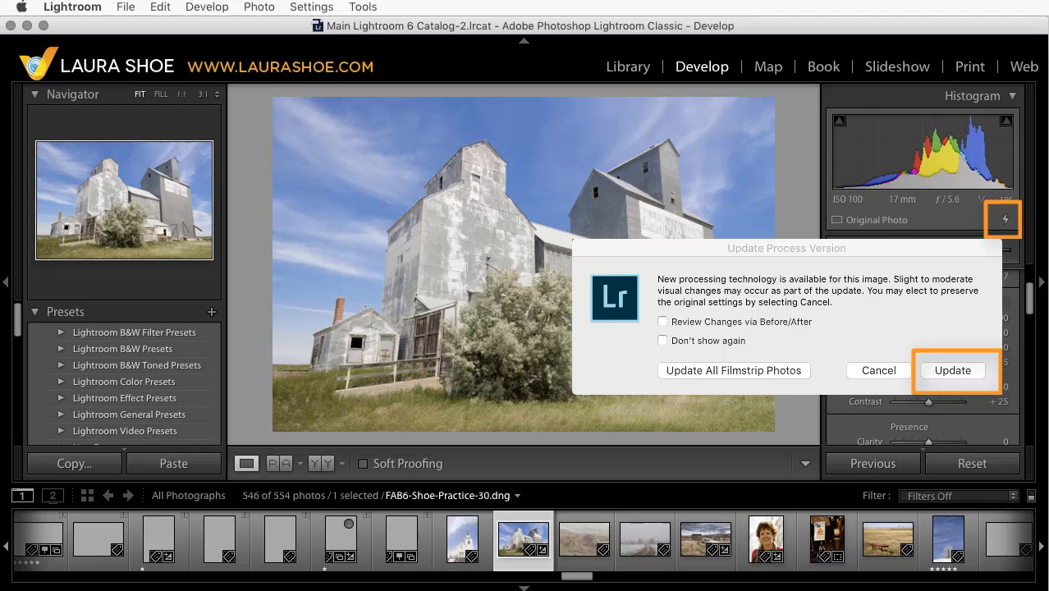
click(952, 370)
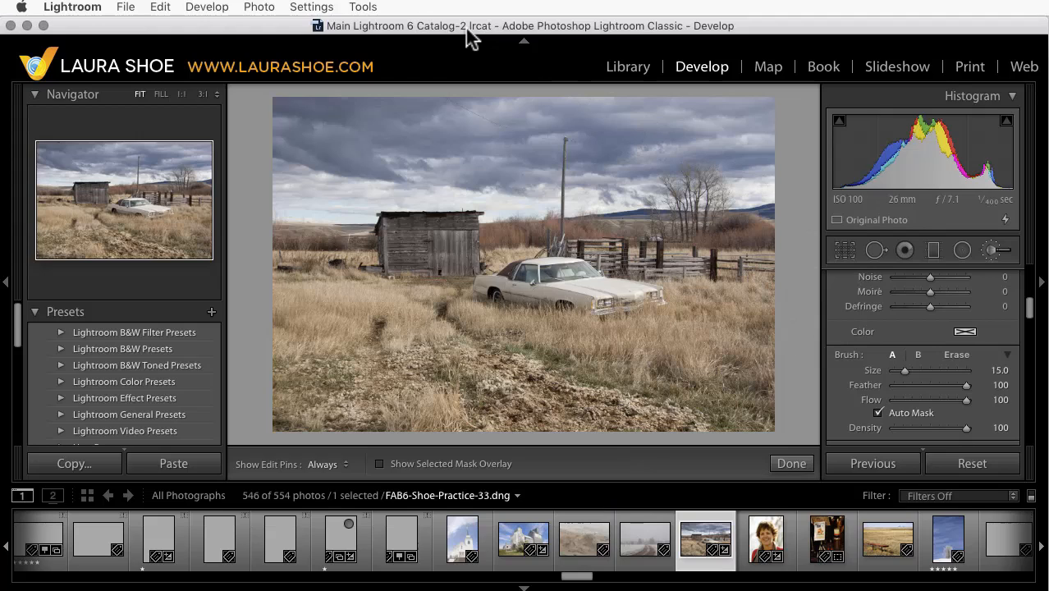
- Reveal Main Lightroom 6 Catalog-2.lrcat in Finder via Catalog Settings, then quit Lightroom
click(72, 7)
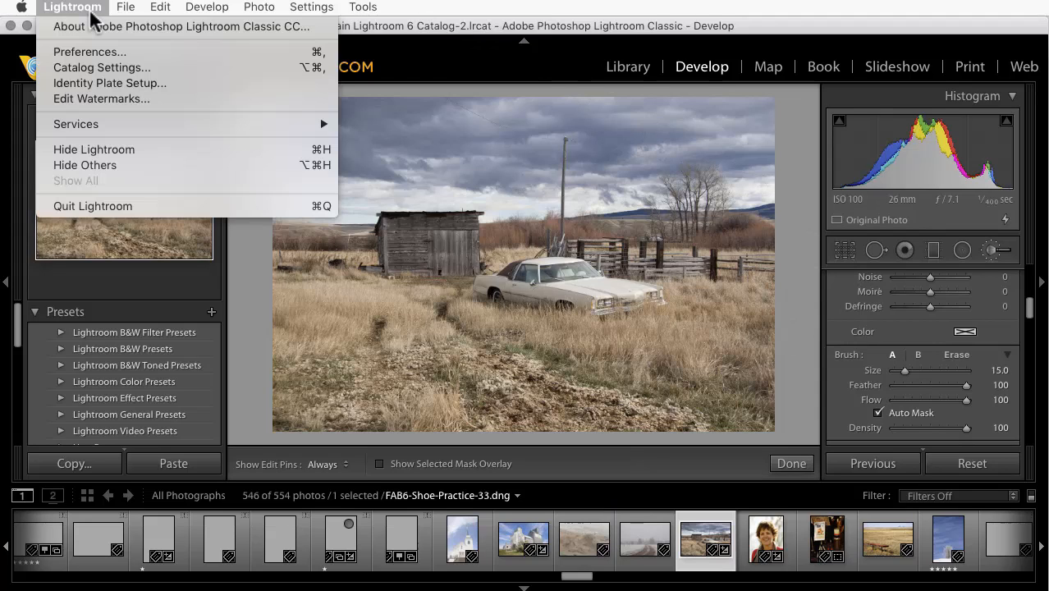
mouse_move(97, 74)
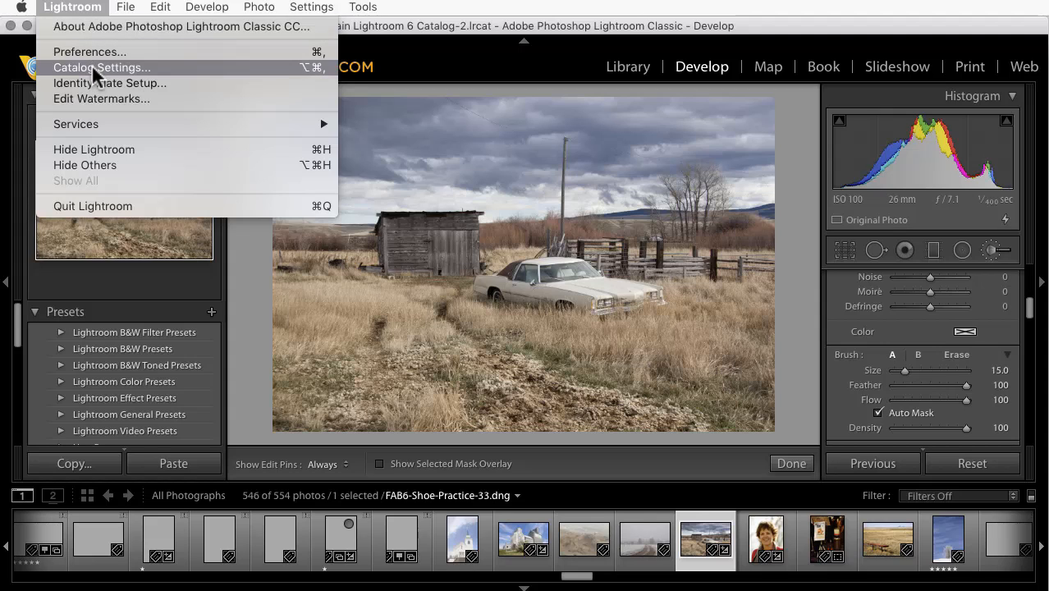
click(102, 68)
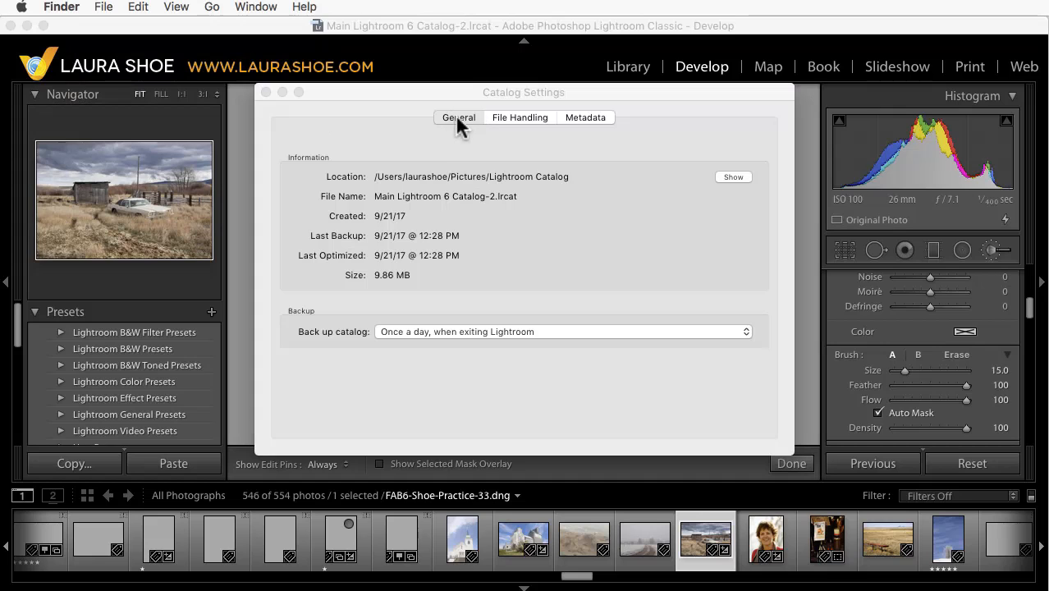
click(733, 178)
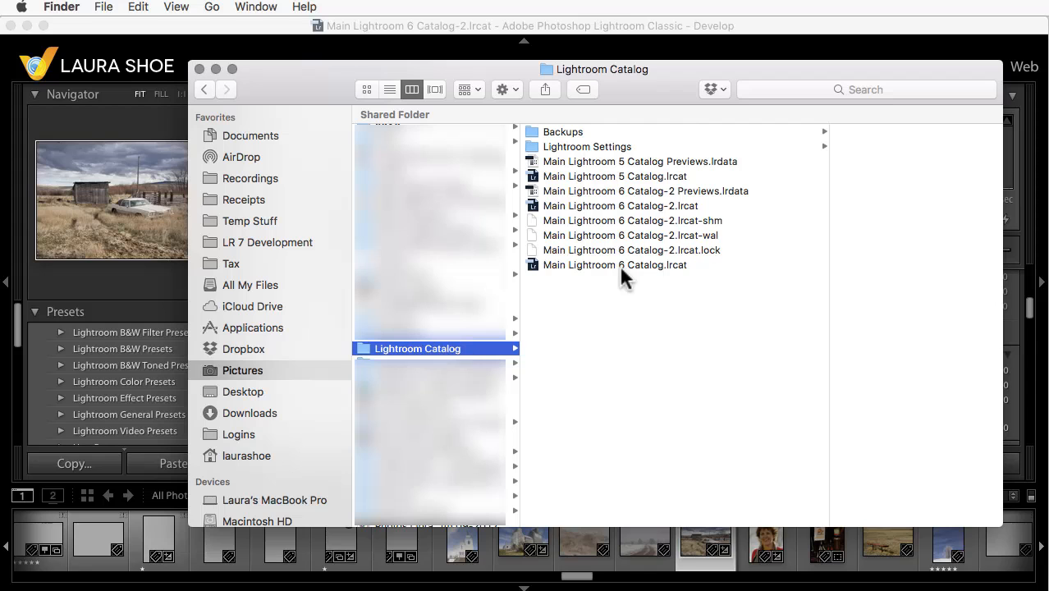
mouse_move(128, 86)
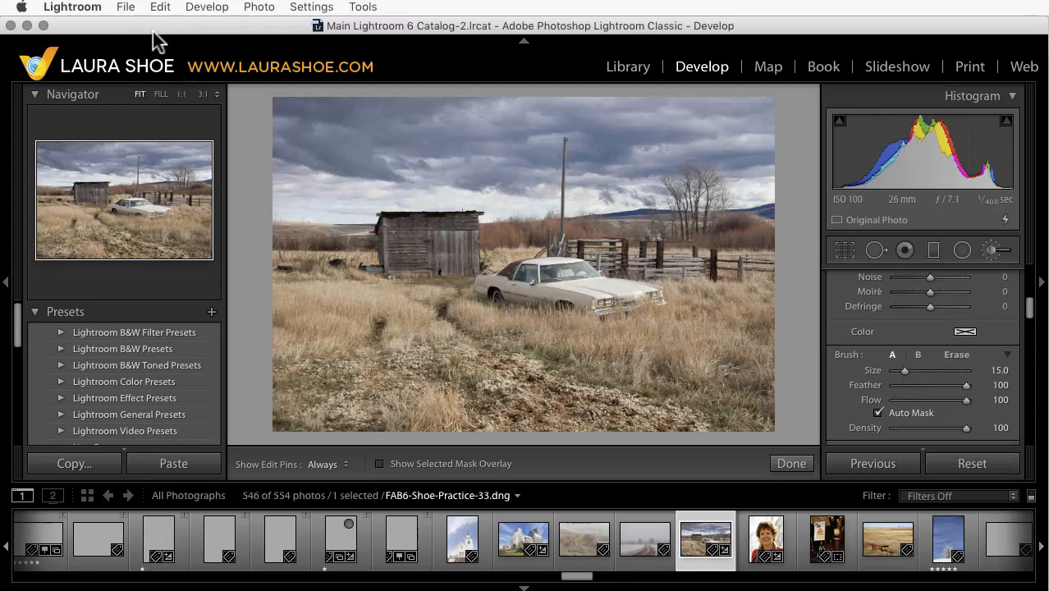
click(72, 7)
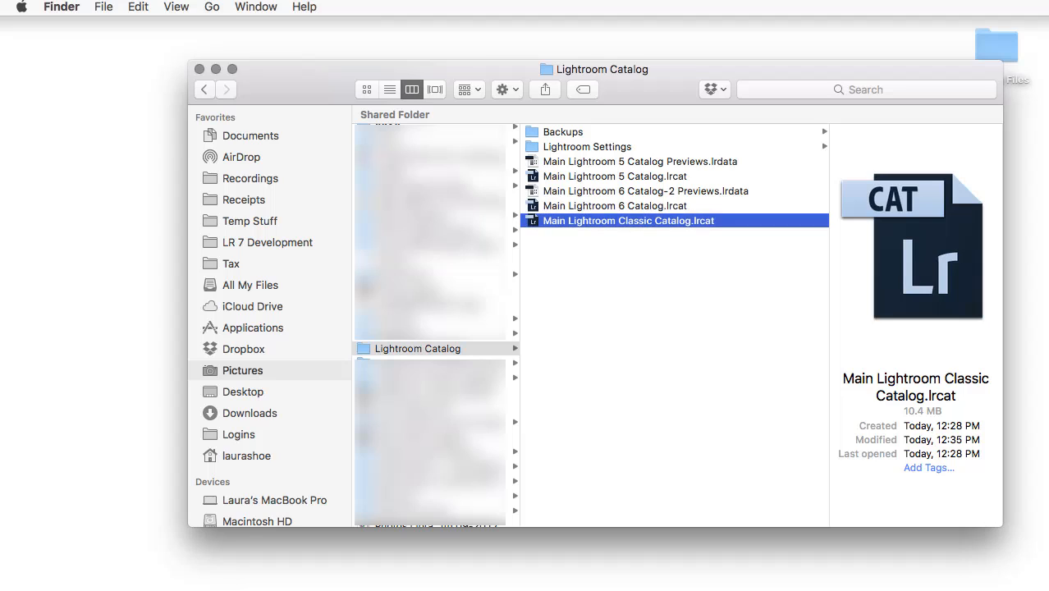
mouse_move(677, 196)
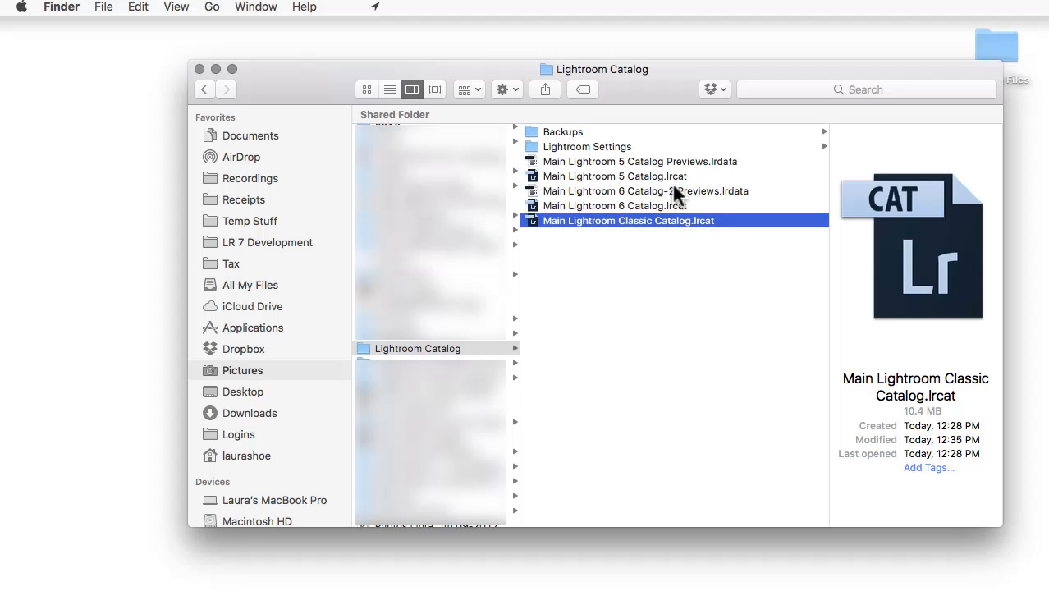
- Rename the Lightroom 6 Catalog-2 previews file to Main Lightroom Classic Catalog Previews.lrdata
click(658, 190)
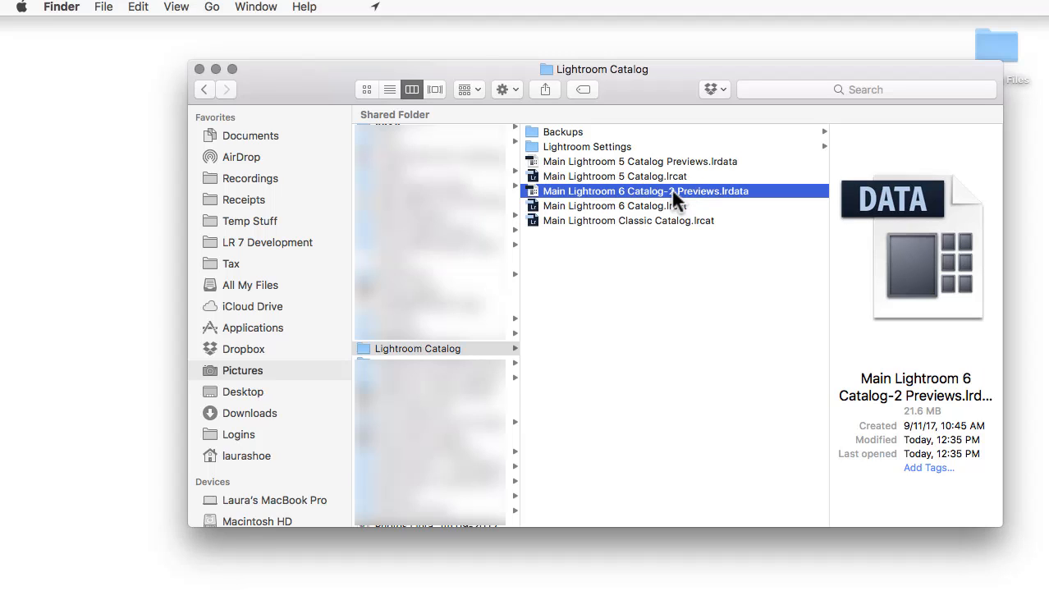
click(642, 190)
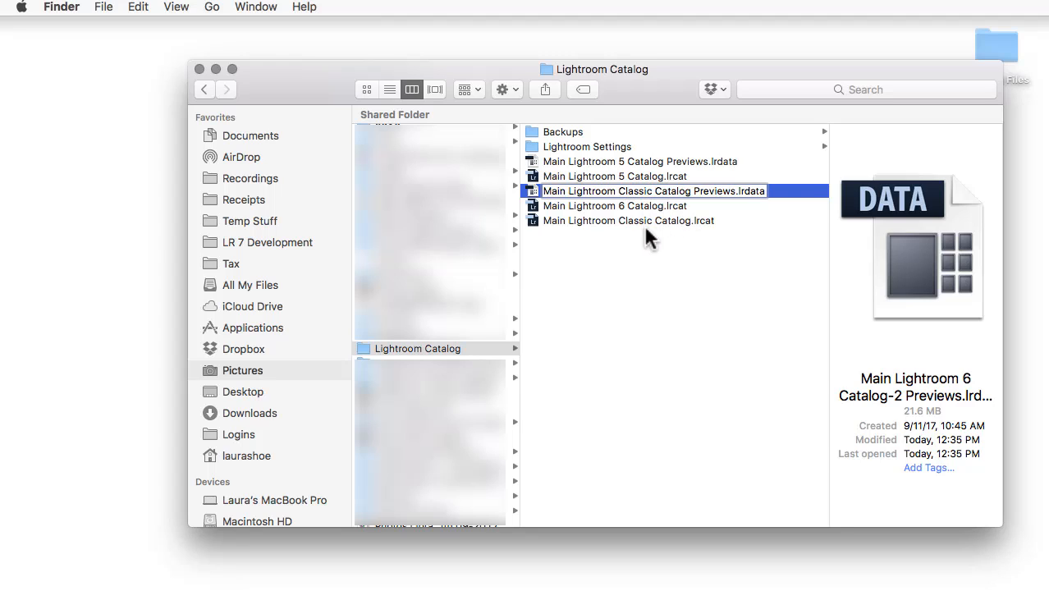
click(673, 190)
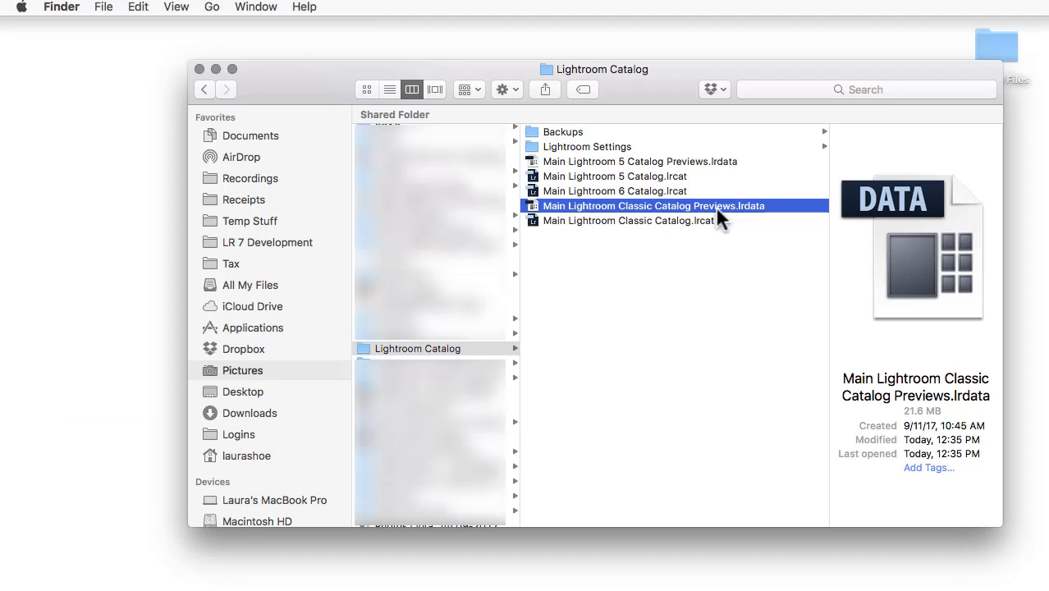
mouse_move(643, 180)
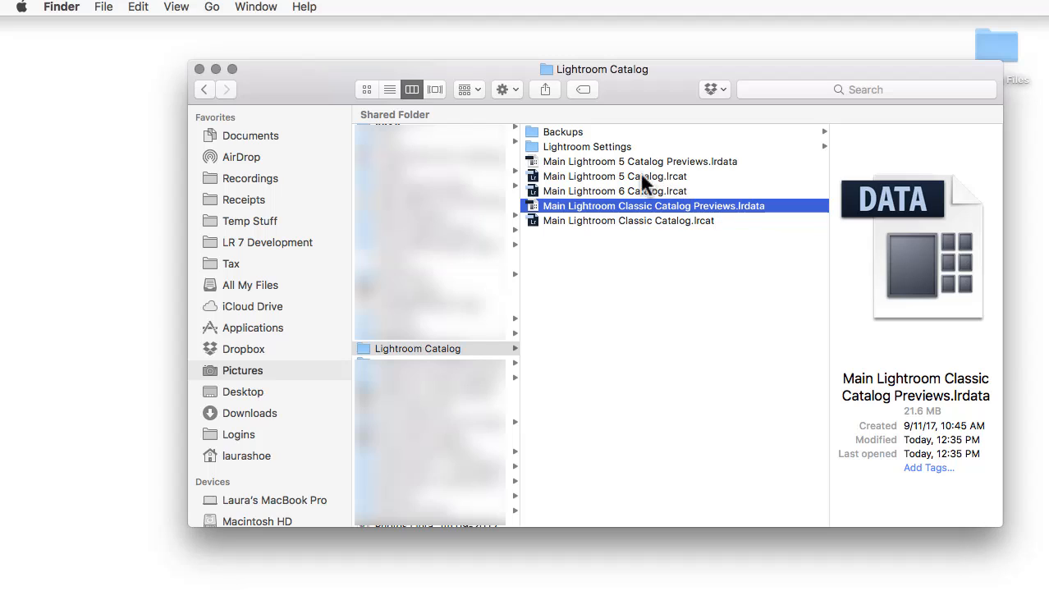
mouse_move(637, 182)
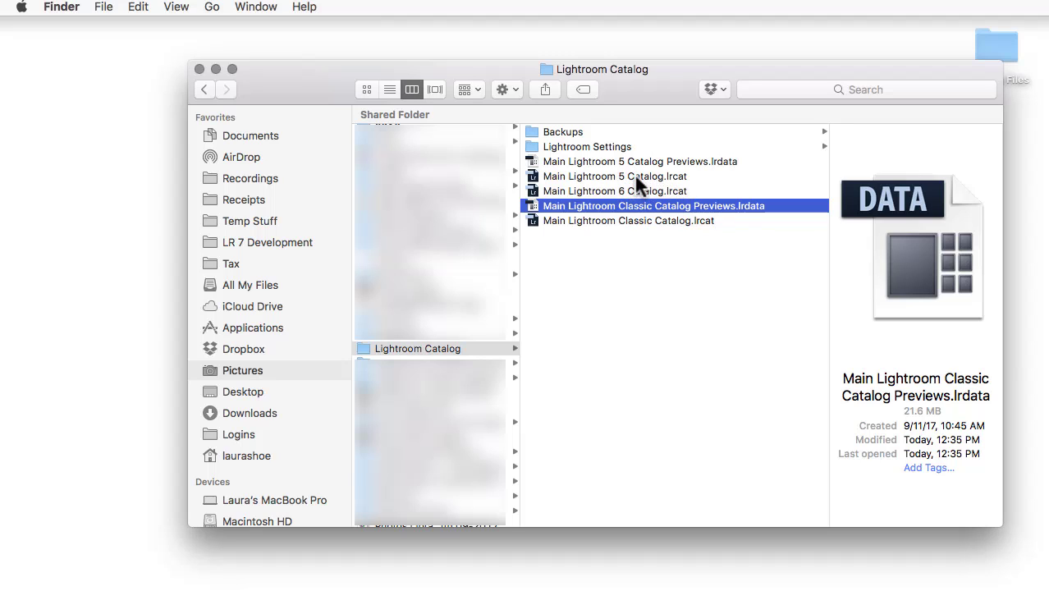
- Review the remaining catalog files and select the renamed Main Lightroom Classic Catalog.lrcat
click(640, 161)
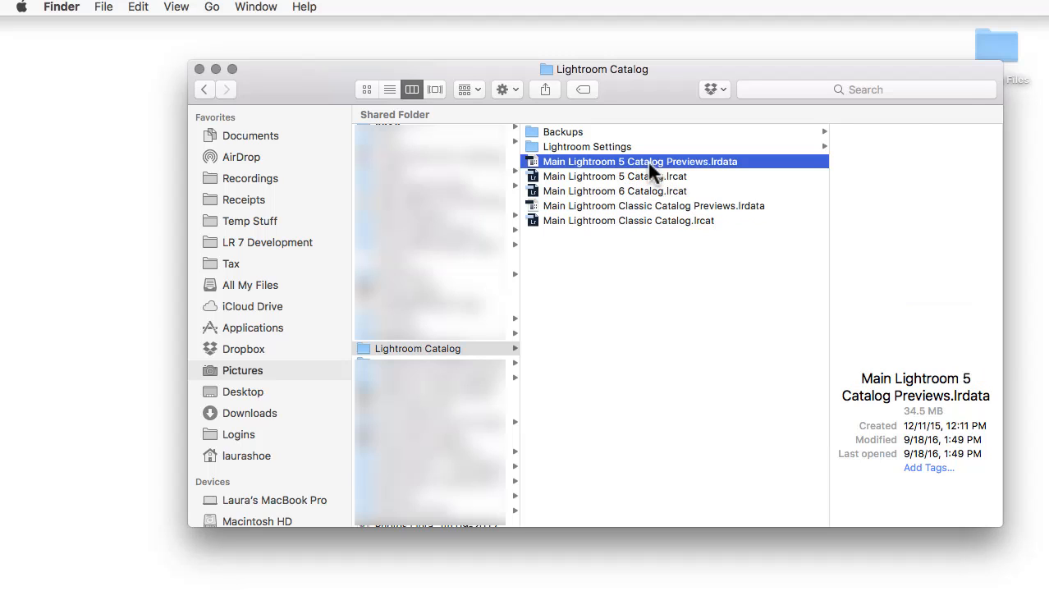
click(614, 191)
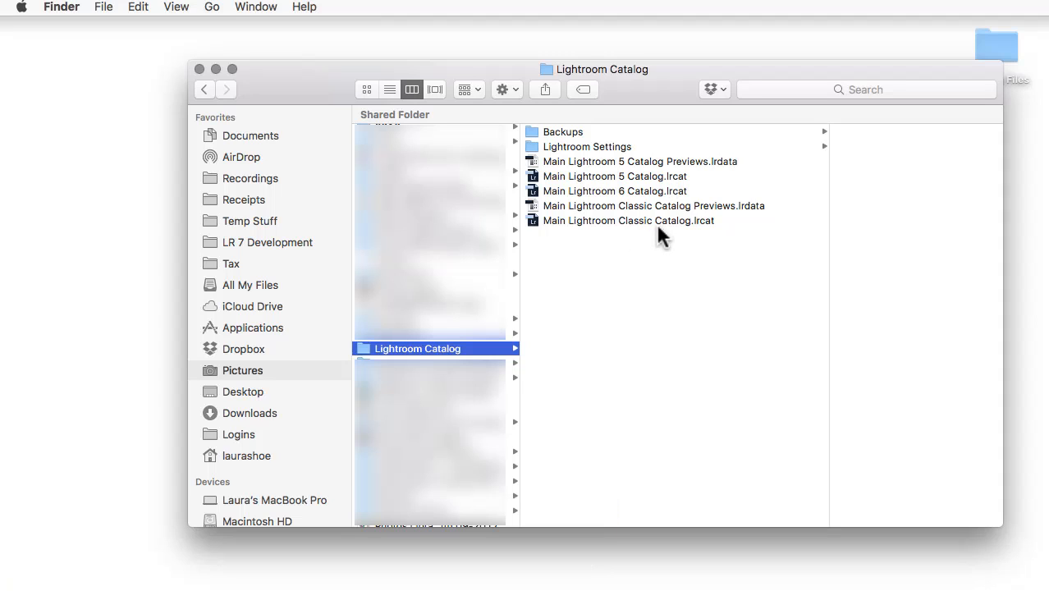
mouse_move(678, 230)
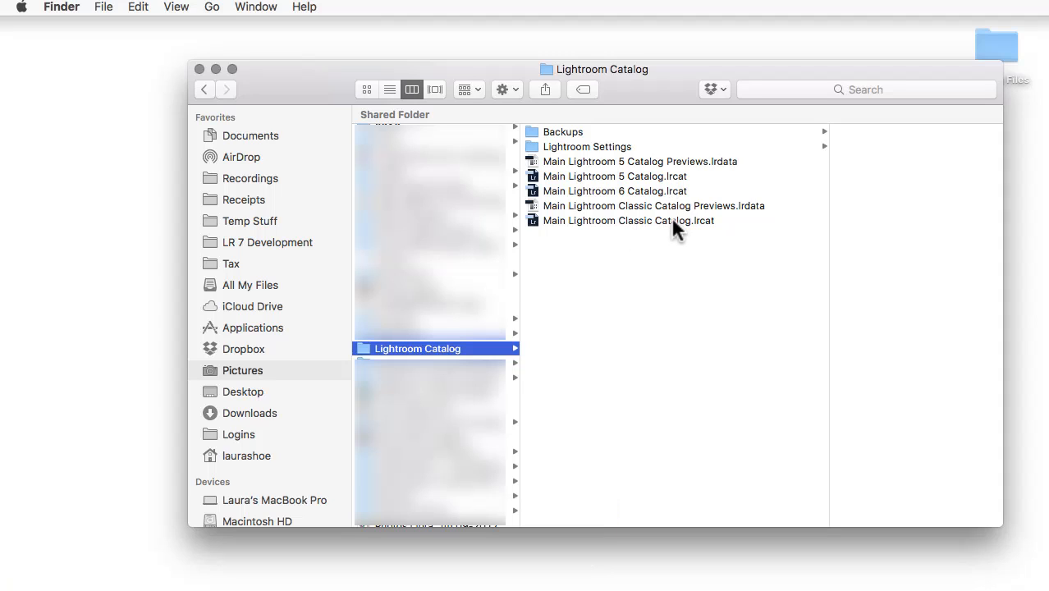
click(628, 220)
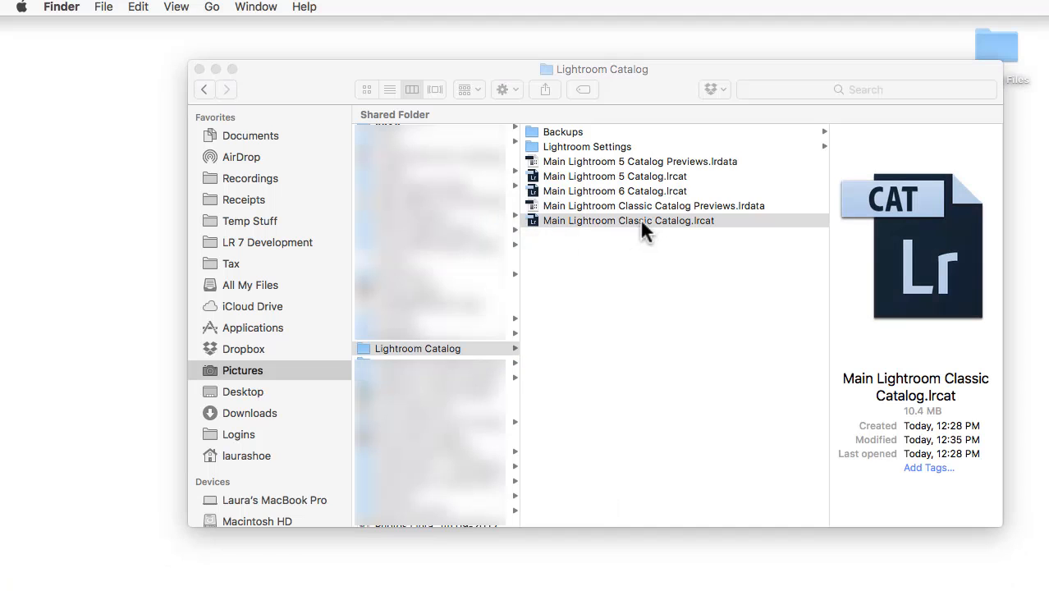
- Launch Main Lightroom Classic Catalog.lrcat in Lightroom Classic and reach the Lightroom menu
double_click(628, 219)
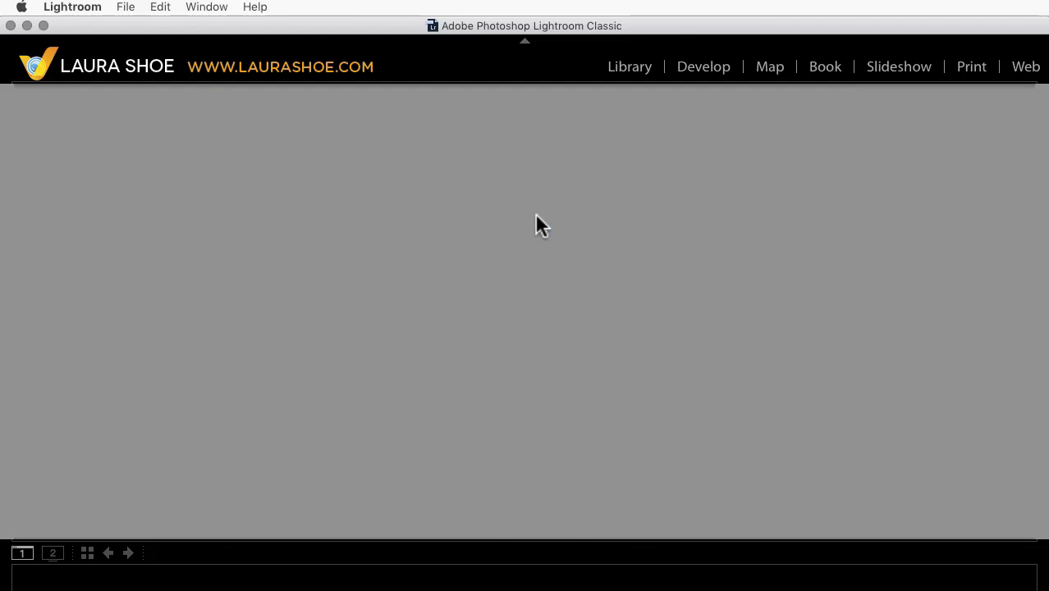
click(702, 65)
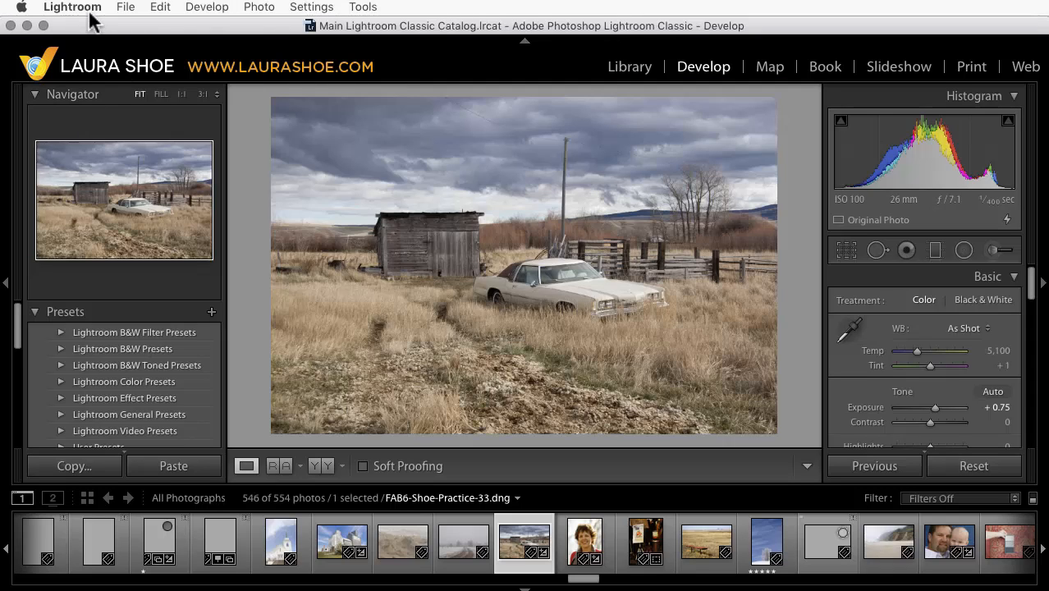
click(72, 6)
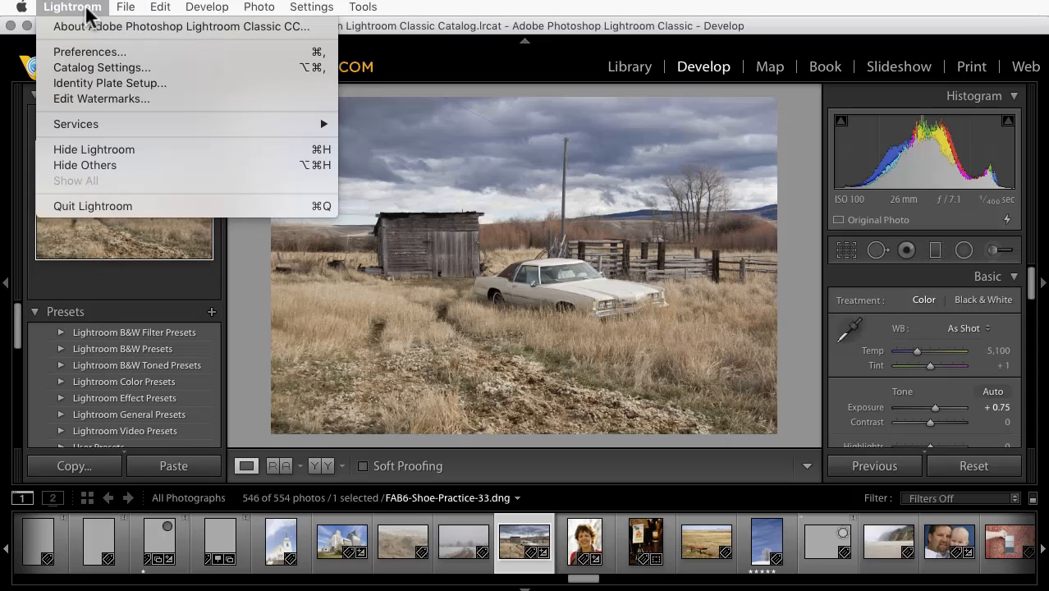
mouse_move(81, 68)
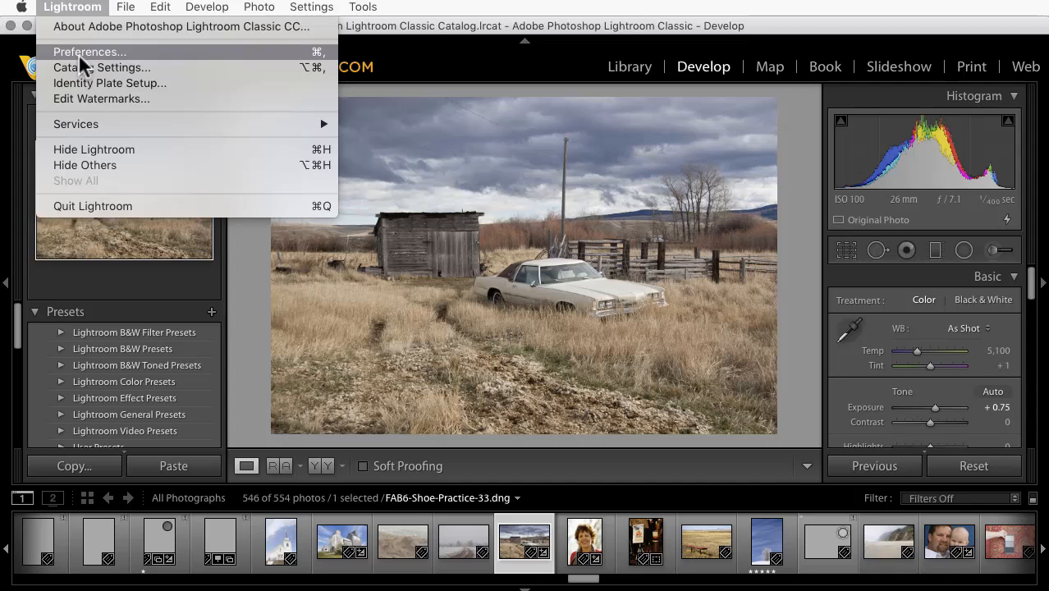
- Set the startup catalog preference to Main Lightroom Classic Catalog.lrcat and close Preferences
click(89, 51)
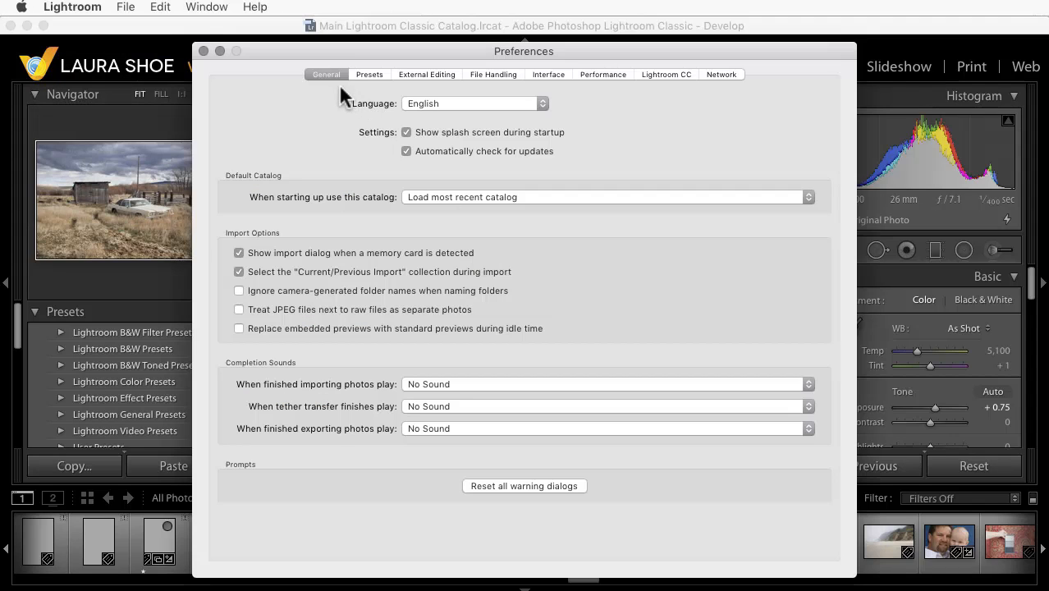
mouse_move(280, 190)
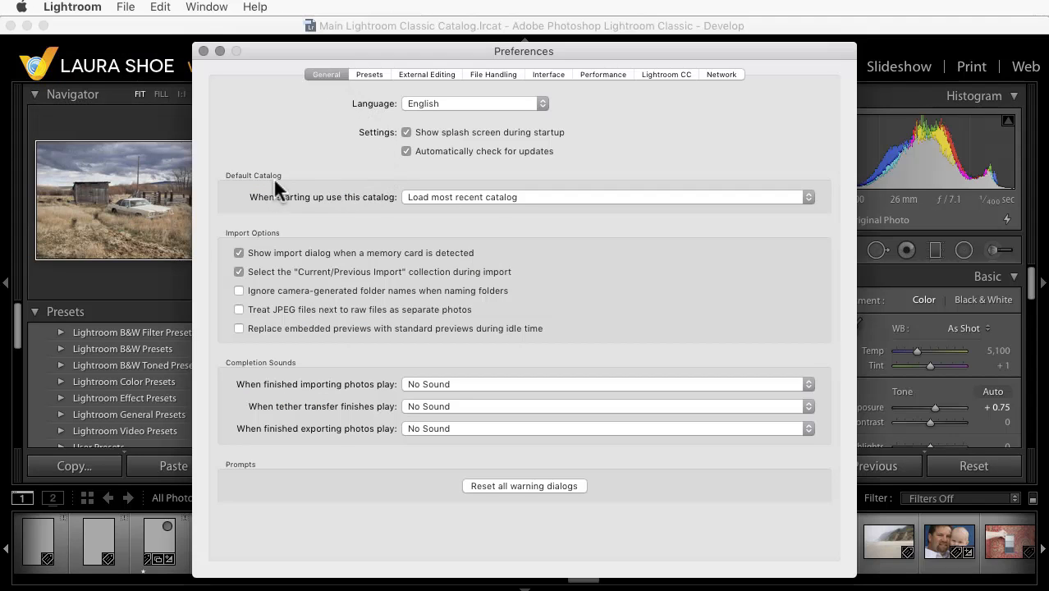
click(609, 197)
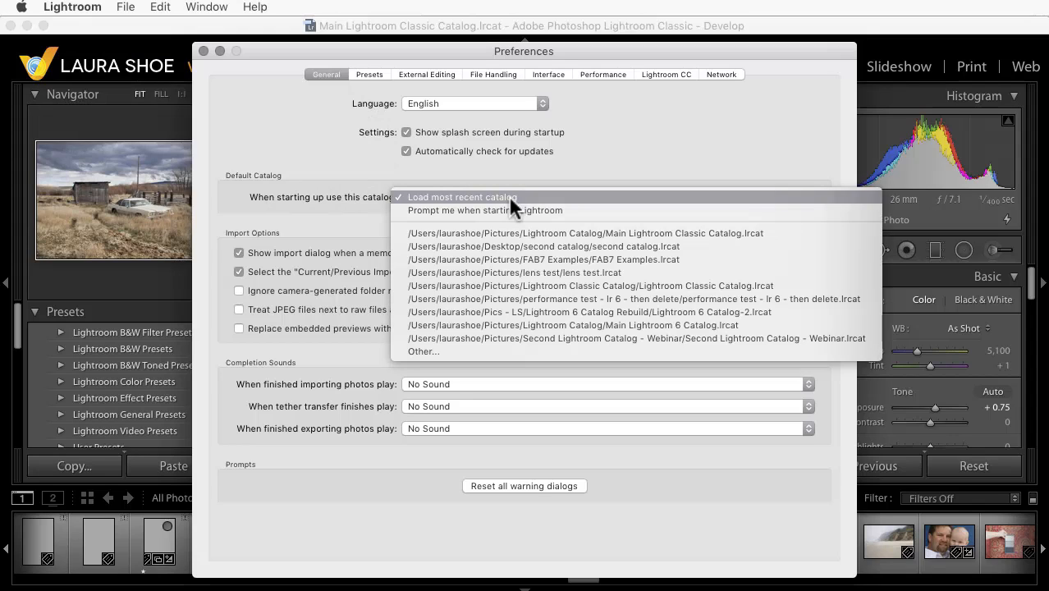
mouse_move(667, 240)
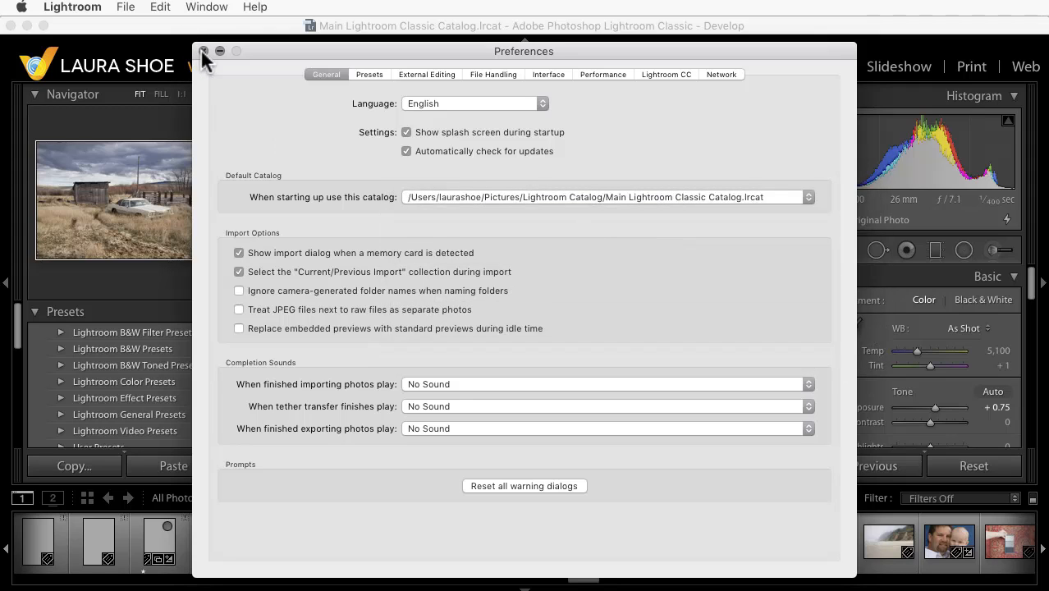
click(204, 52)
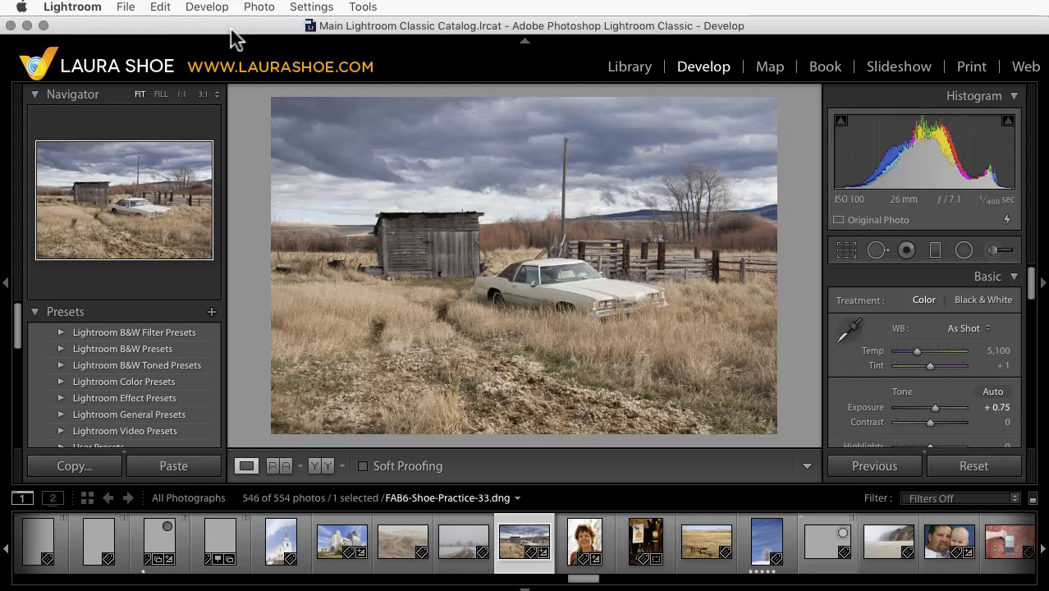
mouse_move(427, 466)
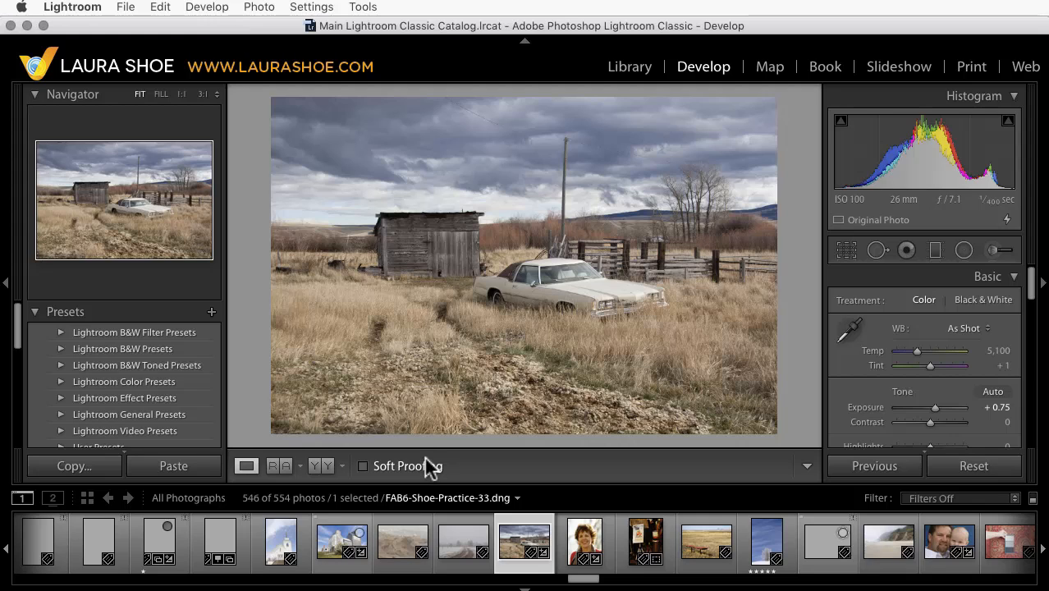
mouse_move(430, 466)
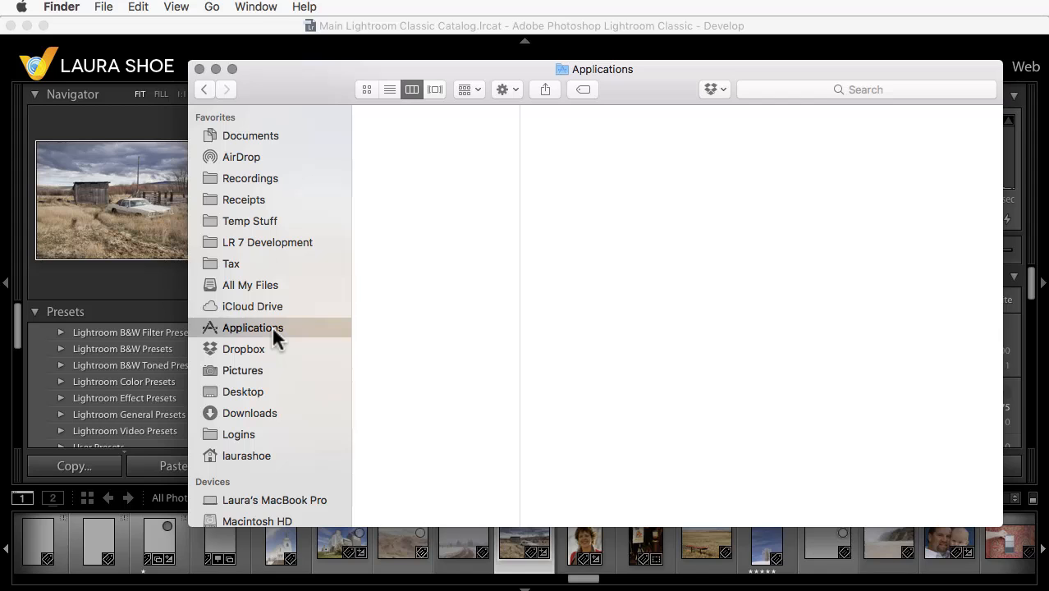
- Browse Applications to the Adobe Lightroom folder showing the old app and its uninstaller
click(252, 329)
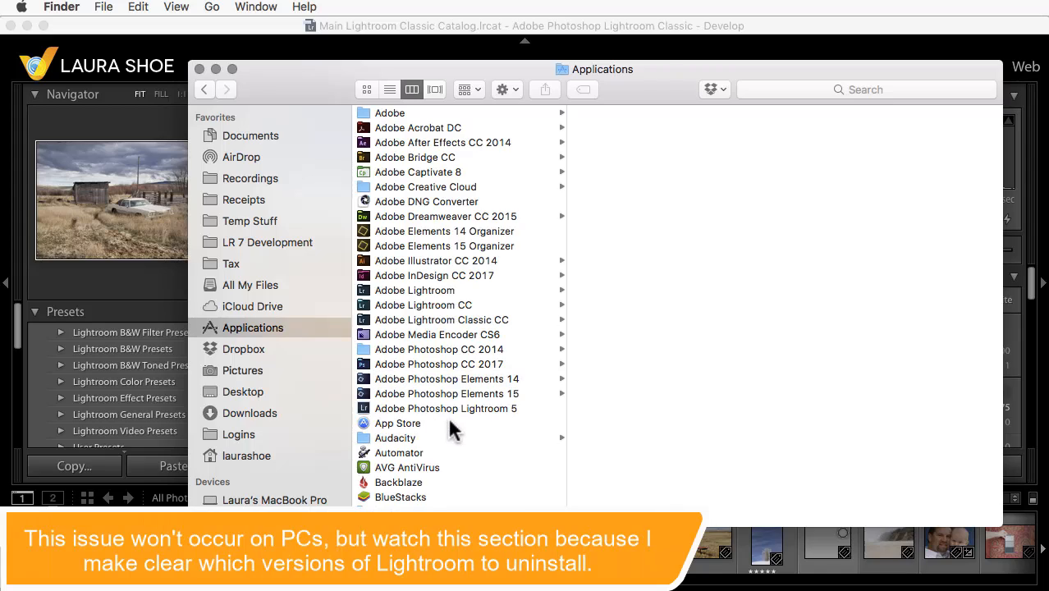
click(446, 407)
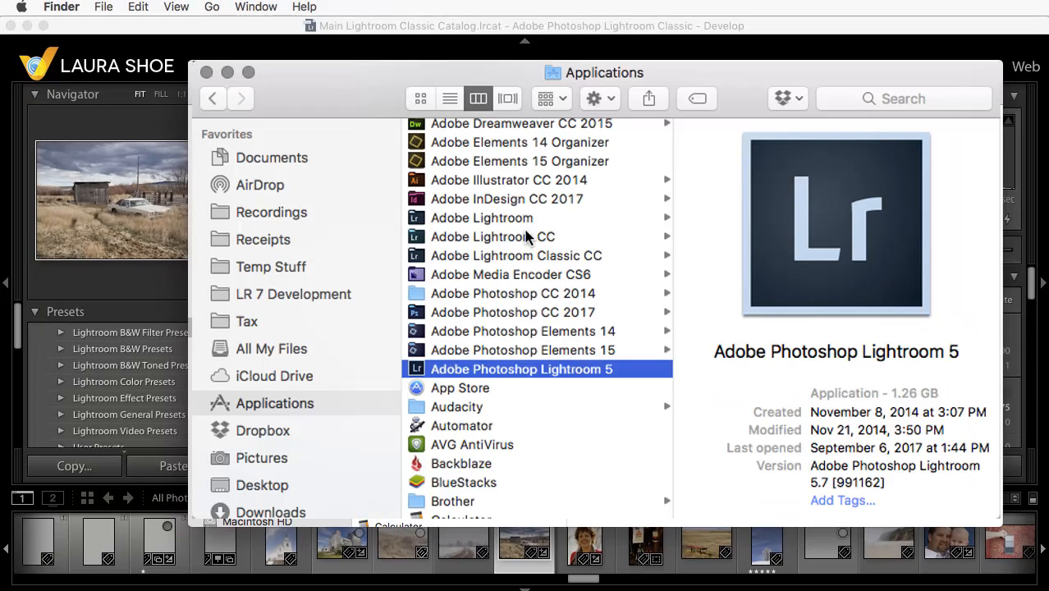
click(483, 216)
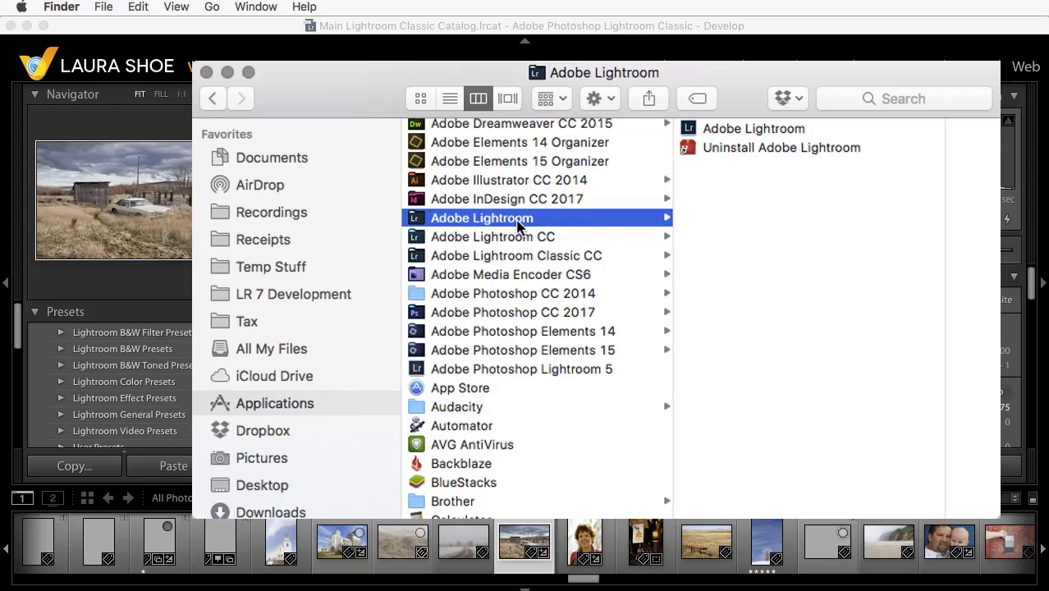
mouse_move(586, 223)
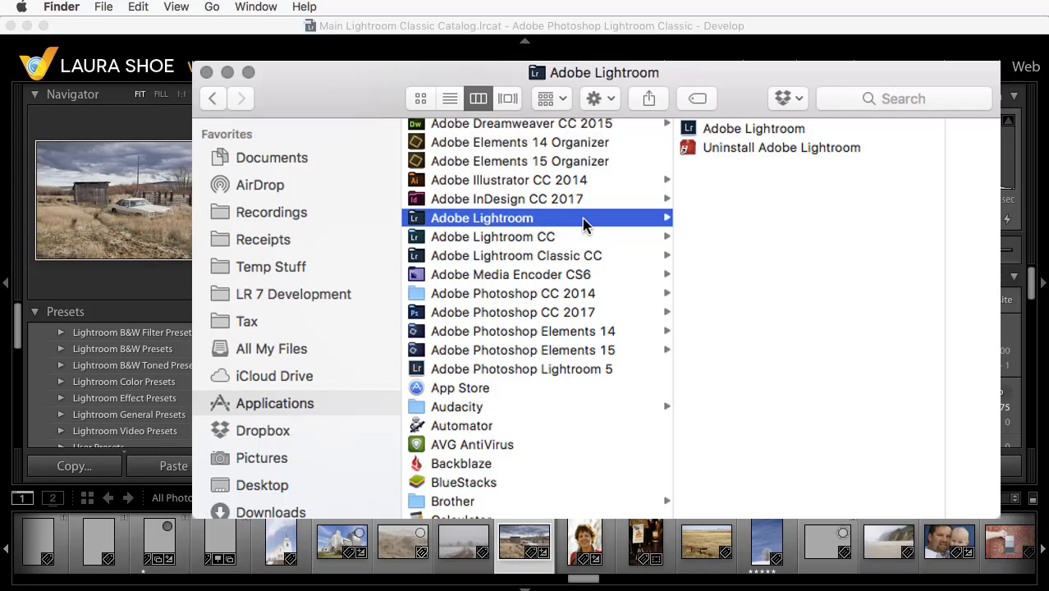
mouse_move(530, 240)
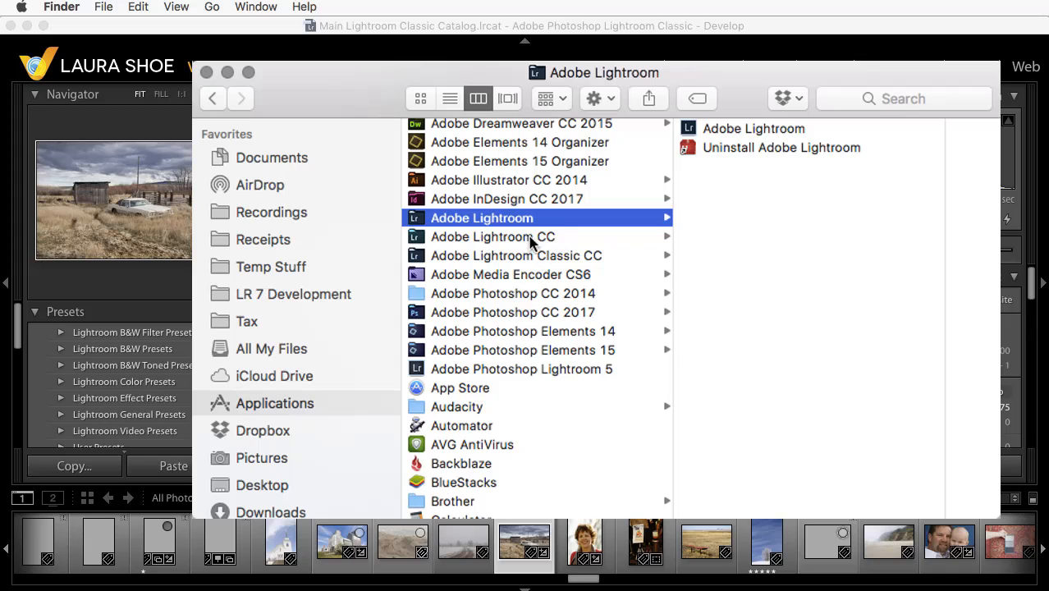
mouse_move(586, 238)
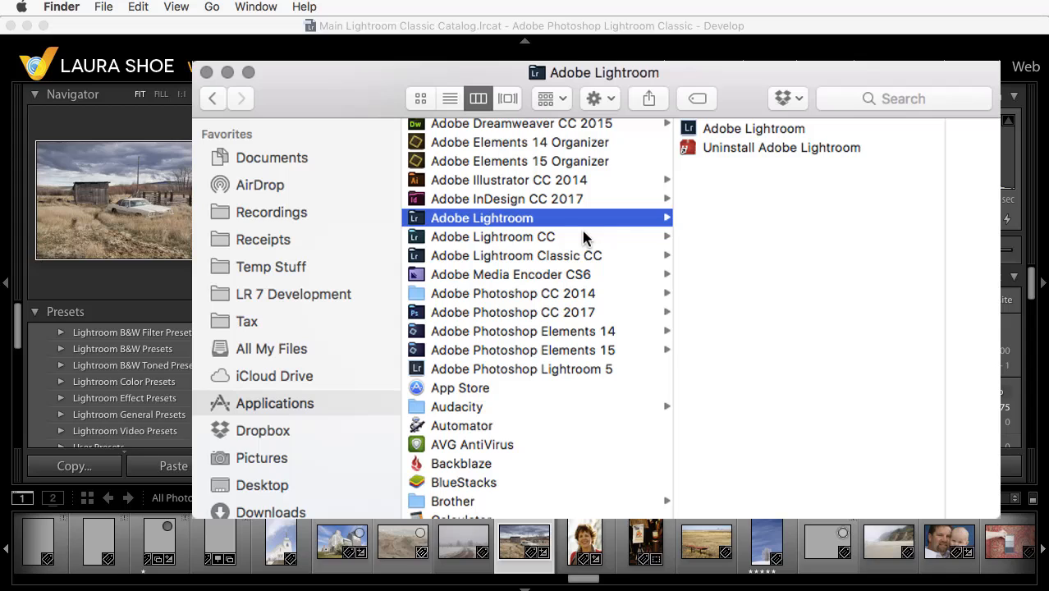
mouse_move(715, 242)
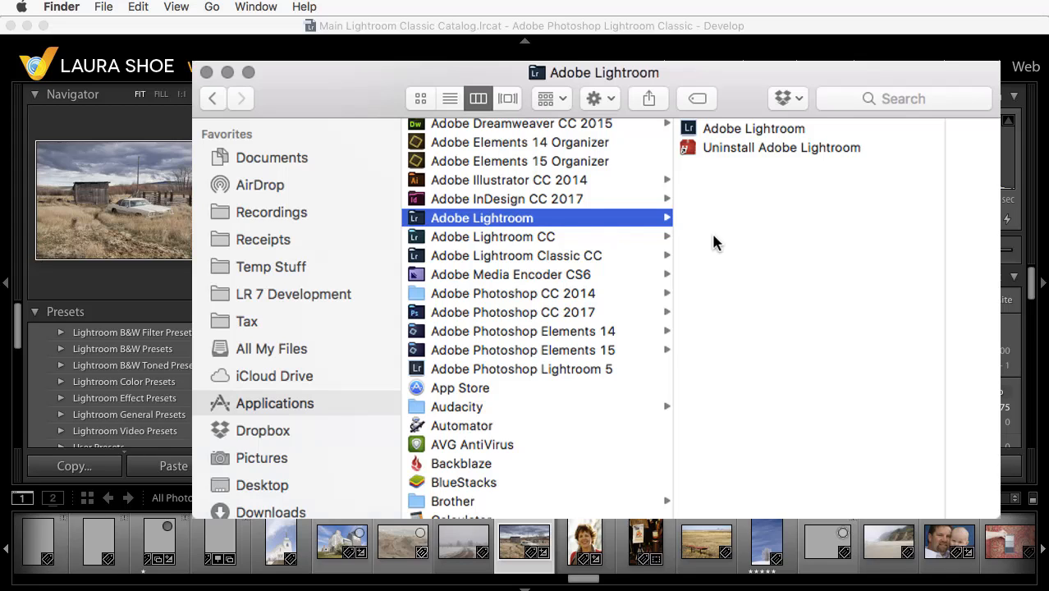
mouse_move(686, 241)
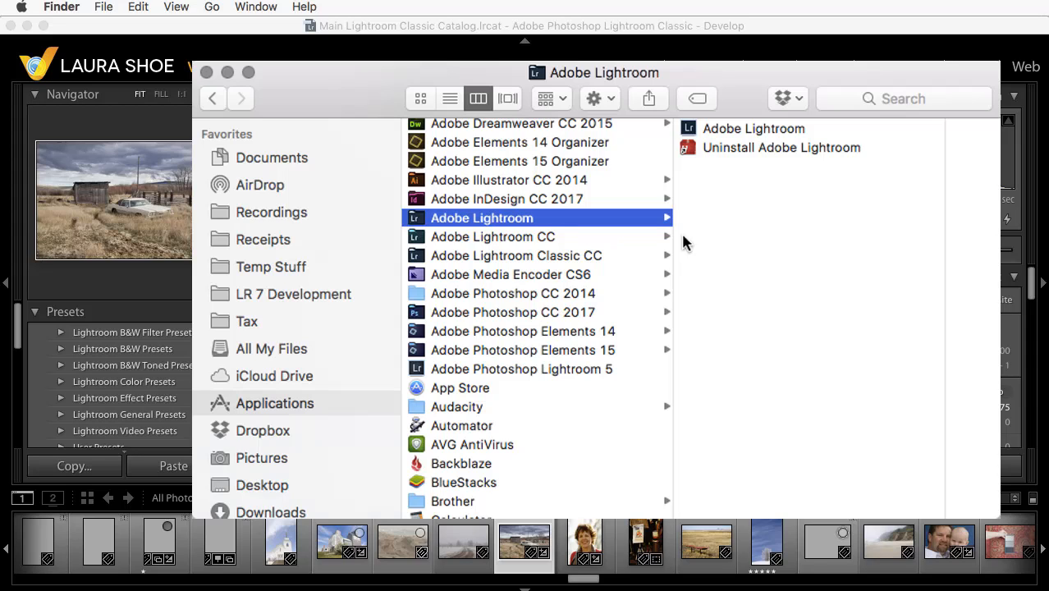
mouse_move(587, 261)
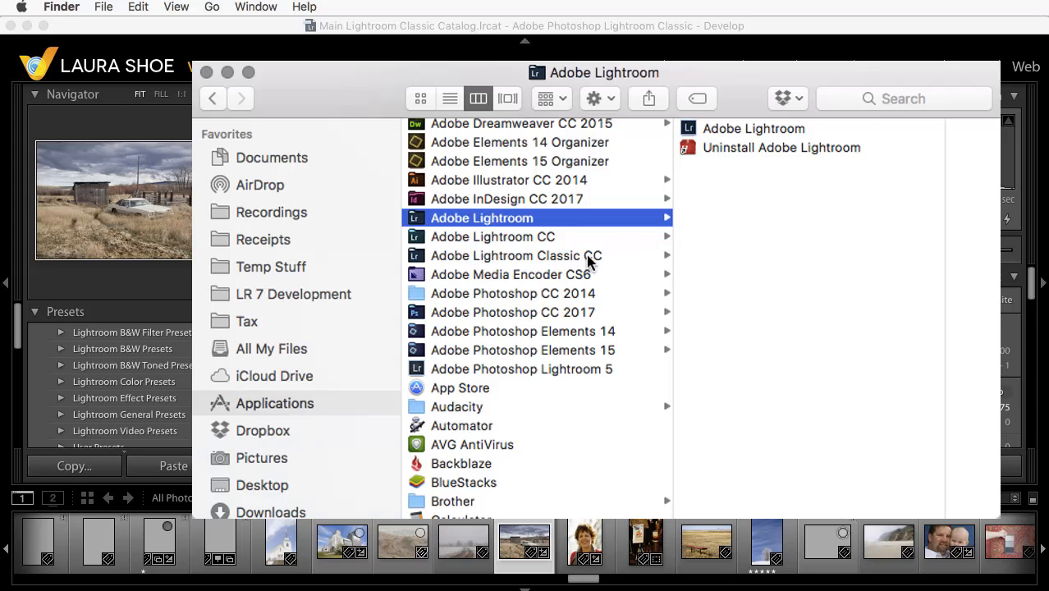
- Show the Adobe Lightroom Classic CC folder with its app and uninstaller
click(515, 256)
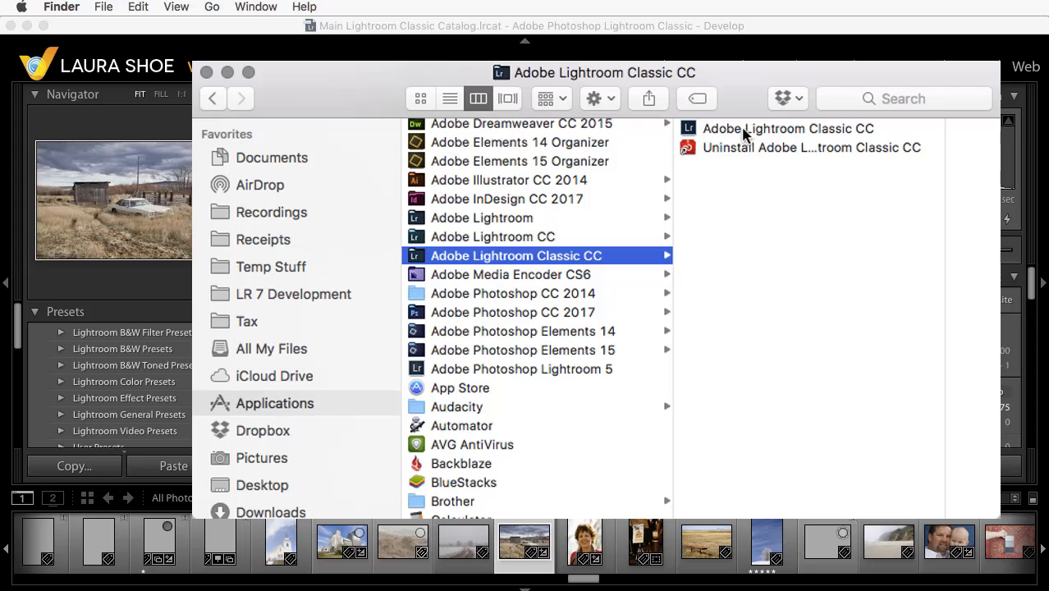
- Select the Adobe Lightroom Classic CC application in its installation folder
click(788, 128)
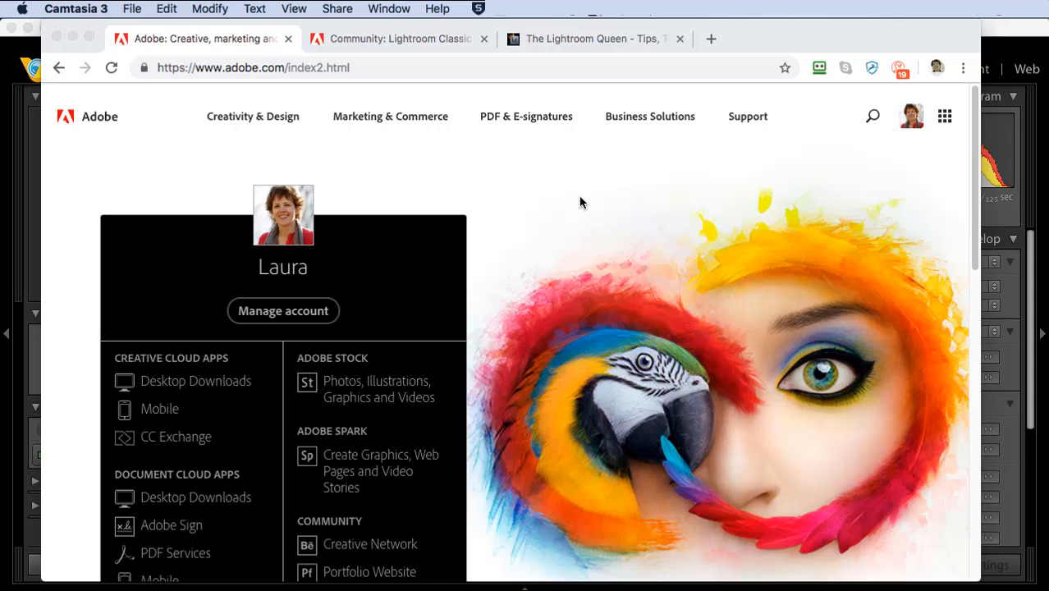
- Go from adobe.com's Support menu to the Contact Customer Care page
click(747, 115)
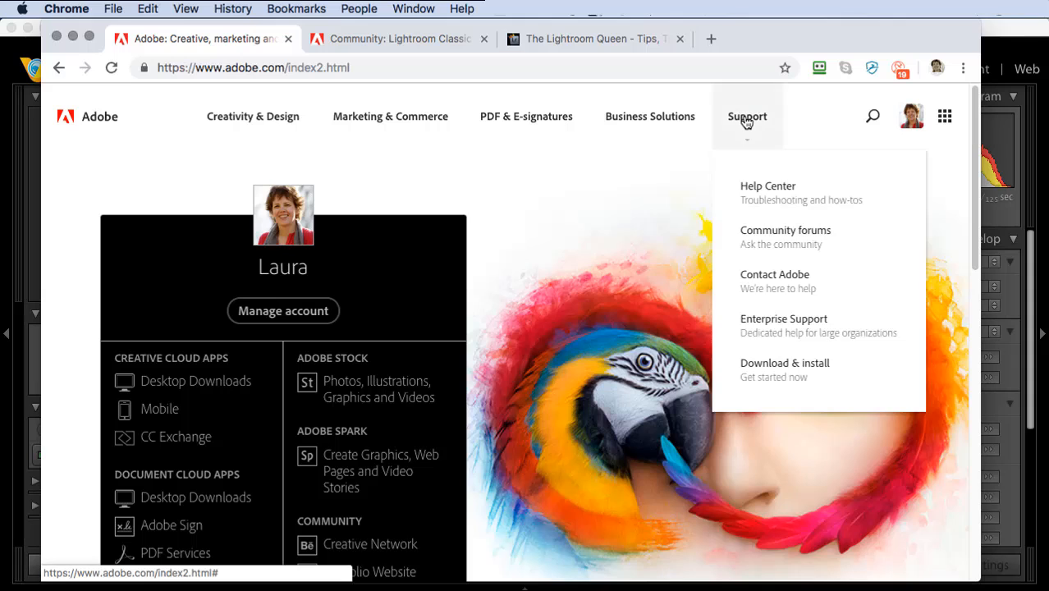
click(774, 274)
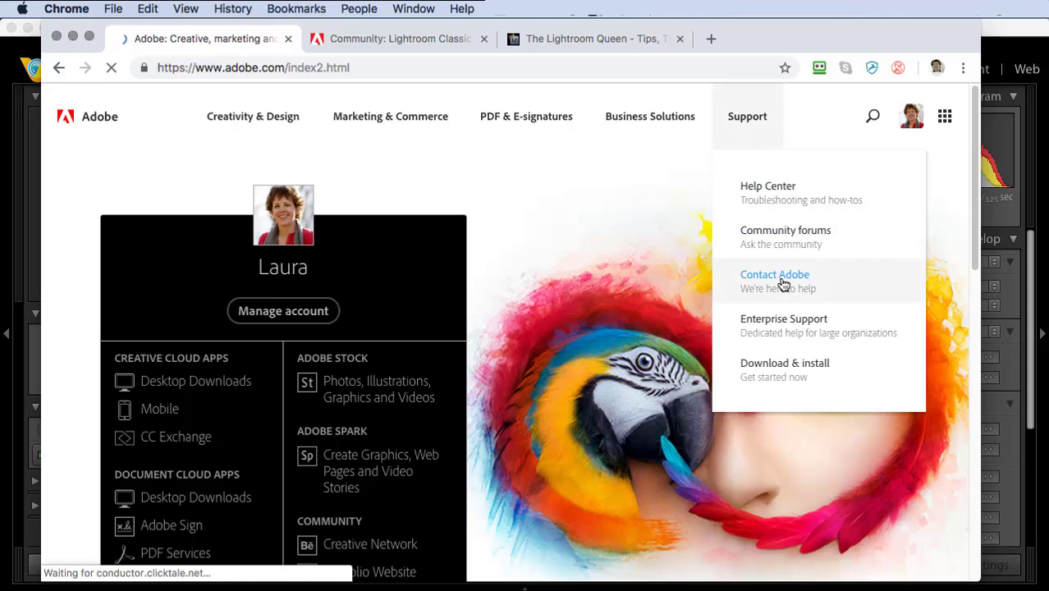
click(774, 274)
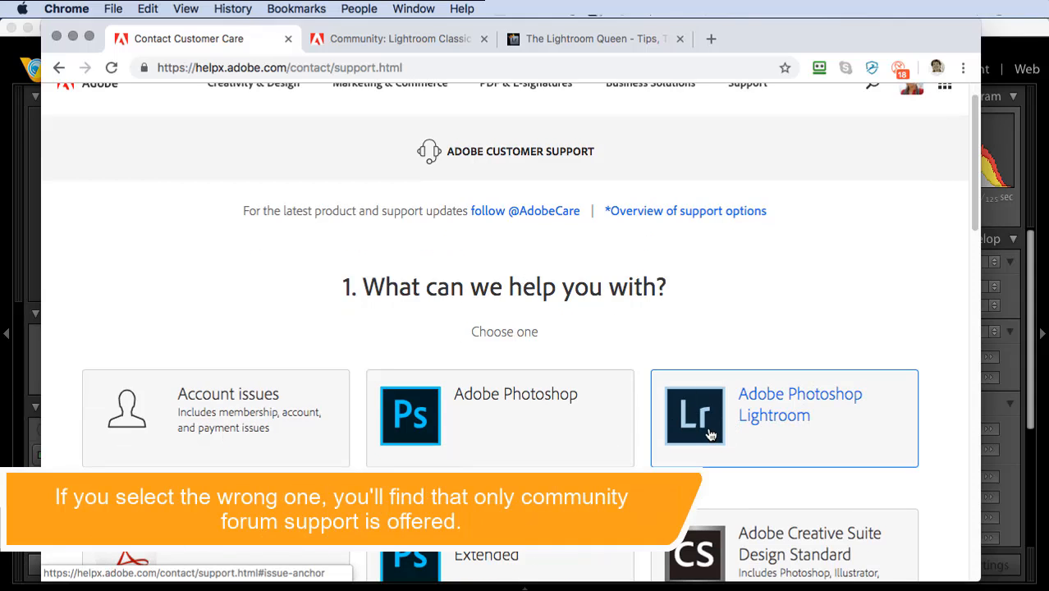
- Choose Creative Cloud All Apps and Lightroom as the product needing download-and-install help
scroll(down, 3)
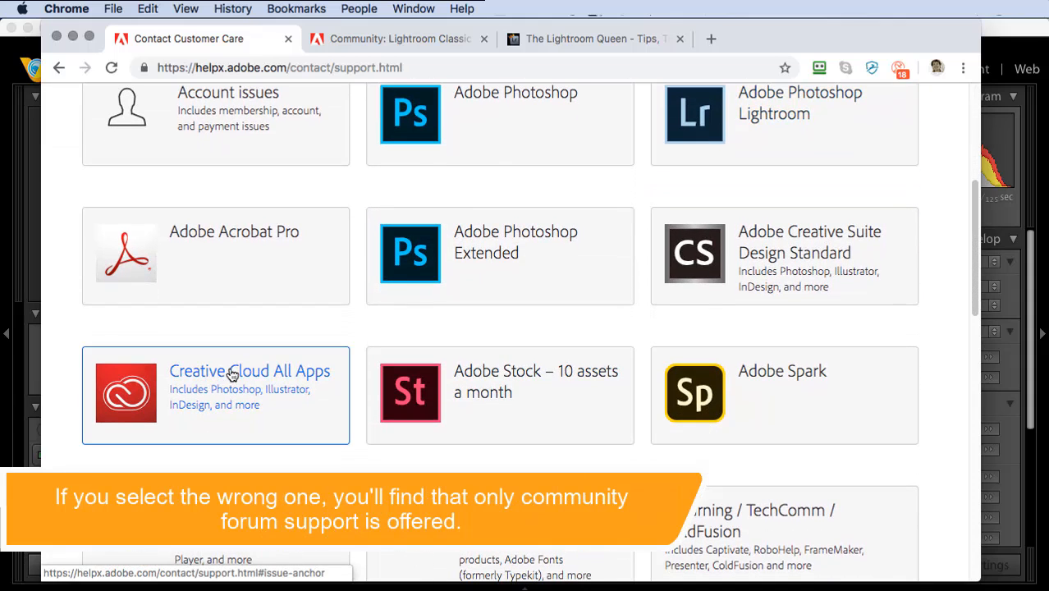
click(236, 371)
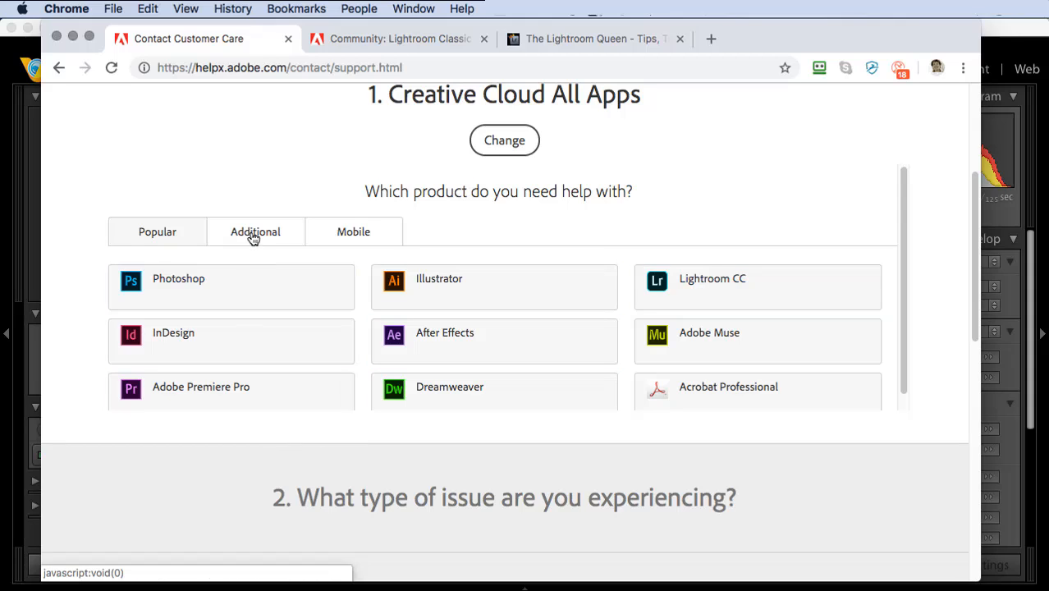
click(255, 231)
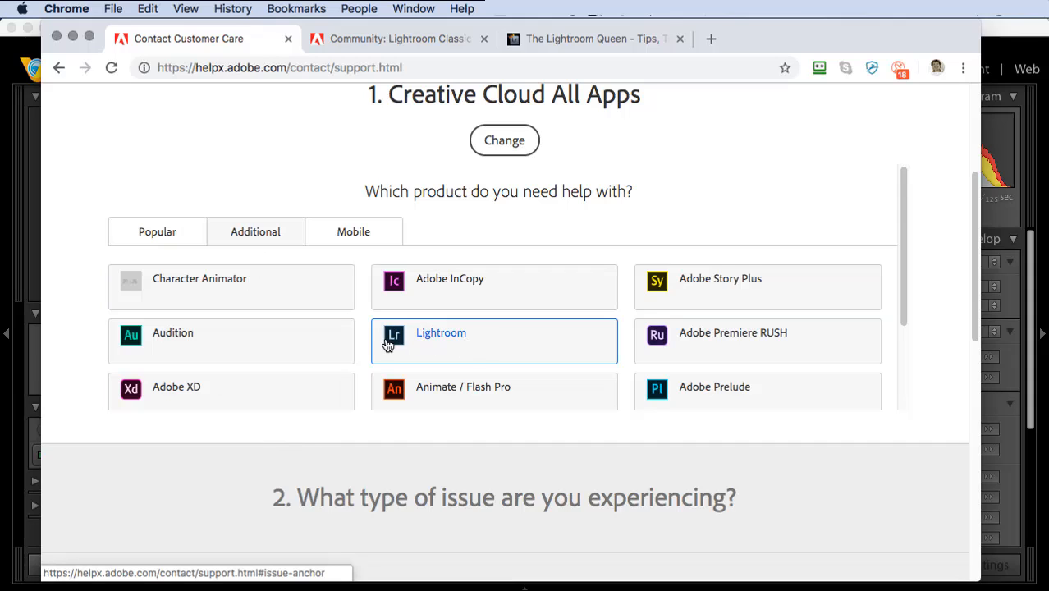
mouse_move(470, 338)
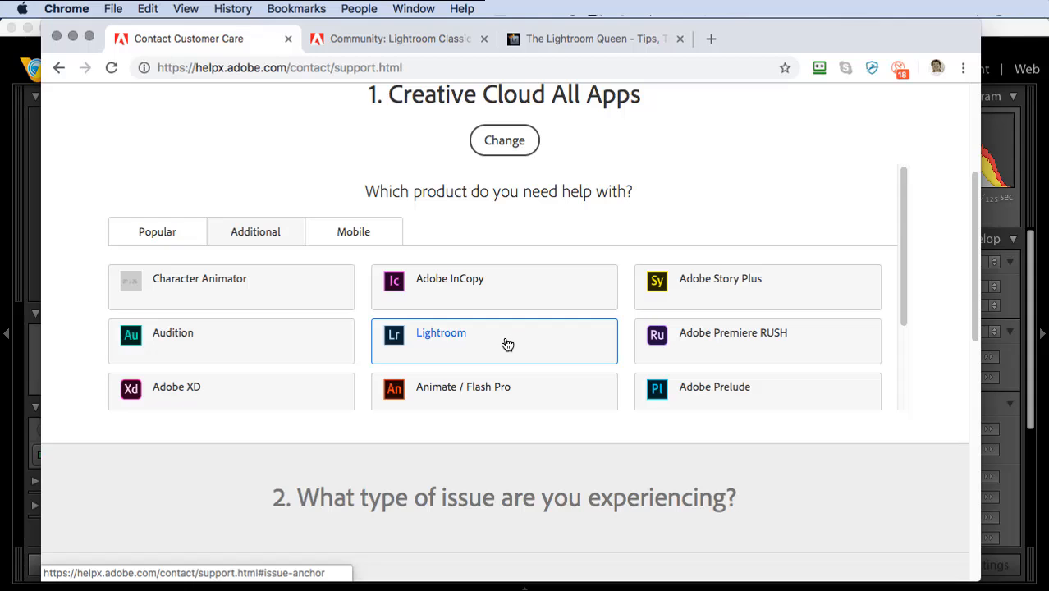
click(494, 340)
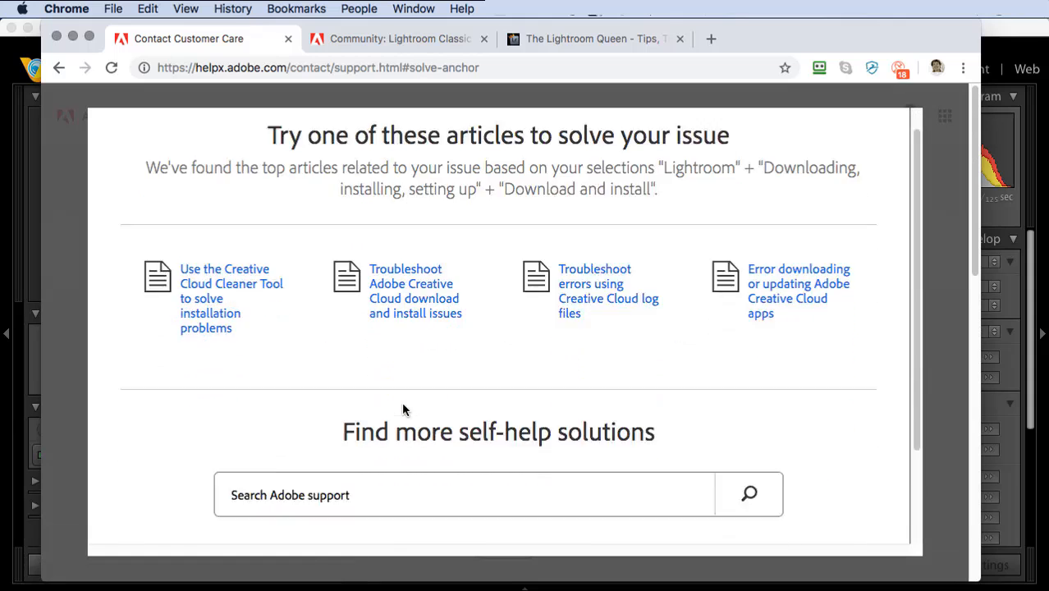
- Reveal Adobe's forum, chat and phone contact options, then switch to The Lightroom Queen site
scroll(down, 3)
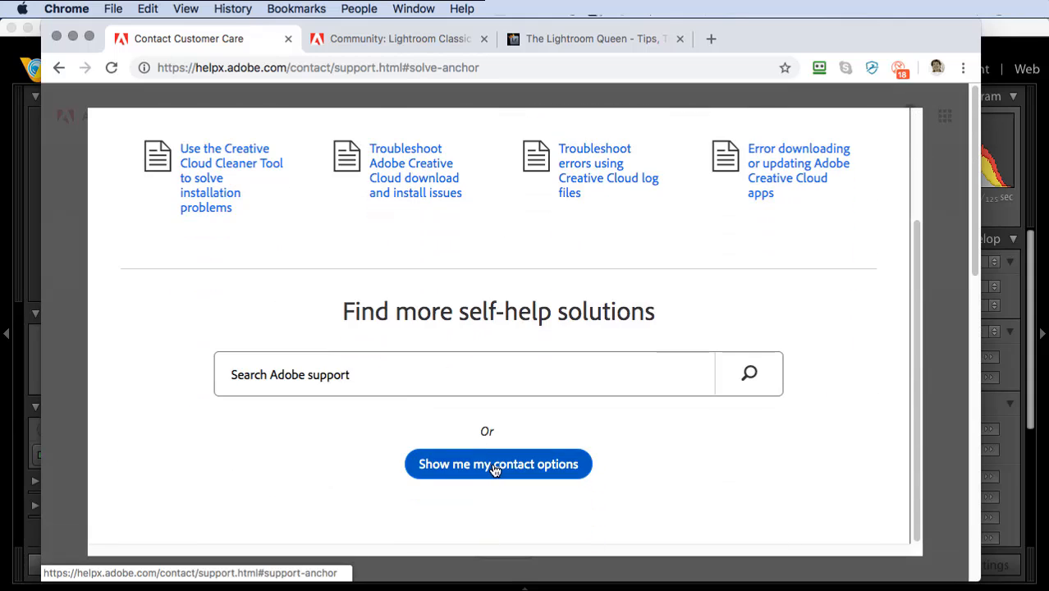
click(497, 463)
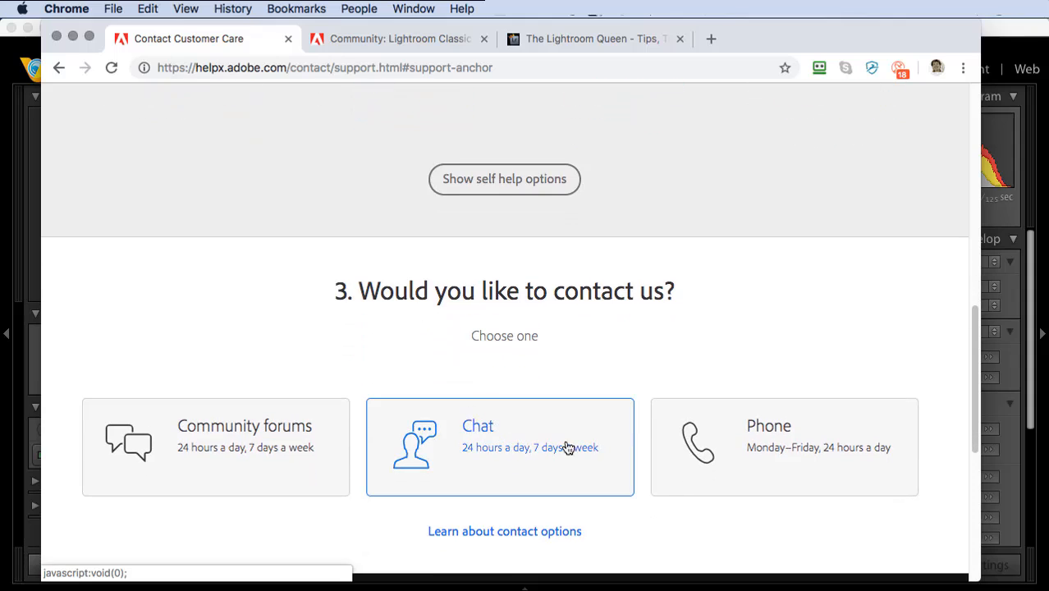
mouse_move(537, 429)
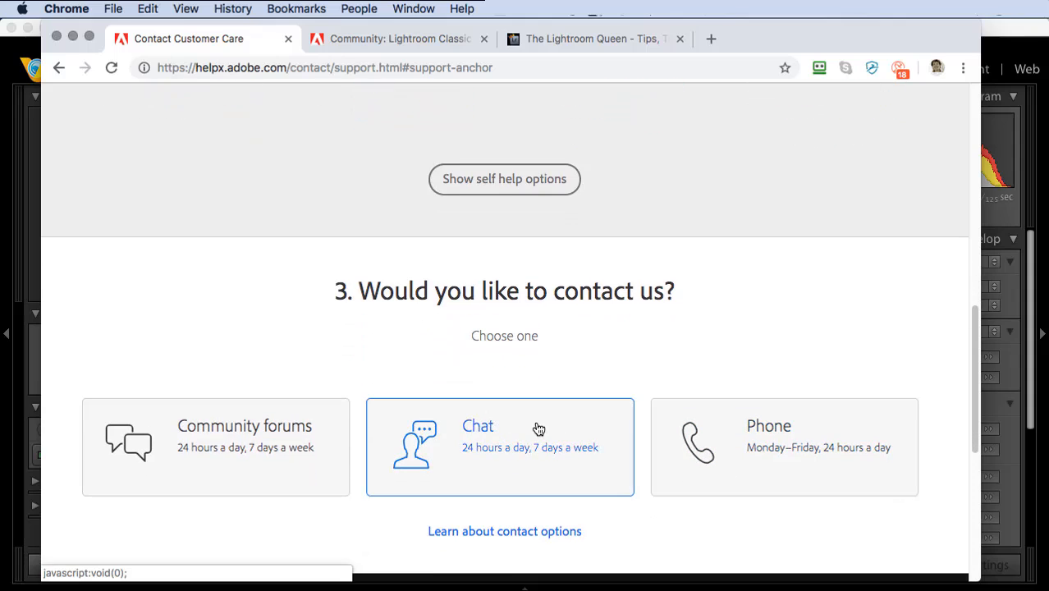
mouse_move(563, 363)
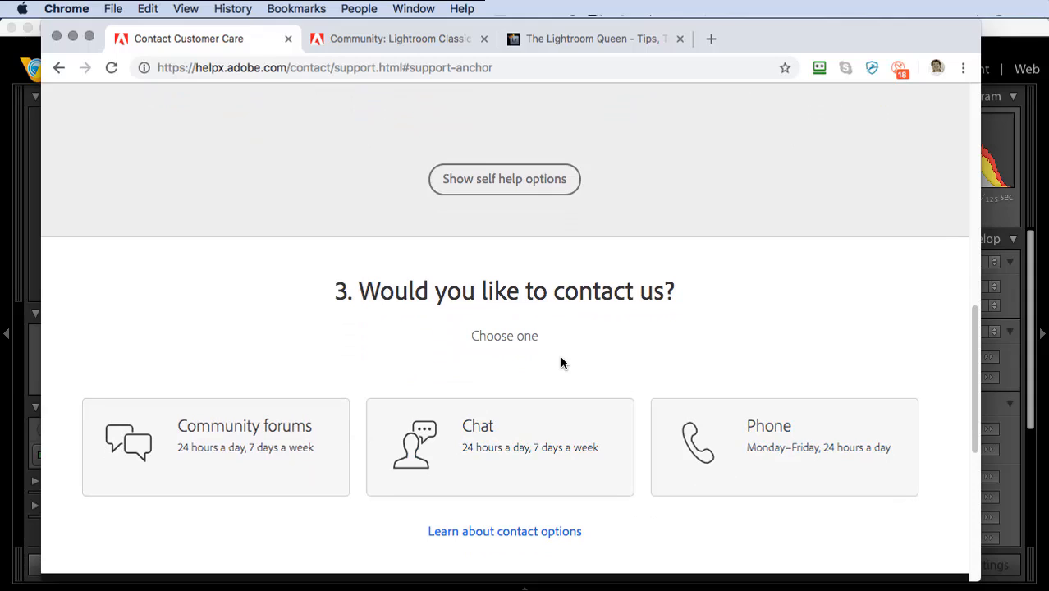
mouse_move(588, 146)
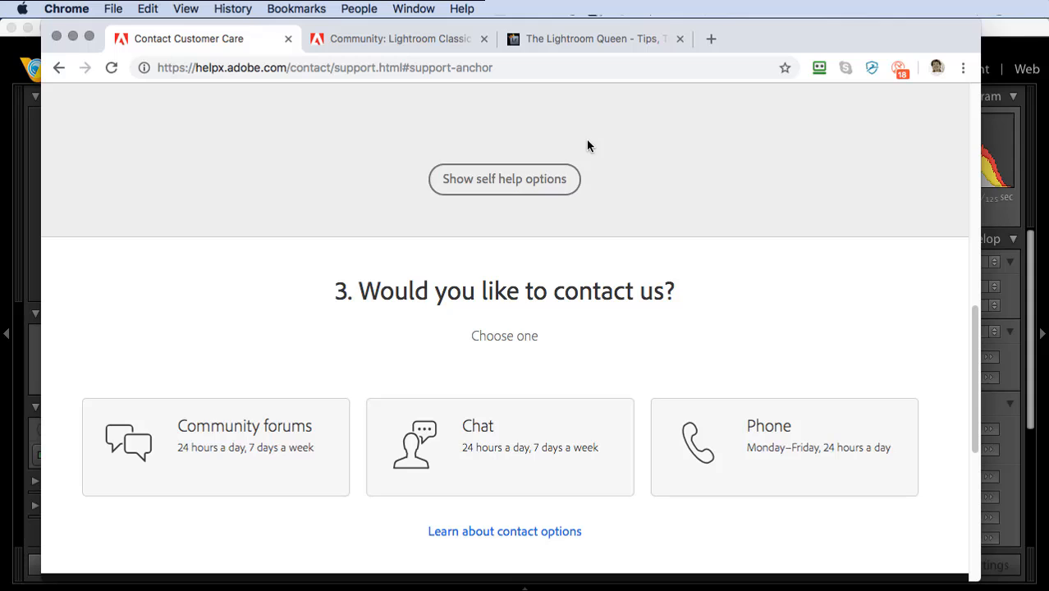
click(592, 39)
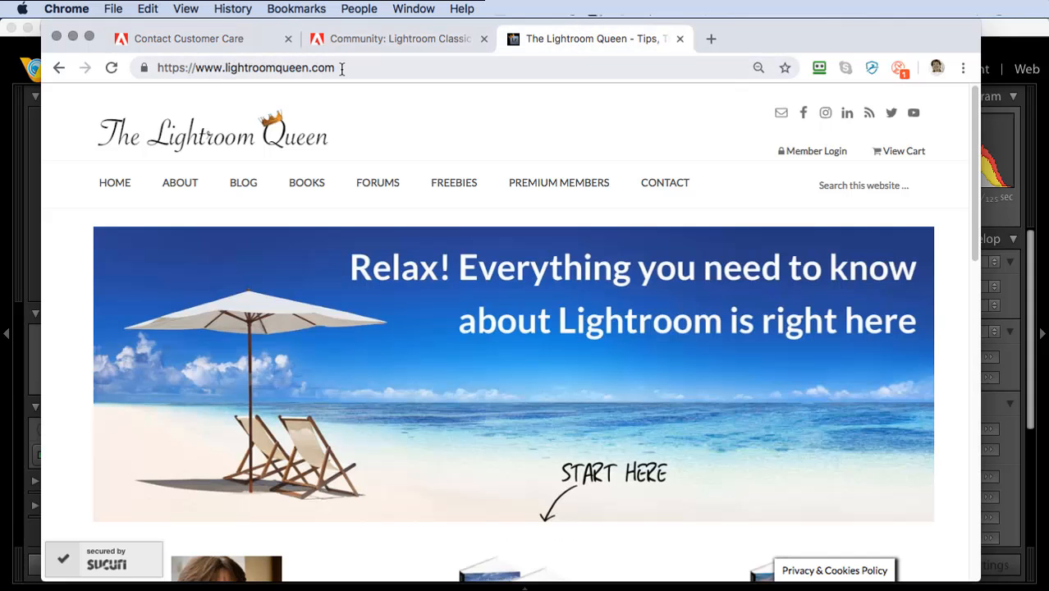
mouse_move(371, 190)
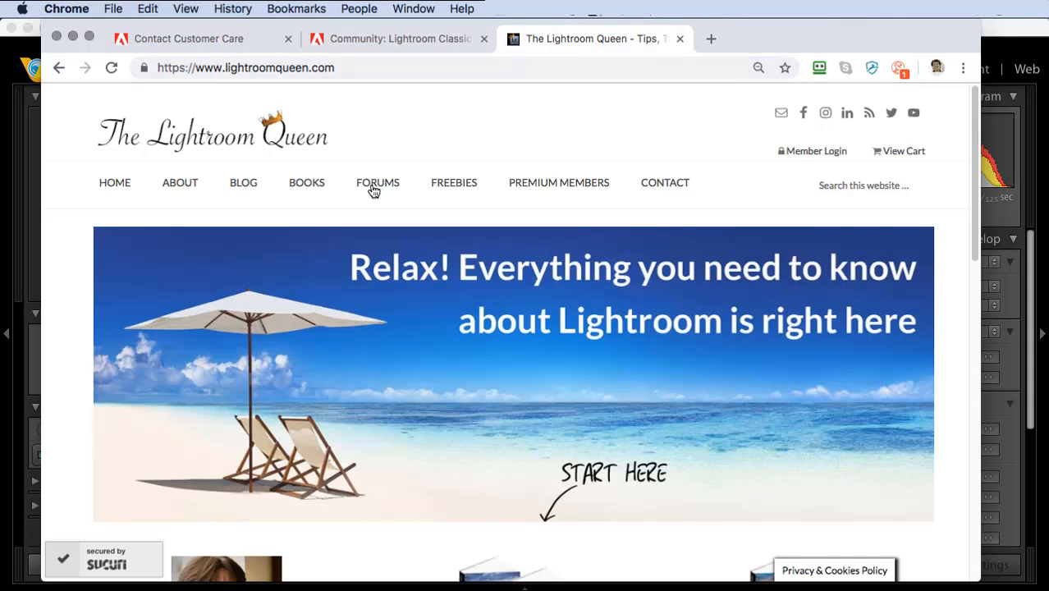
mouse_move(379, 177)
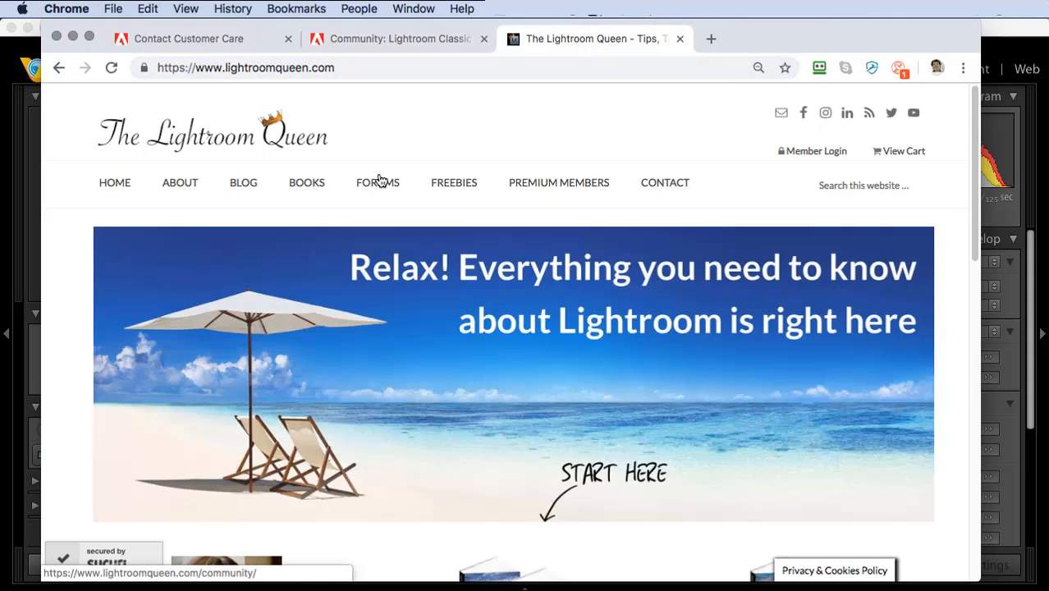
mouse_move(379, 197)
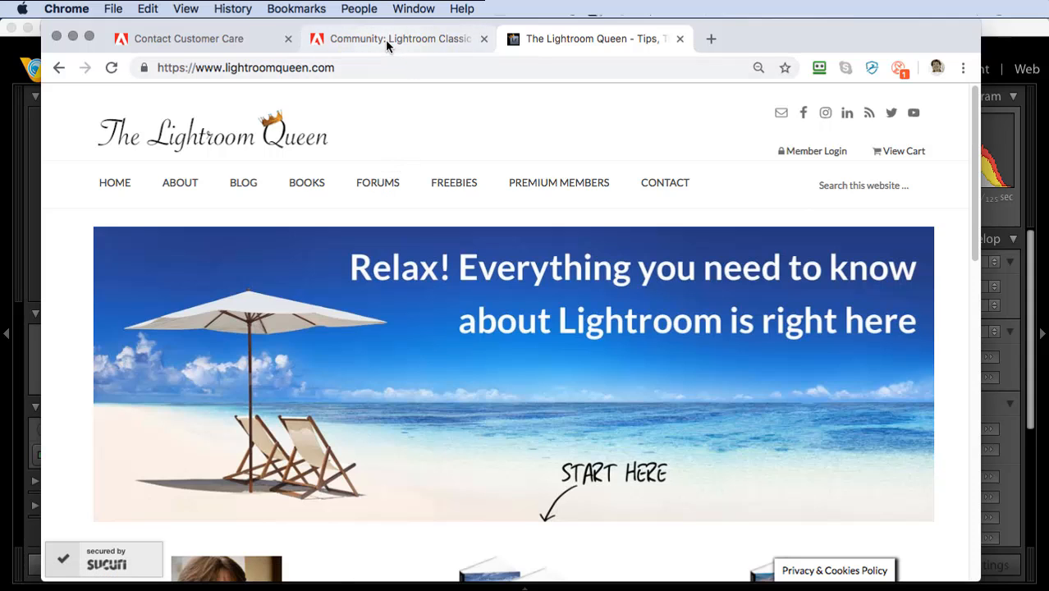
- Switch from The Lightroom Queen site to the Adobe Lightroom Classic CC community forum
click(400, 39)
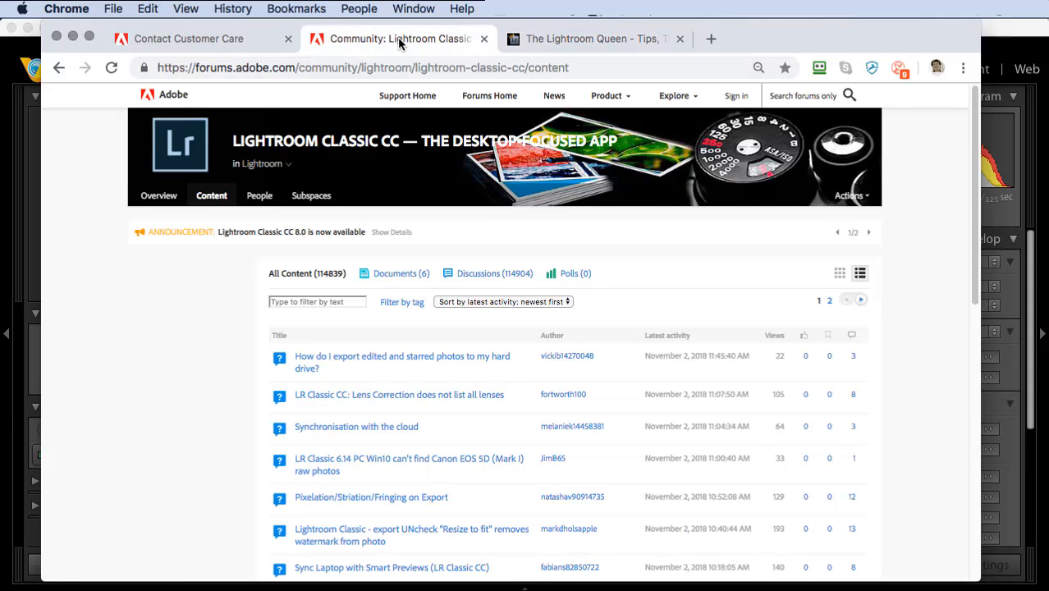